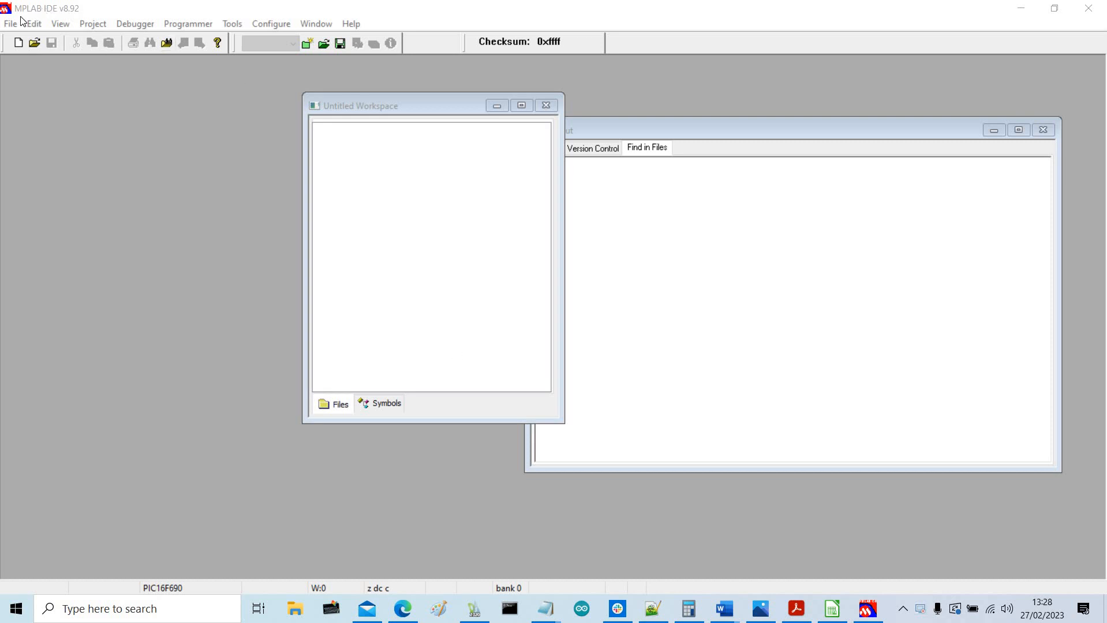
- Create a new blank untitled source file and bring up the editor's context menu
left_click(10, 23)
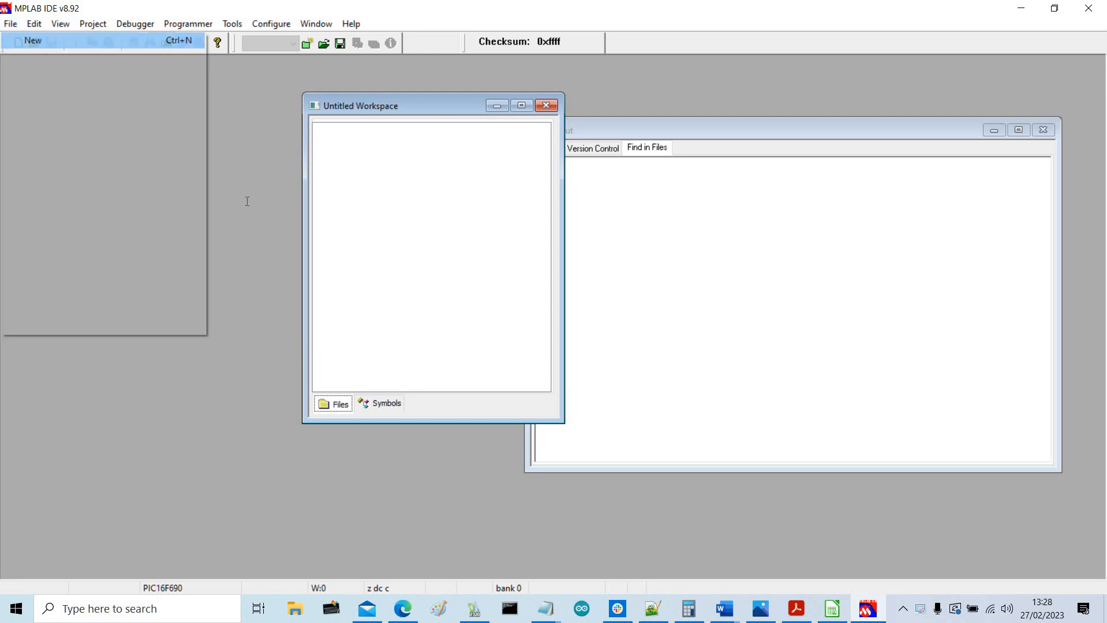
left_click(17, 43)
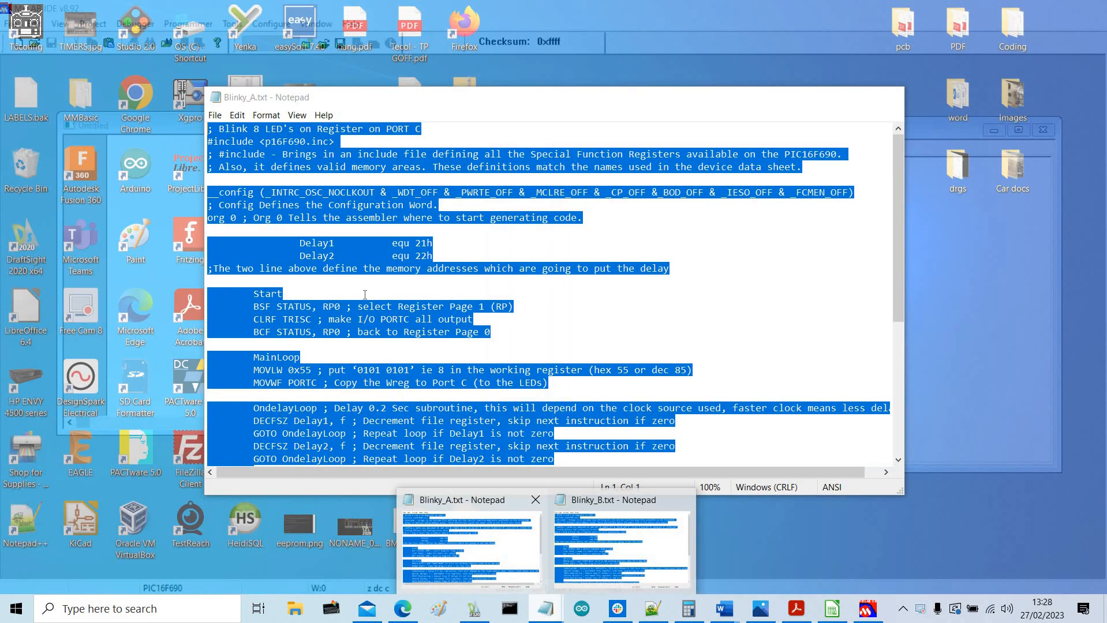
right_click(363, 294)
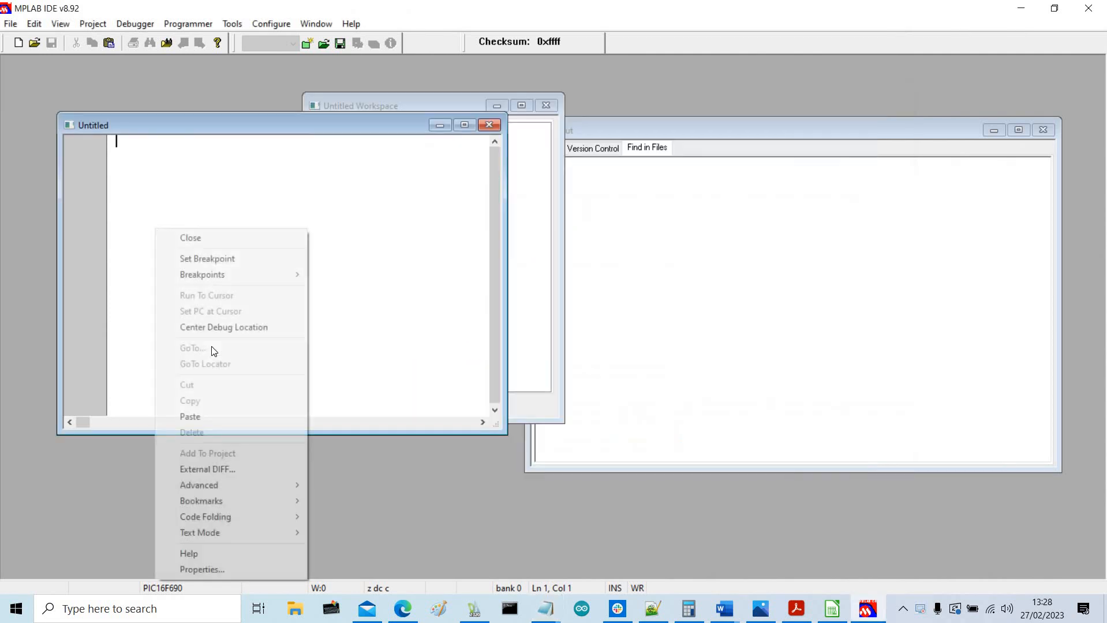
- Paste the blinky assembly code and save it as blinky1.asm in the BlinkyRev2 folder
left_click(190, 417)
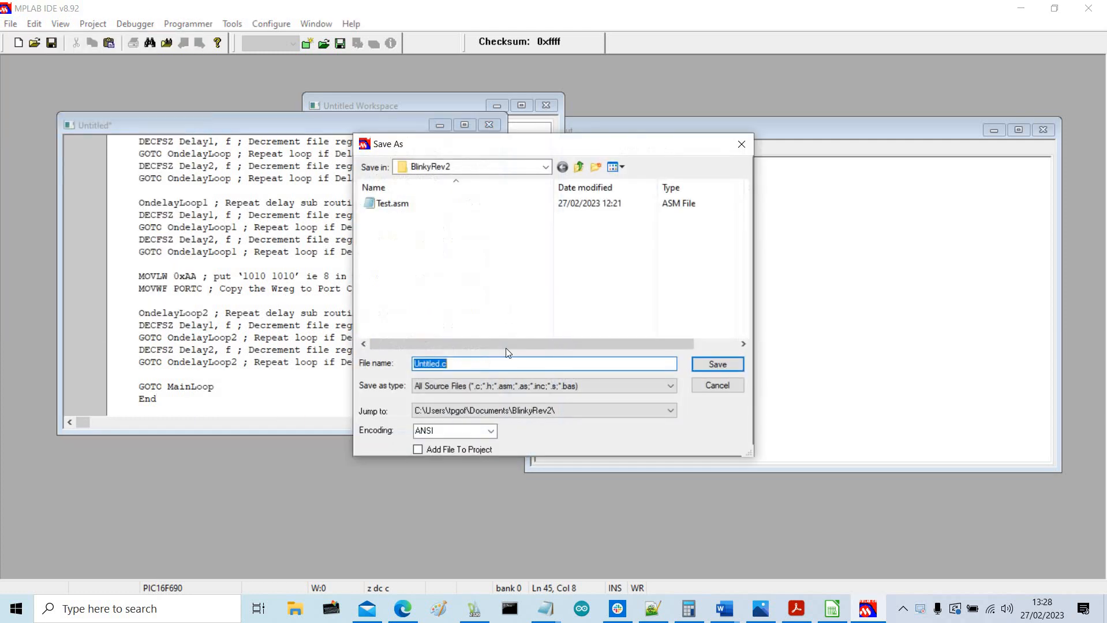
mouse_move(484, 363)
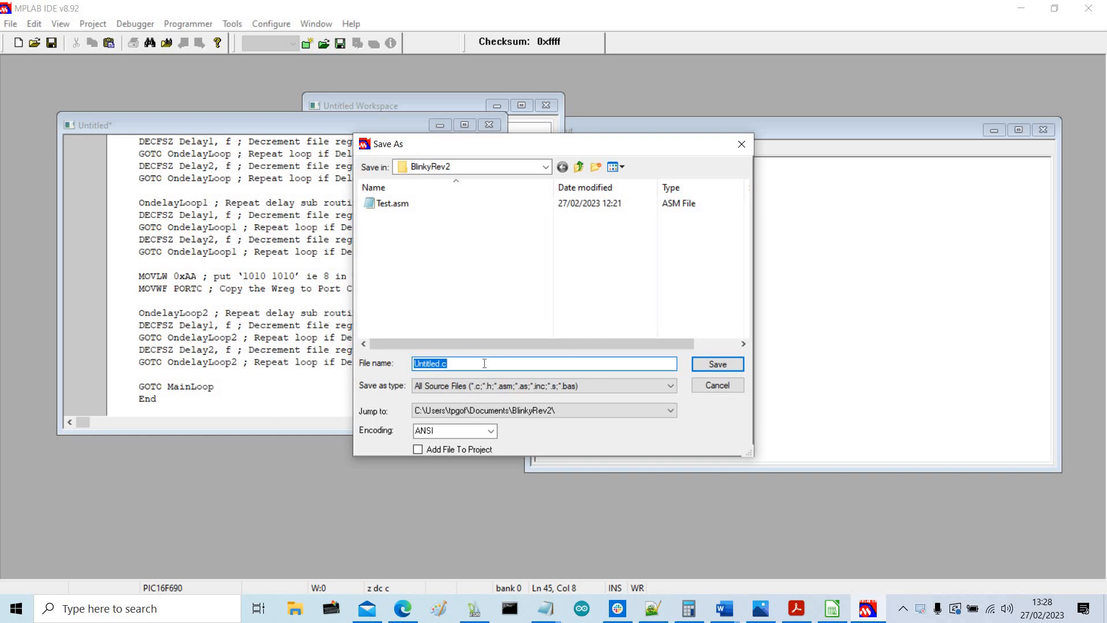
type("b")
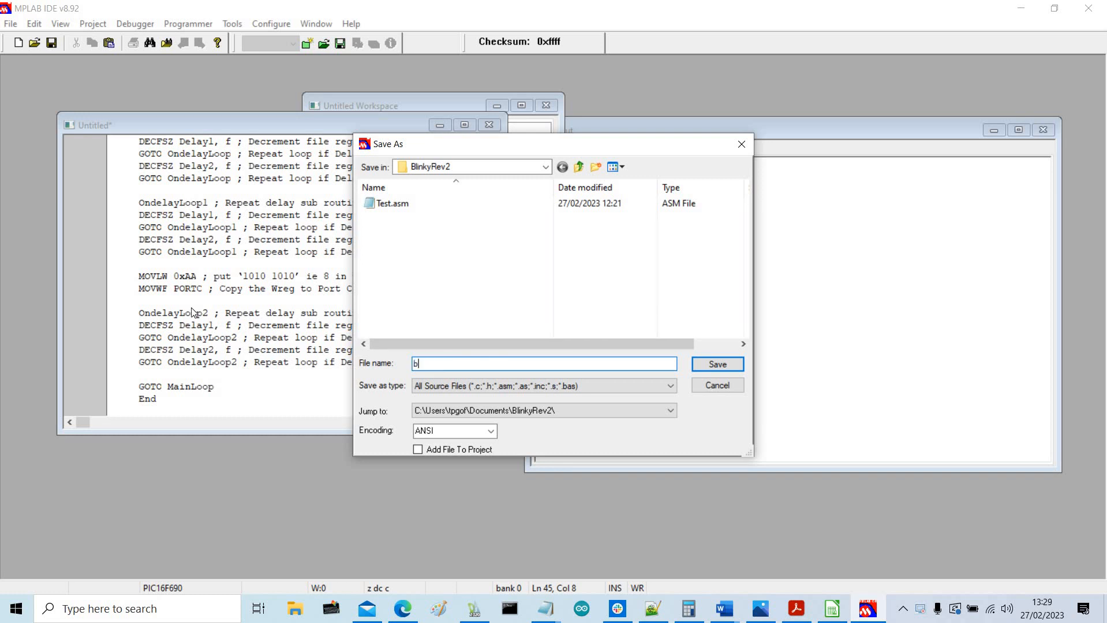
type("linky")
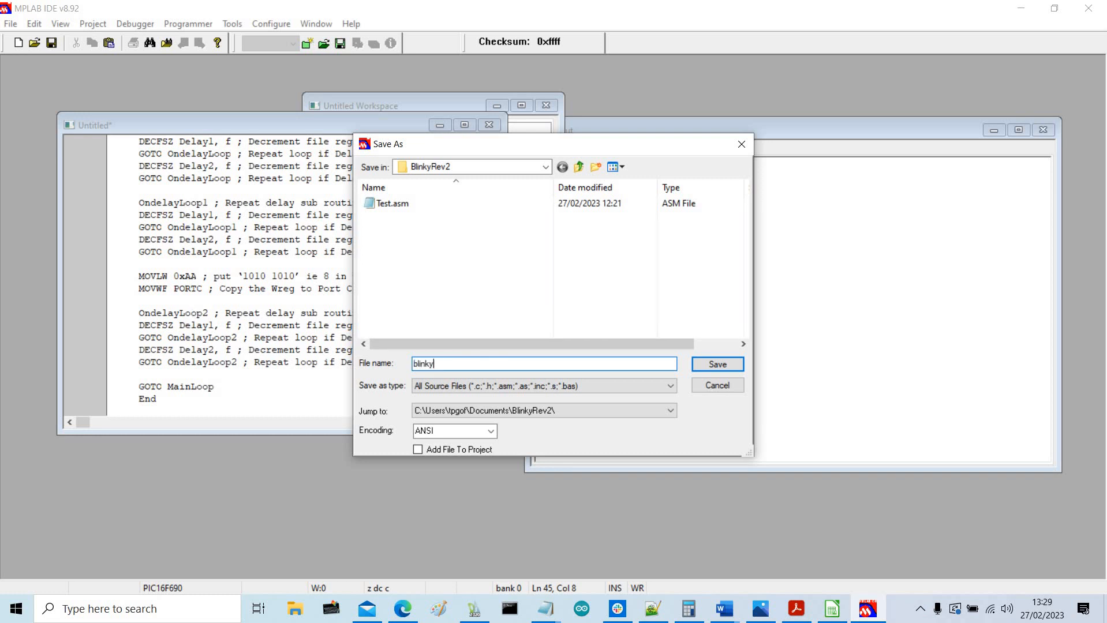
type("1.a")
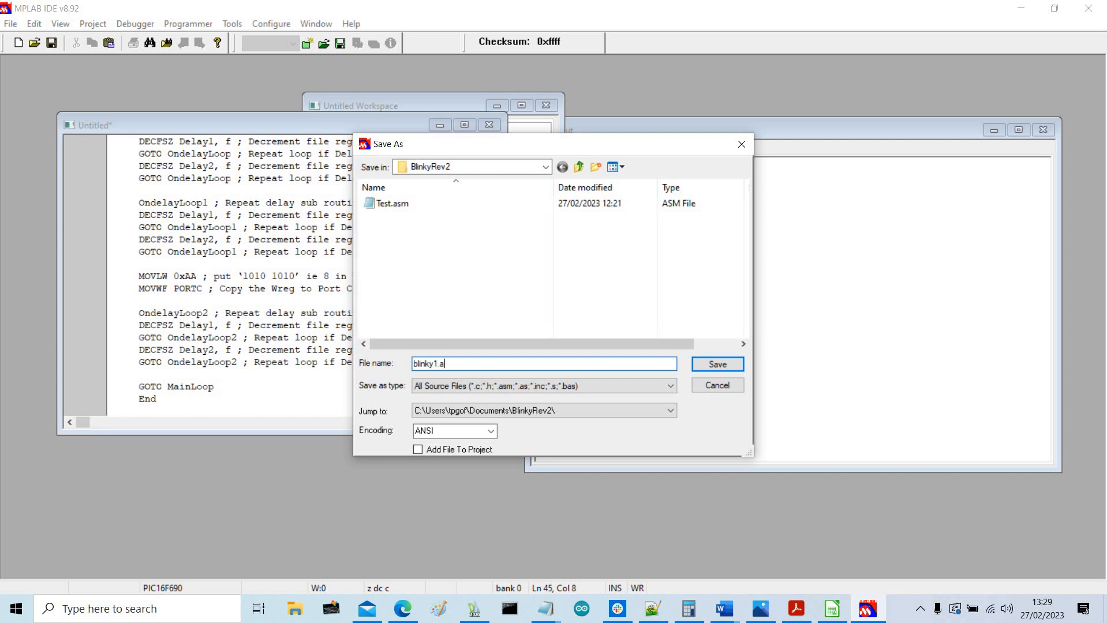
type("sm")
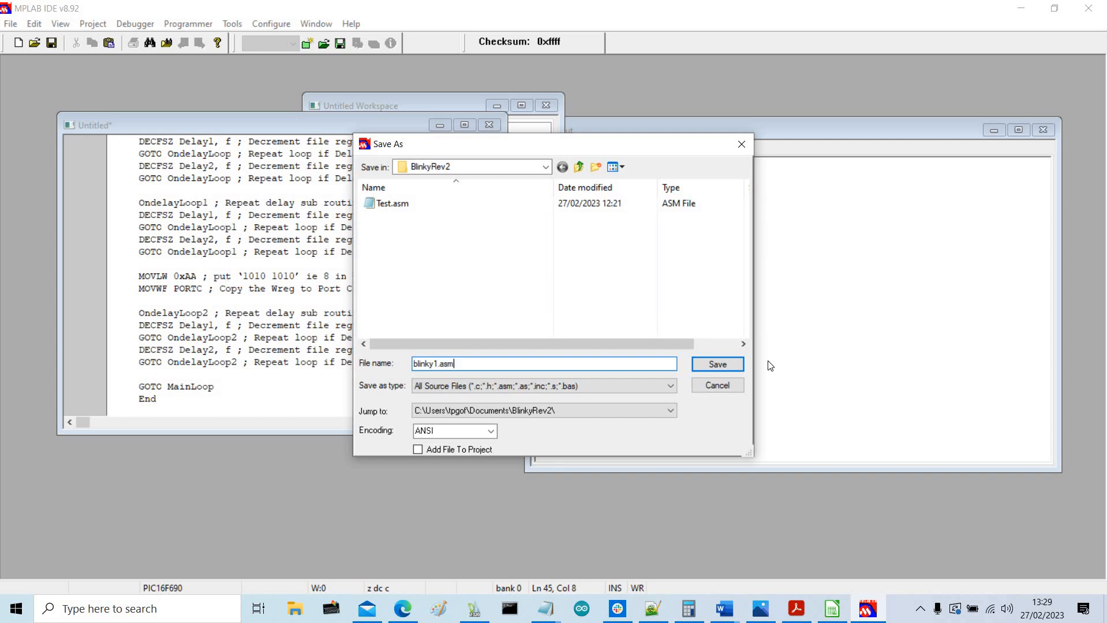
left_click(716, 365)
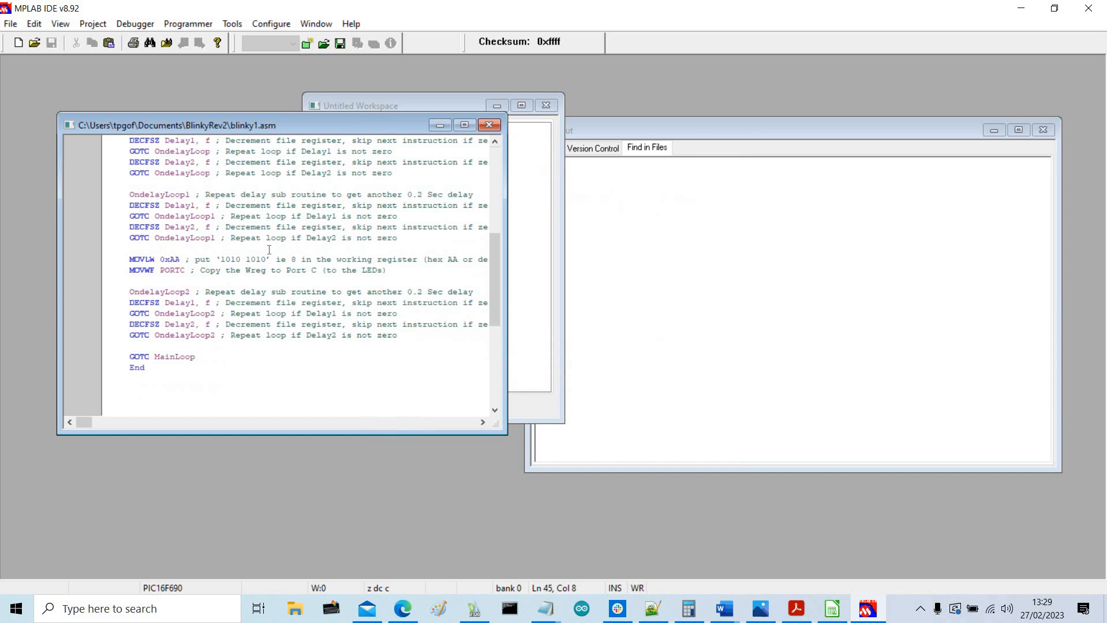
scroll("up", 3)
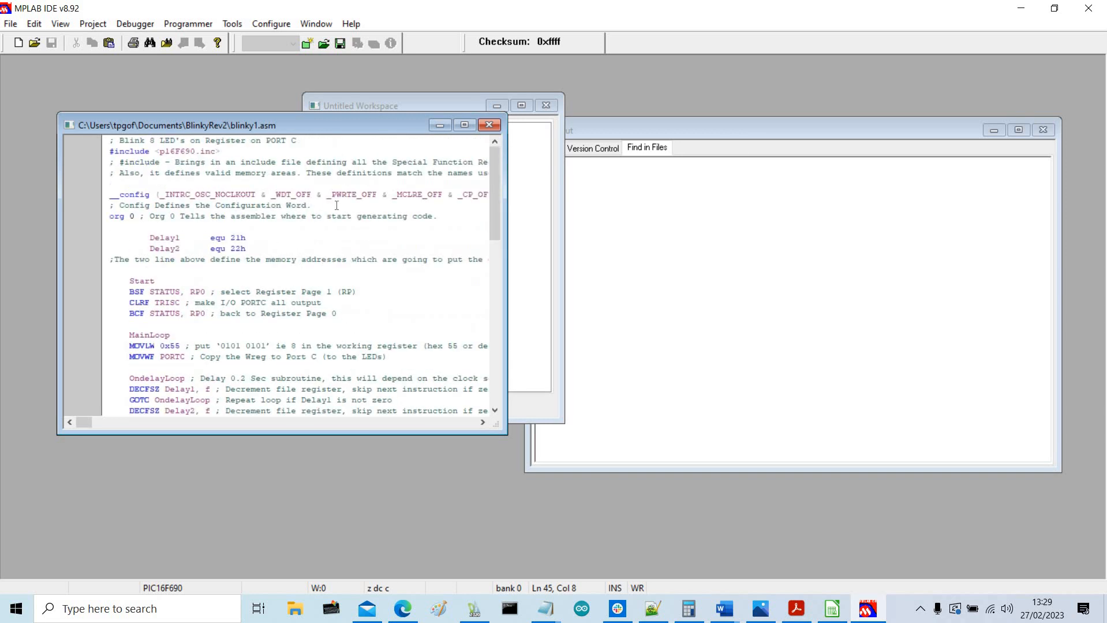
scroll("down", 3)
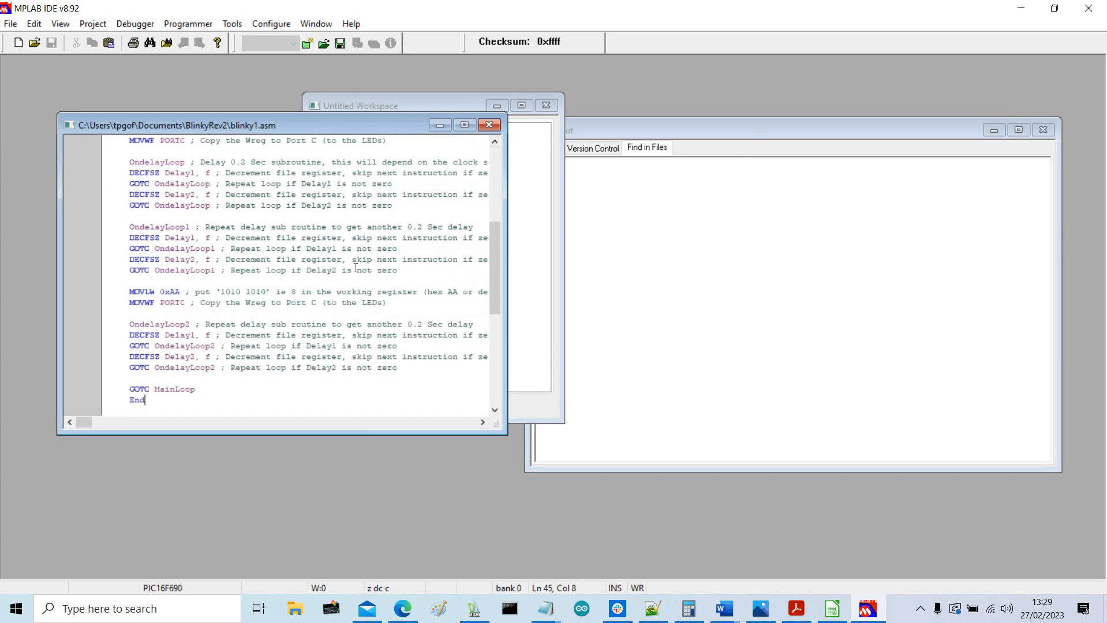
scroll("up", 3)
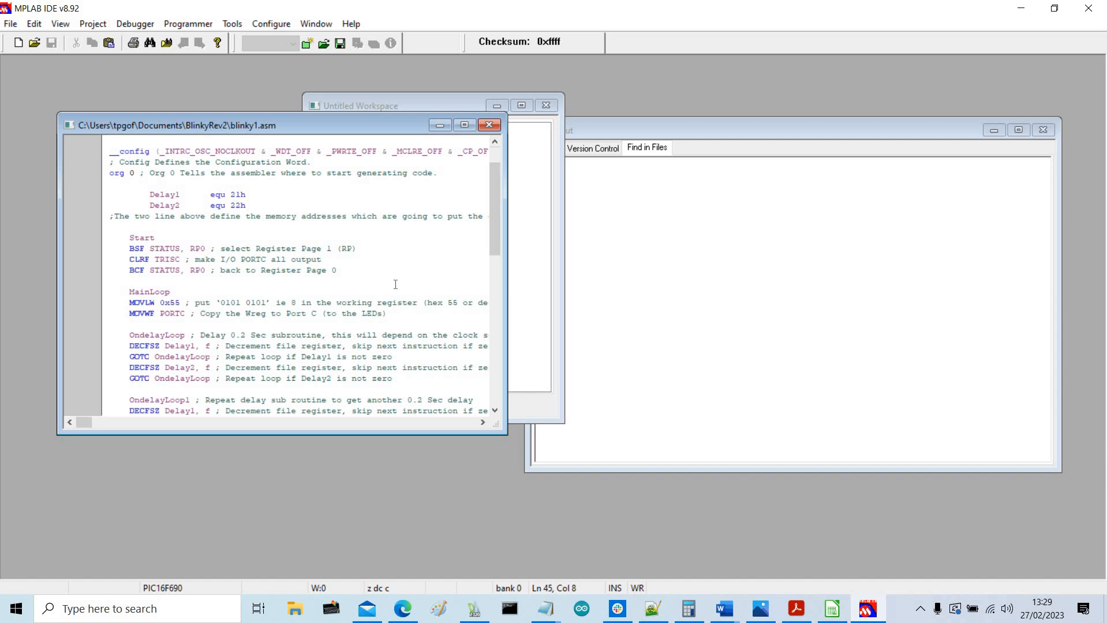
mouse_move(454, 212)
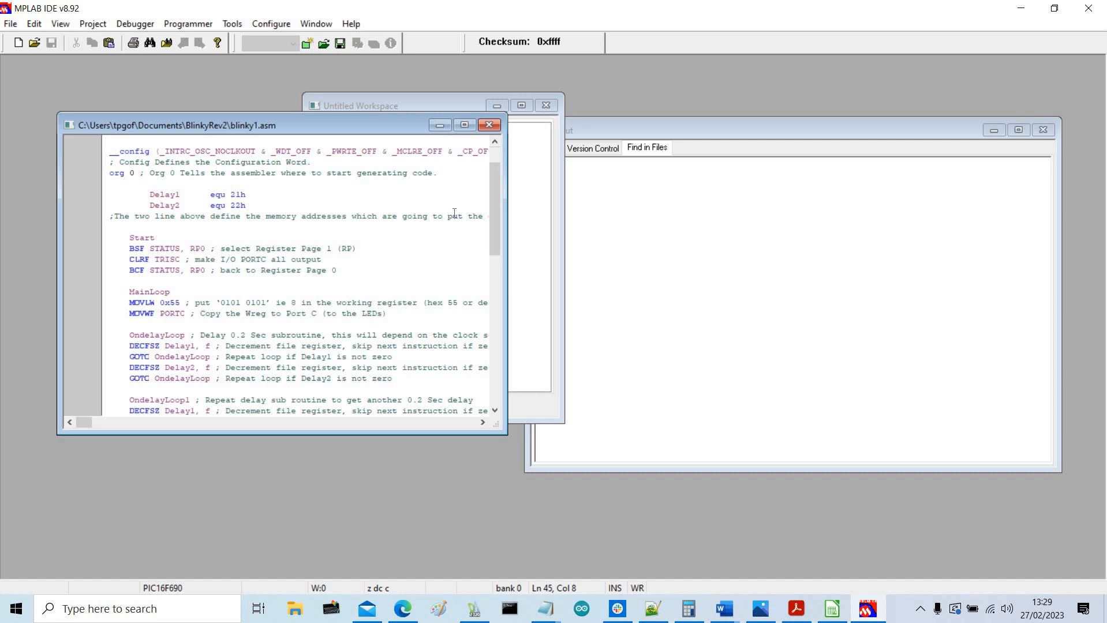
mouse_move(402, 224)
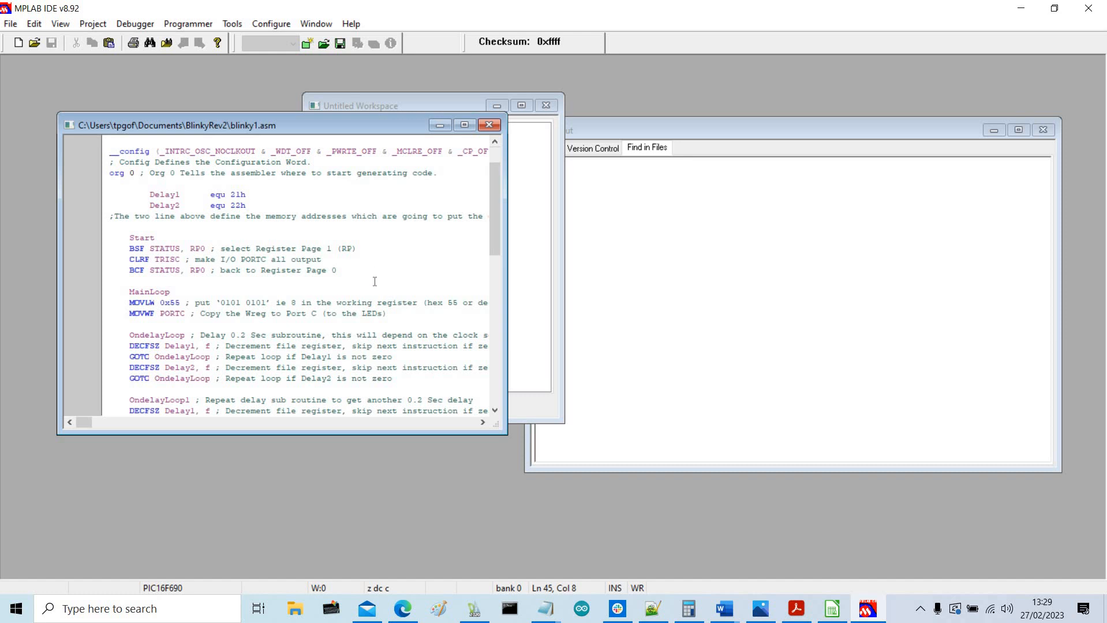
mouse_move(612, 103)
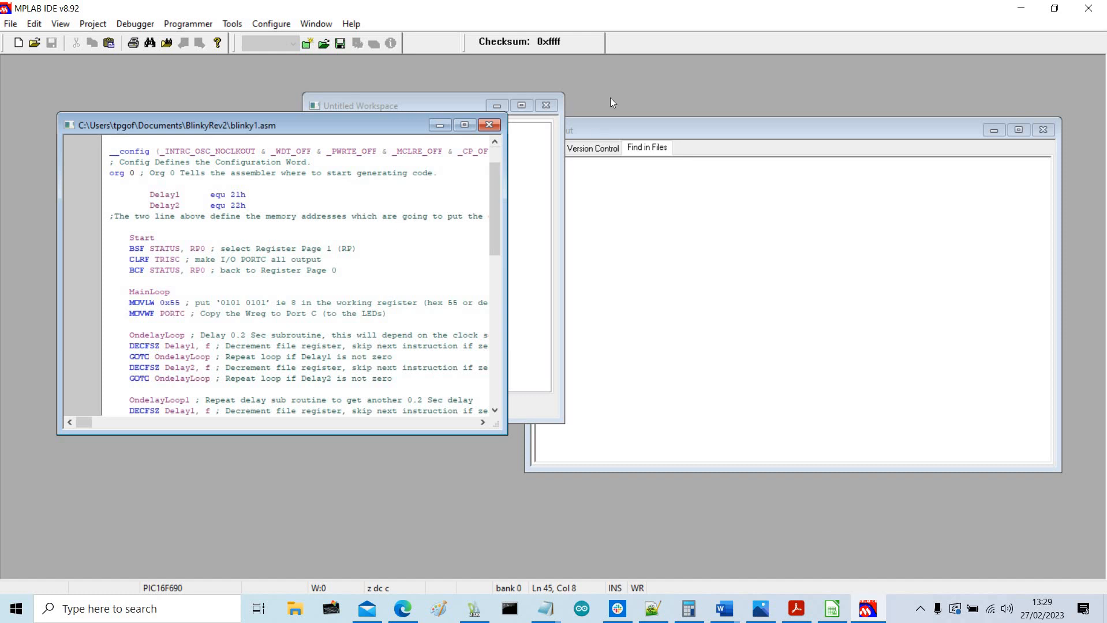
mouse_move(349, 135)
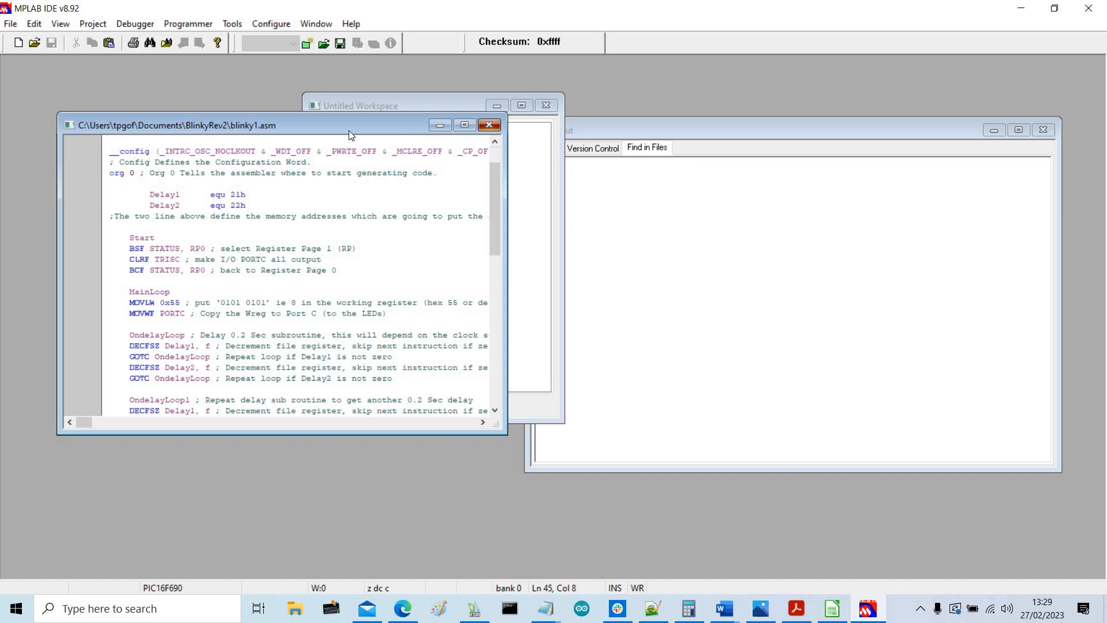
- Start the Project Wizard keeping PIC16F690 and the Microchip MPASM Toolsuite through to the project-file step
left_click(92, 23)
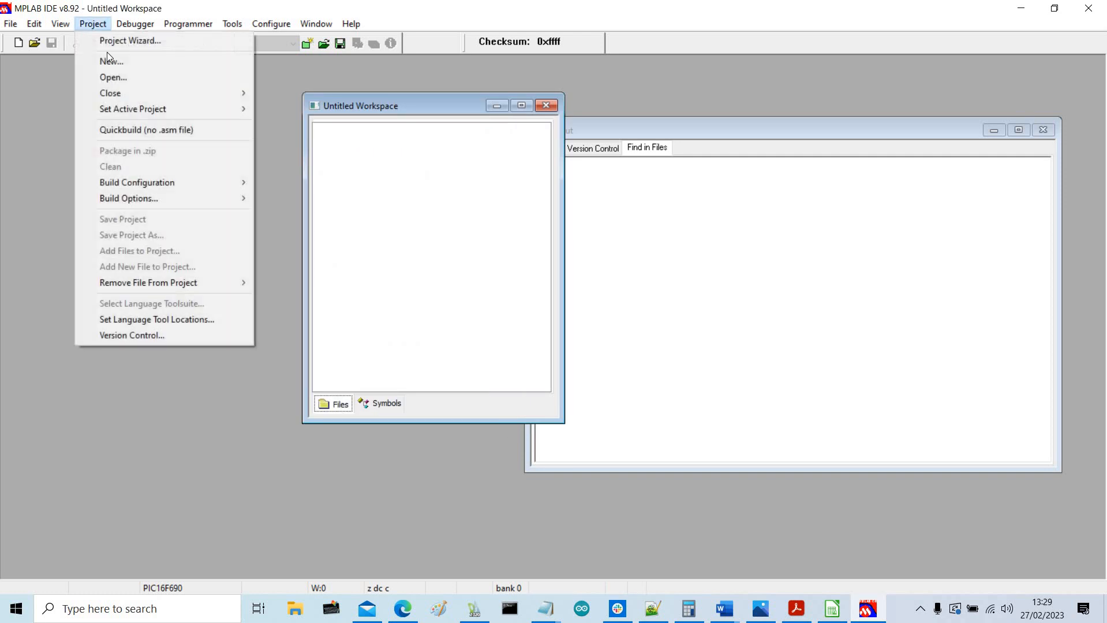
left_click(130, 41)
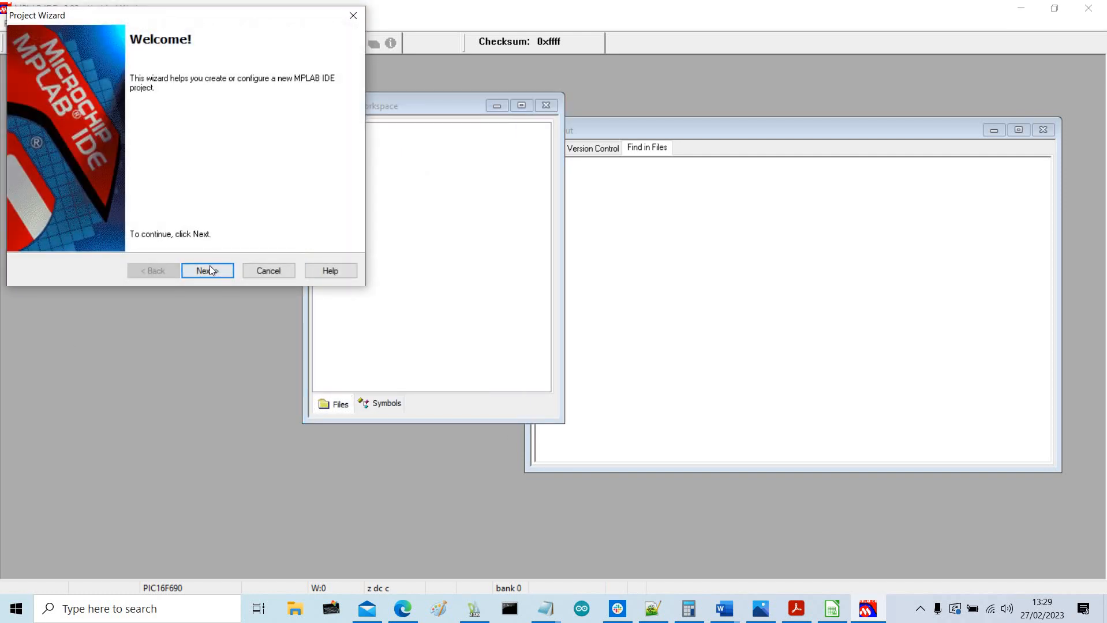
left_click(207, 270)
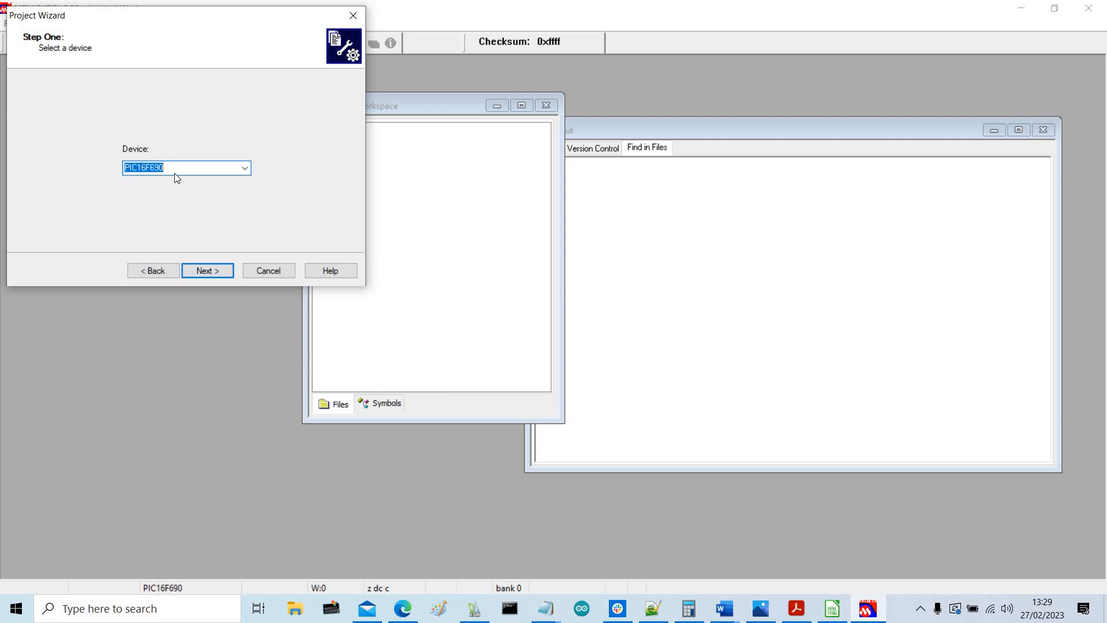
mouse_move(206, 270)
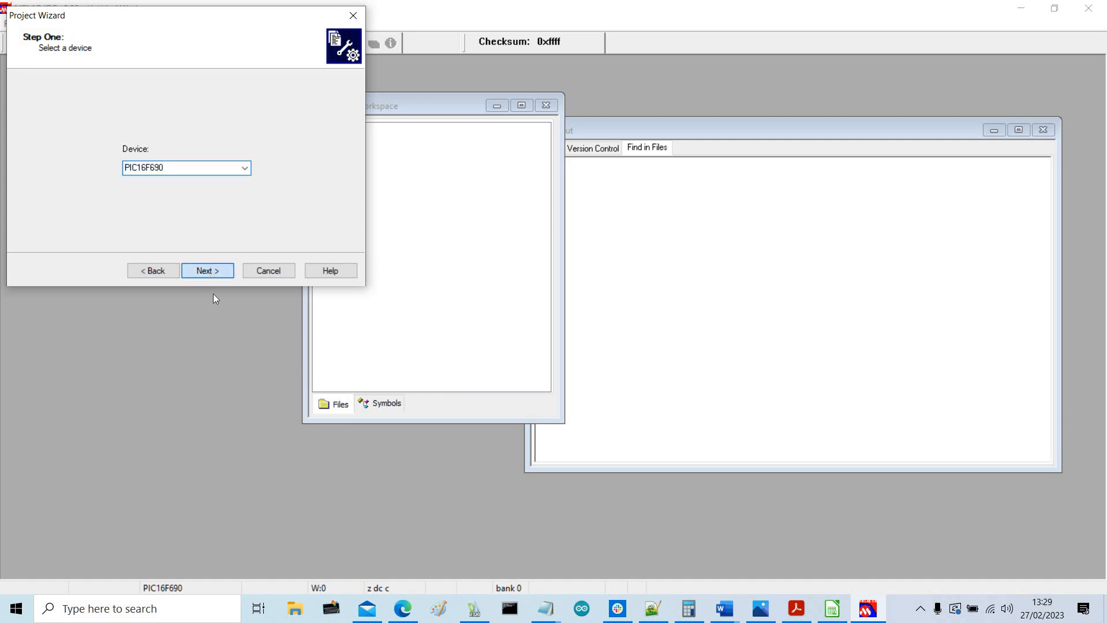
left_click(206, 270)
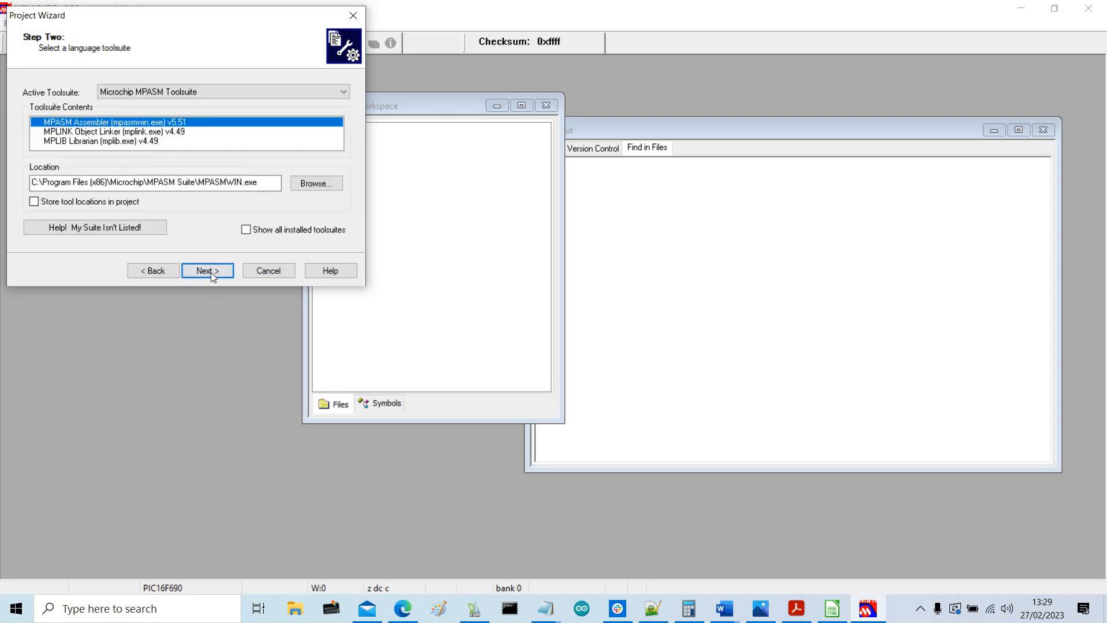
left_click(207, 271)
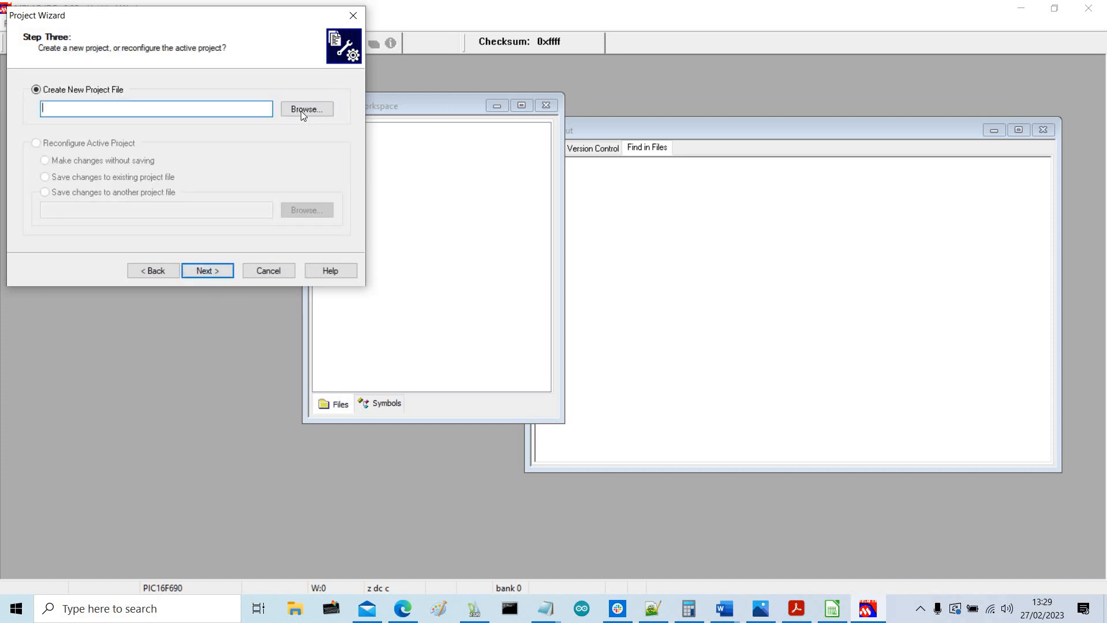
- Name the new project file blinky1 in the BlinkyRev2 folder
left_click(306, 108)
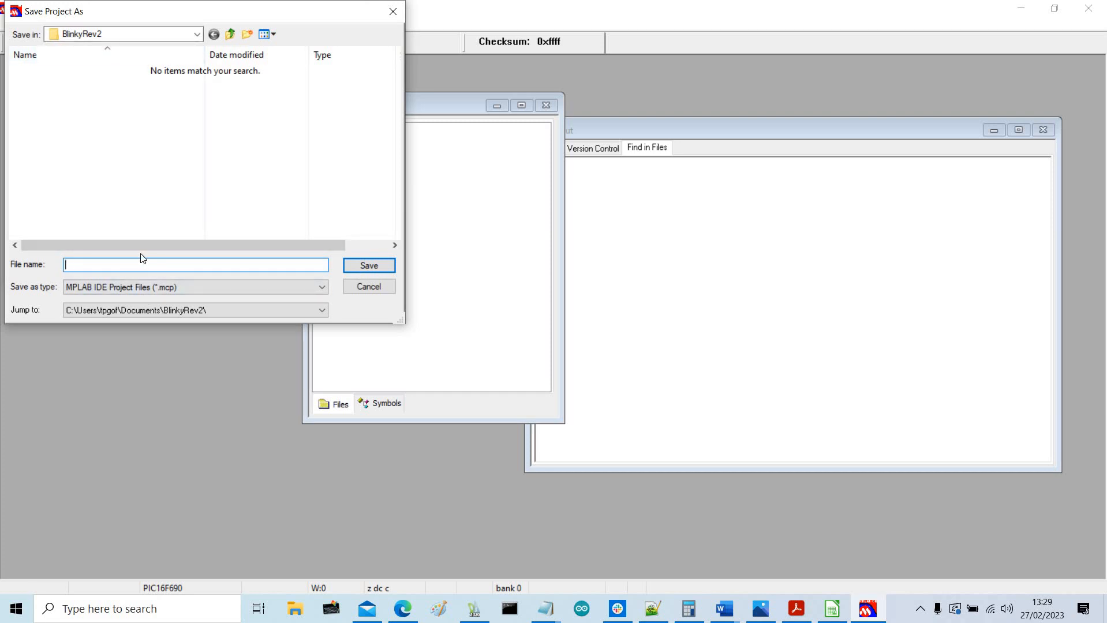
type("blinky1")
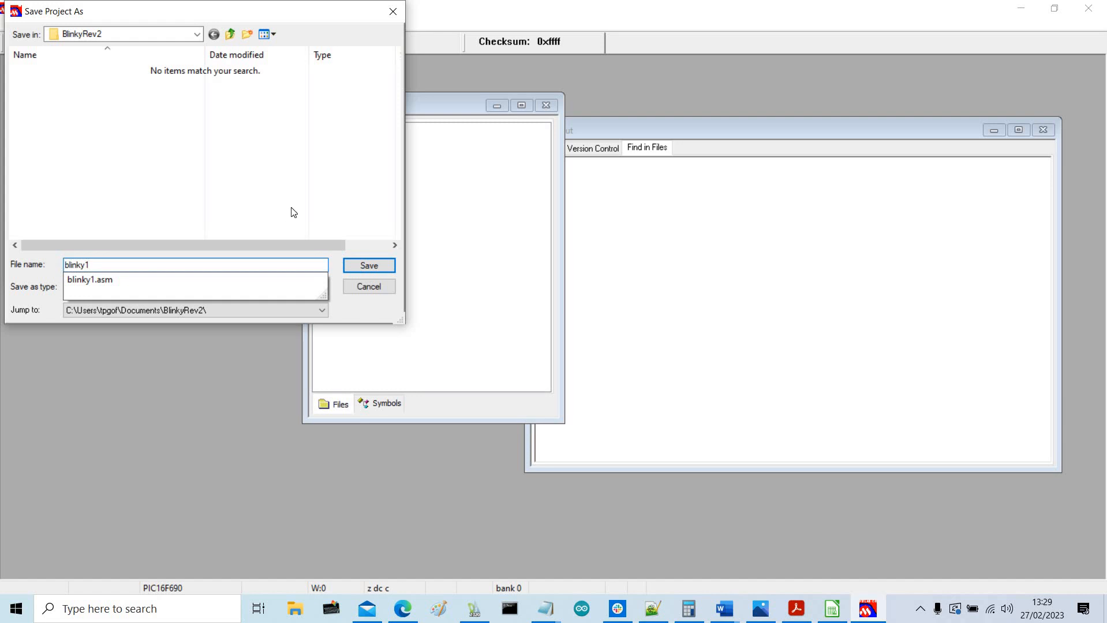
left_click(368, 266)
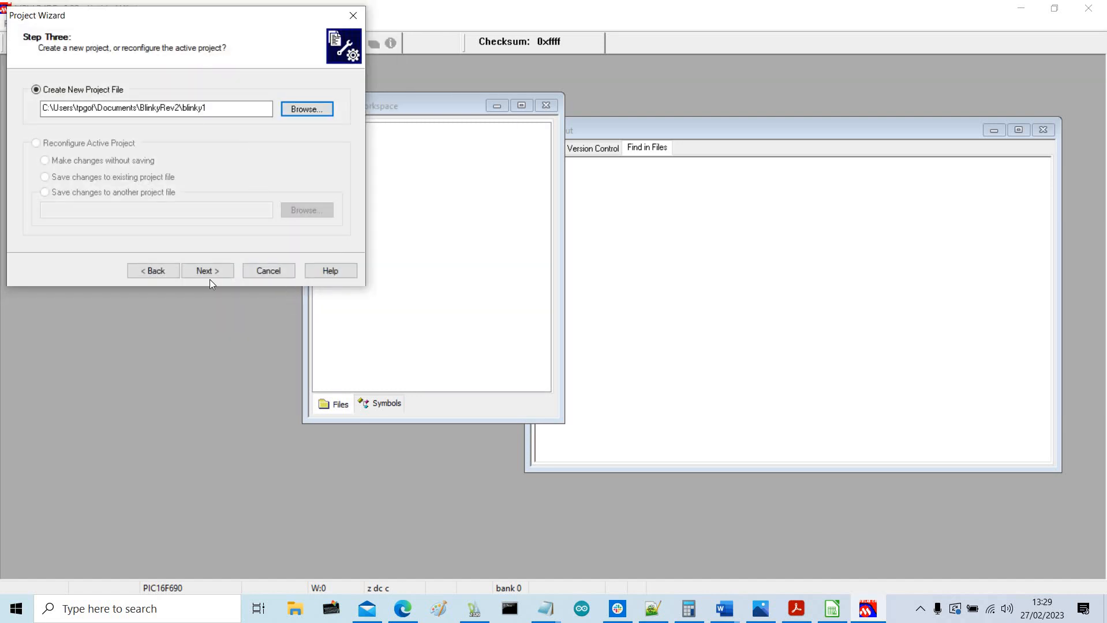
- Add blinky1.asm from BlinkyRev2 to the project as a copied file and finish the wizard
left_click(207, 270)
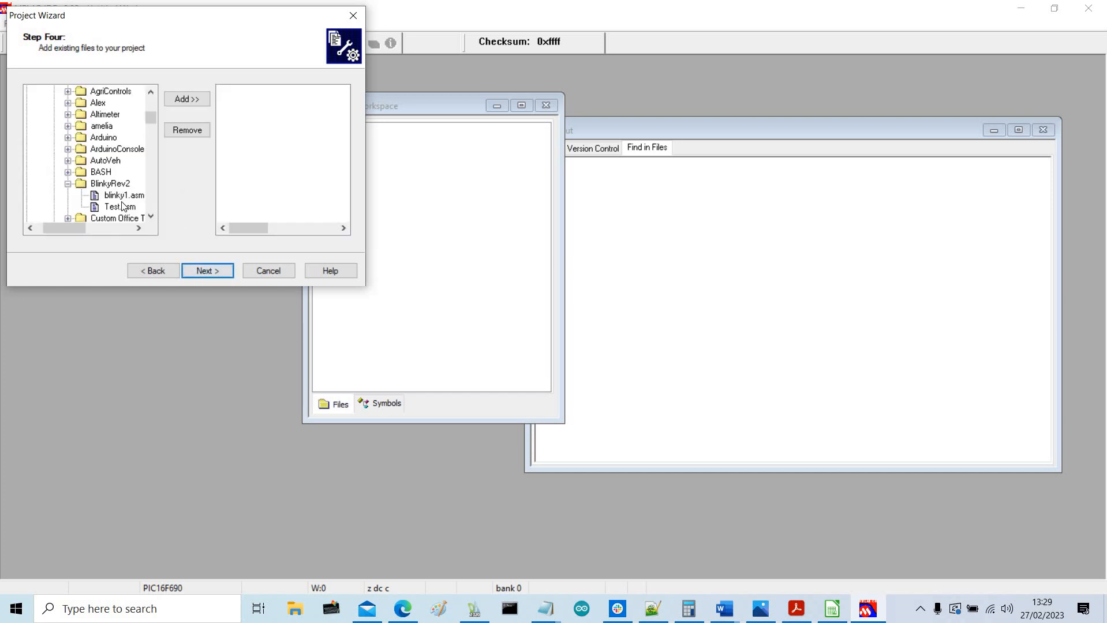
left_click(123, 195)
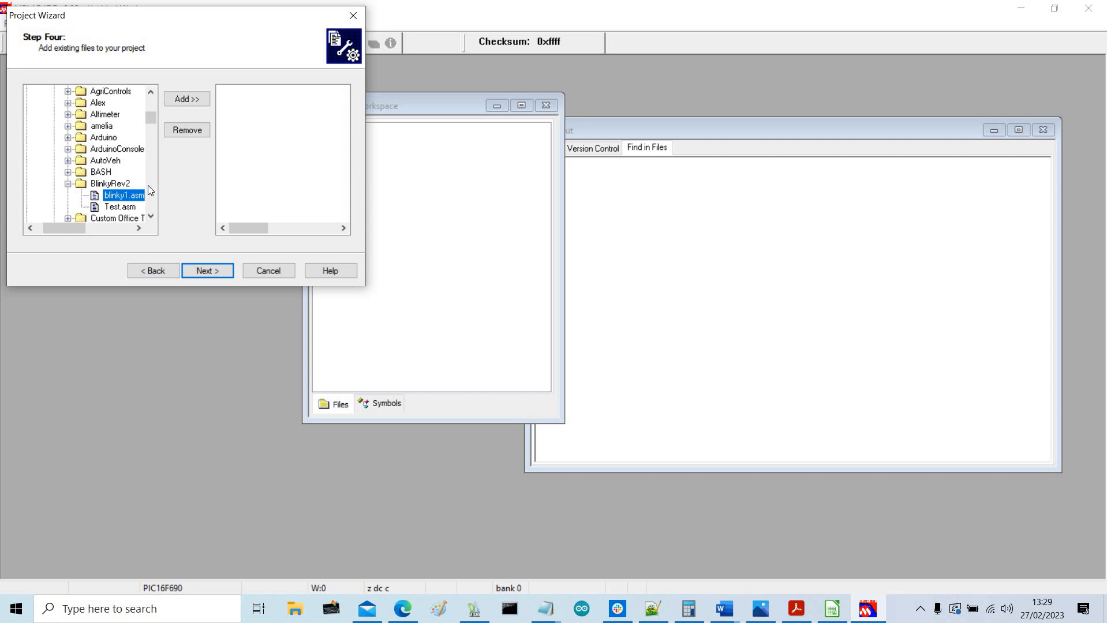
left_click(186, 99)
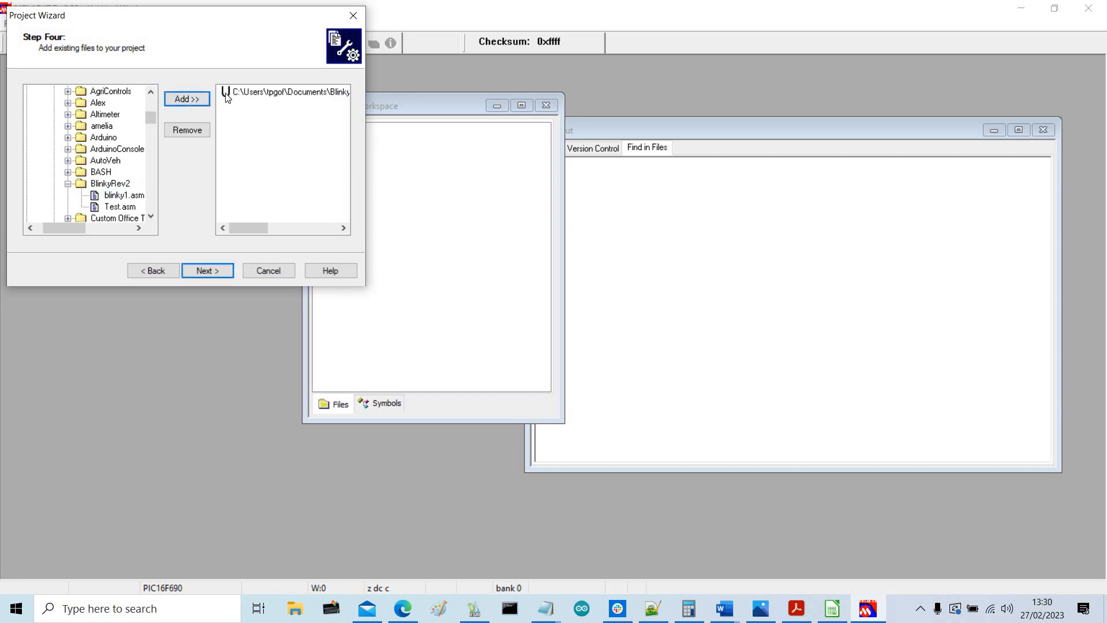
left_click(186, 100)
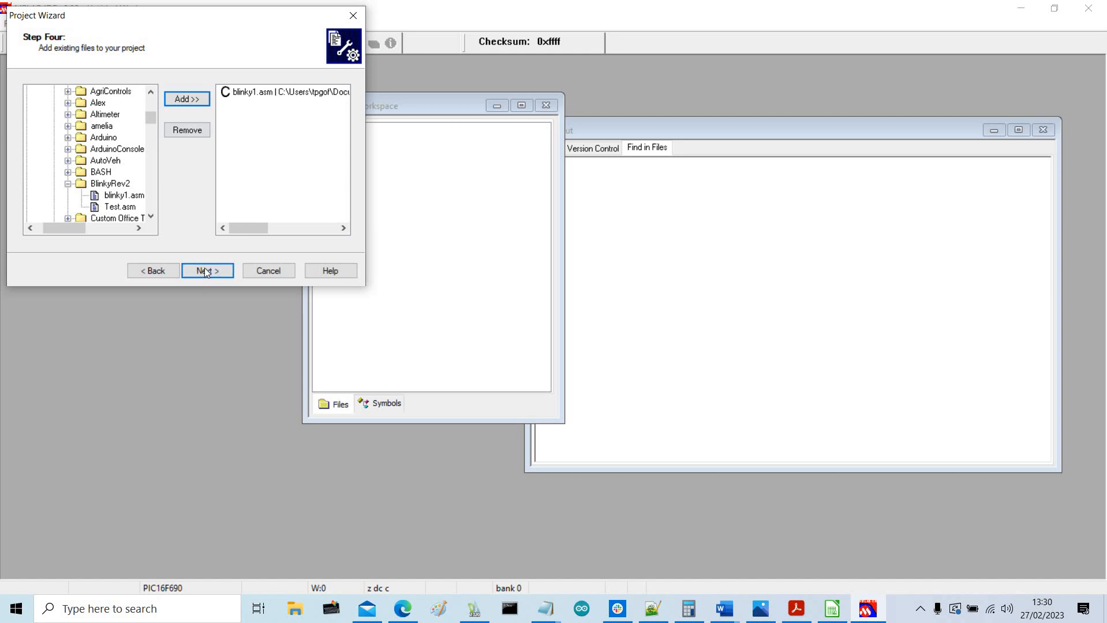
left_click(206, 270)
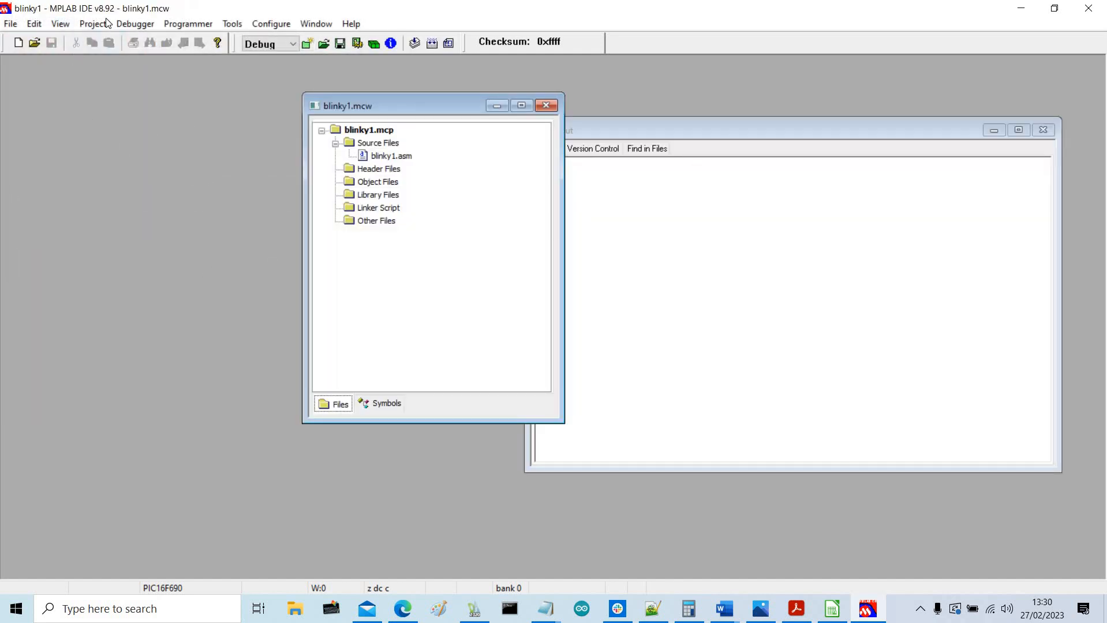
- Build All on the blinky1 project as Relocatable code, ending with BUILD SUCCEEDED
left_click(93, 23)
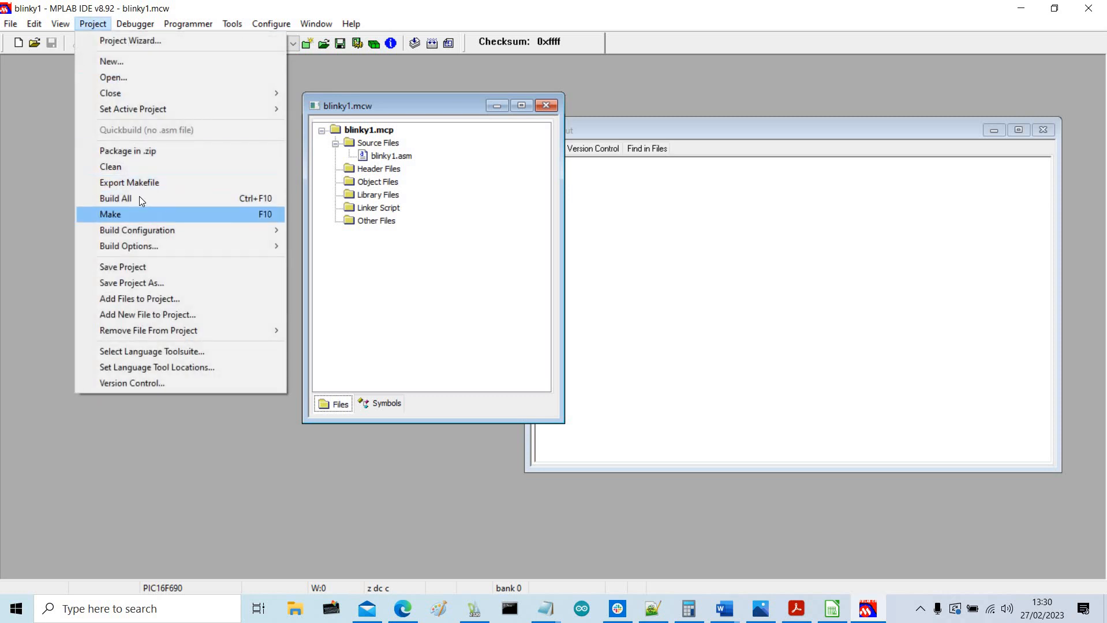
left_click(110, 213)
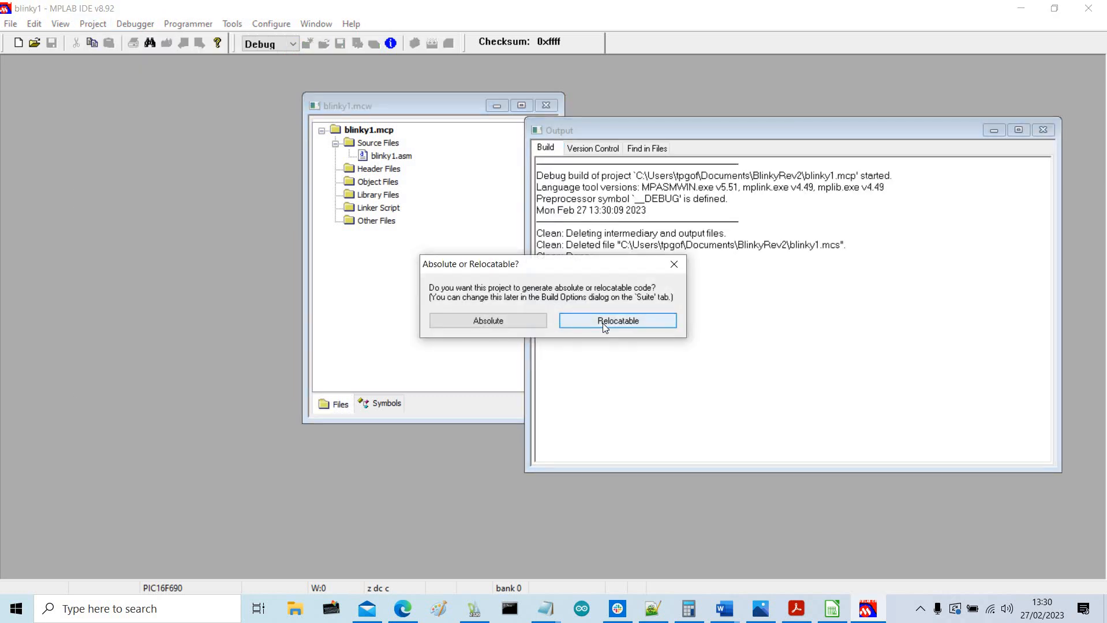
left_click(618, 321)
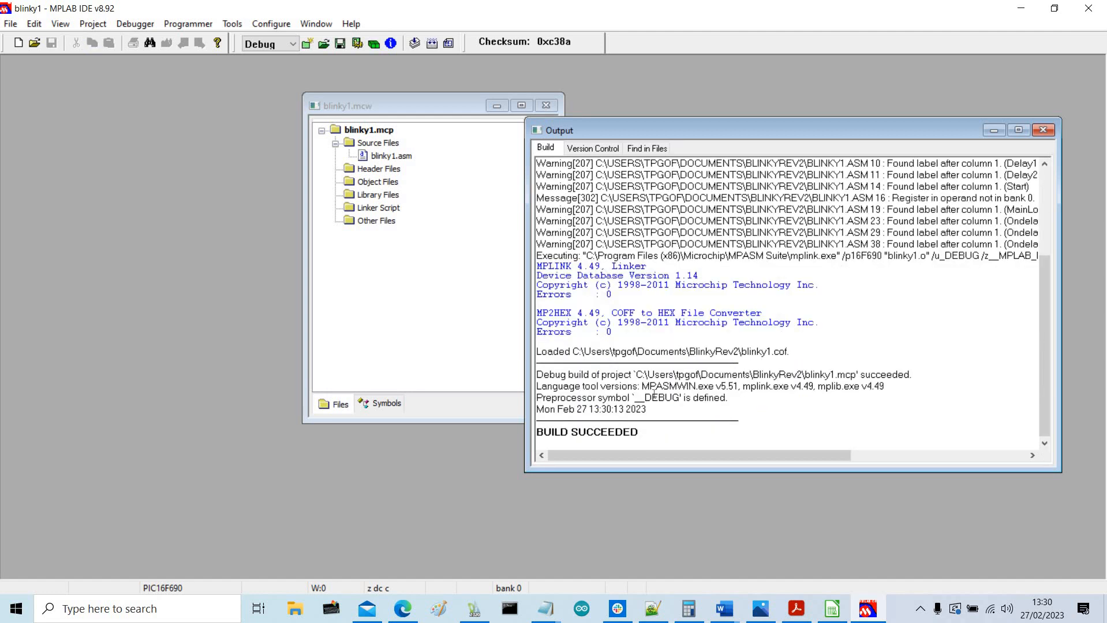
mouse_move(727, 346)
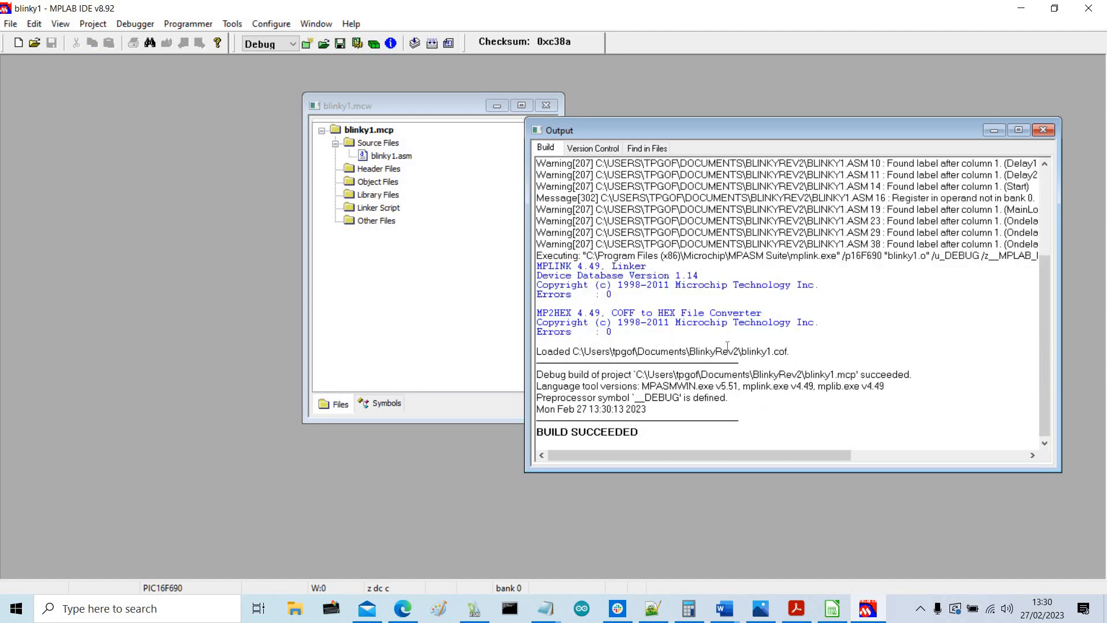
mouse_move(682, 381)
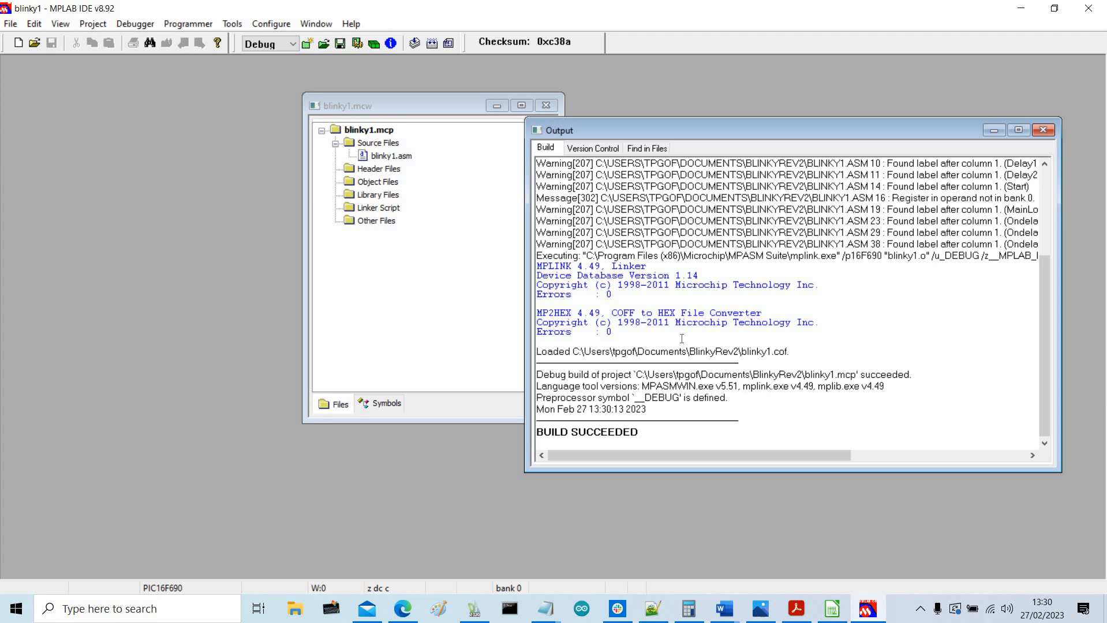
- Select MPLAB SIM as the debugger for the blinky1 project
left_click(135, 23)
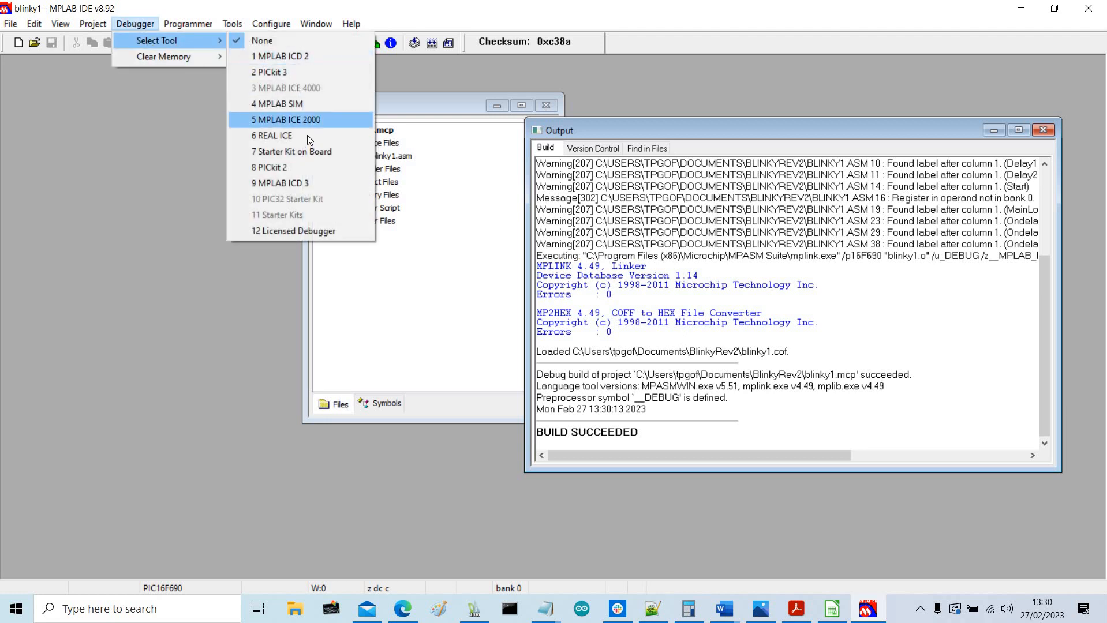
mouse_move(297, 104)
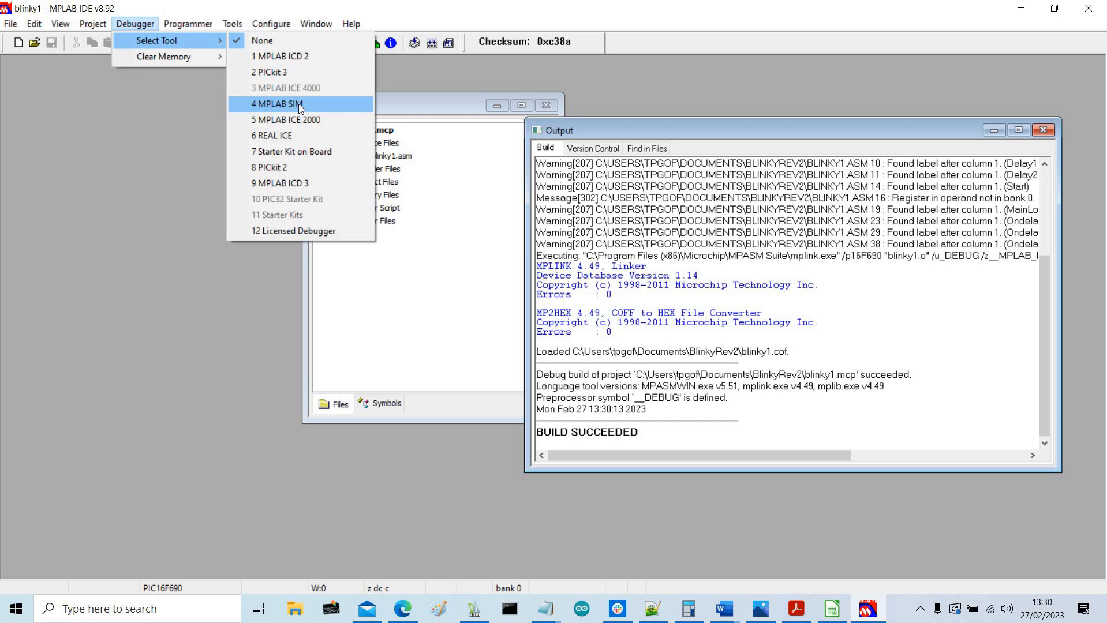
left_click(277, 104)
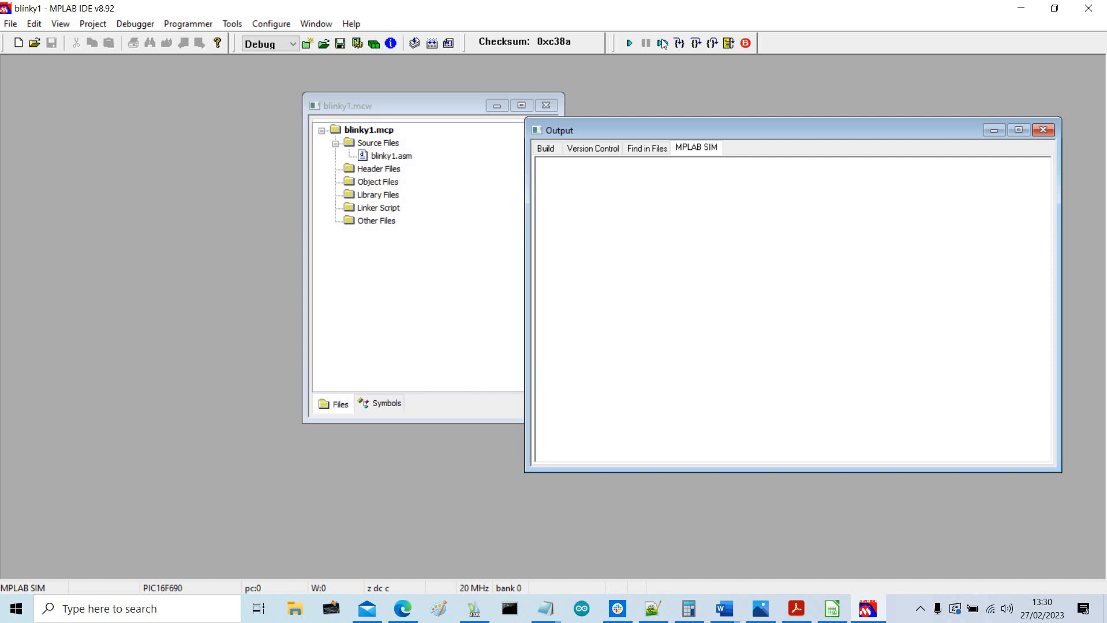
mouse_move(698, 43)
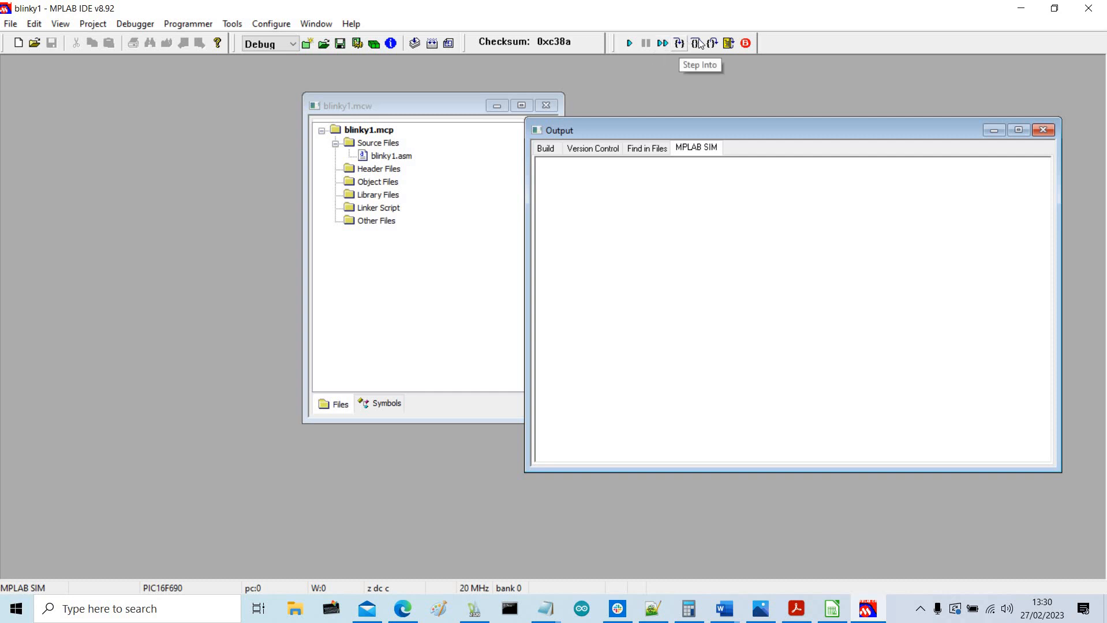
mouse_move(63, 23)
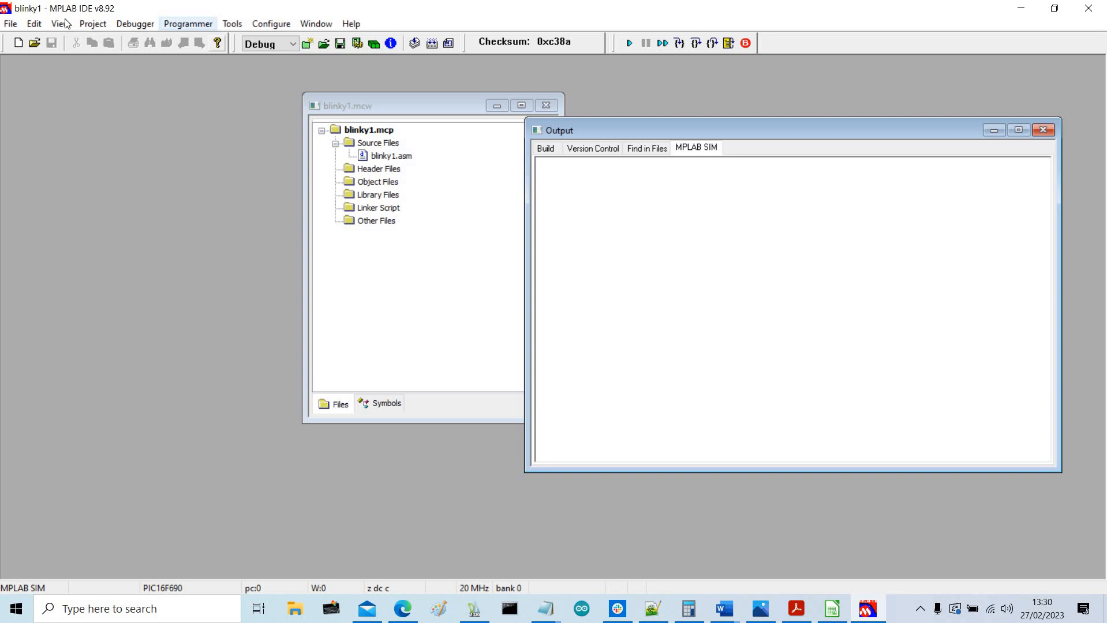
- Show the File Registers window with the PIC16F690 register contents in hex
left_click(61, 23)
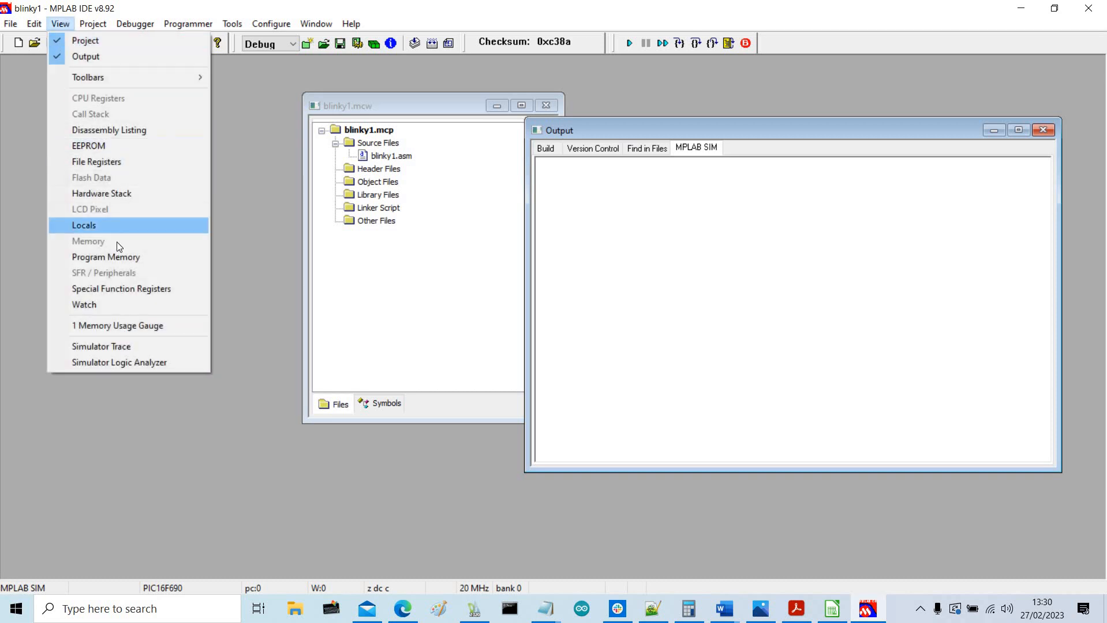
mouse_move(116, 159)
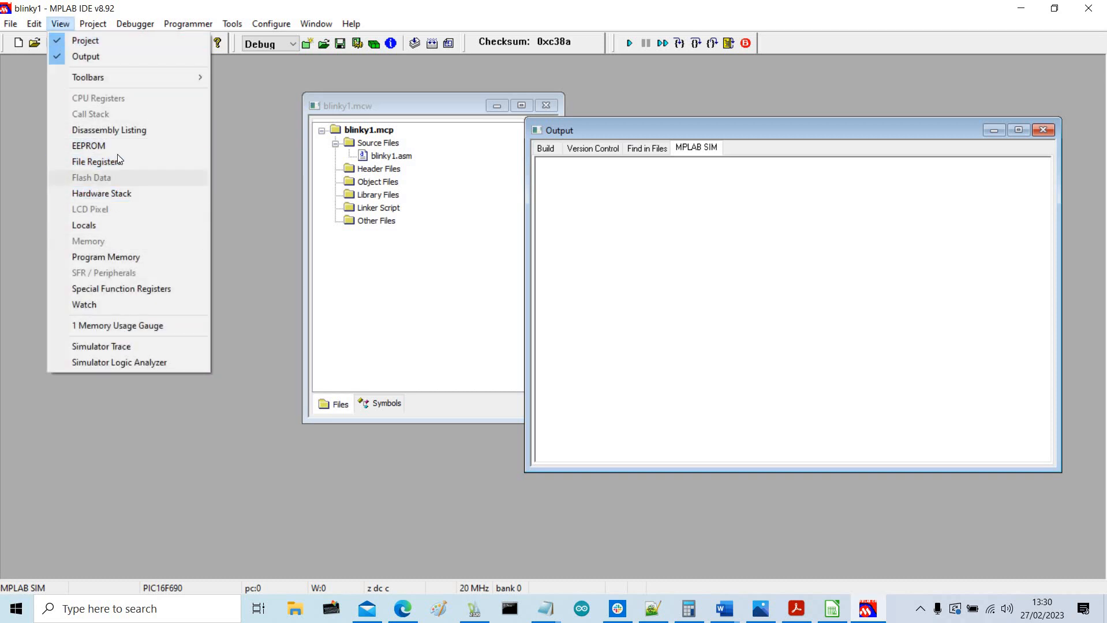
mouse_move(97, 162)
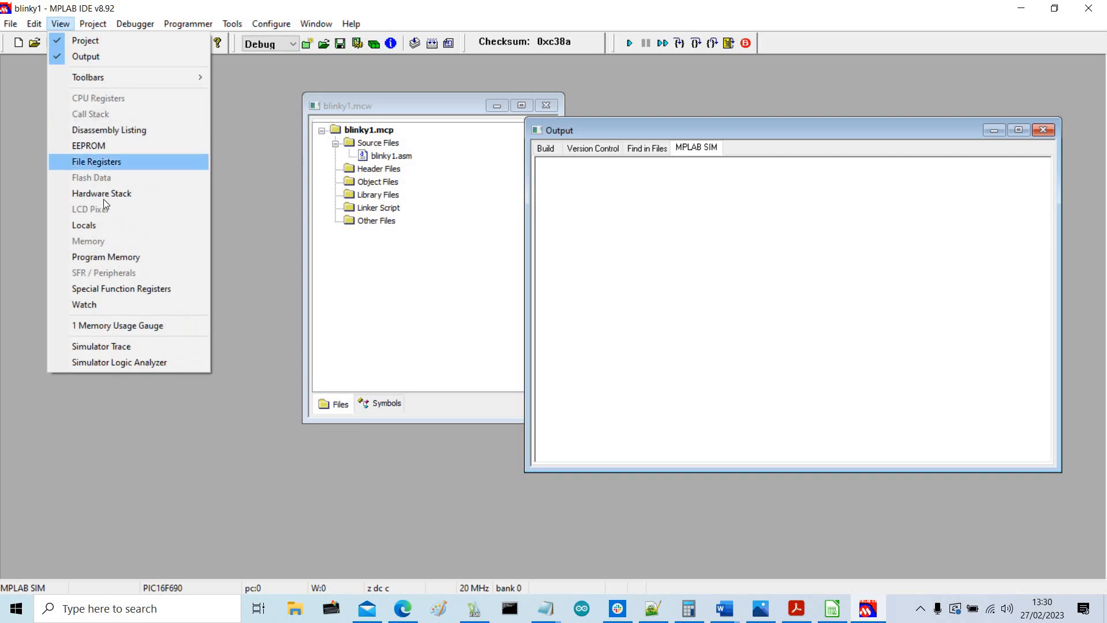
mouse_move(101, 165)
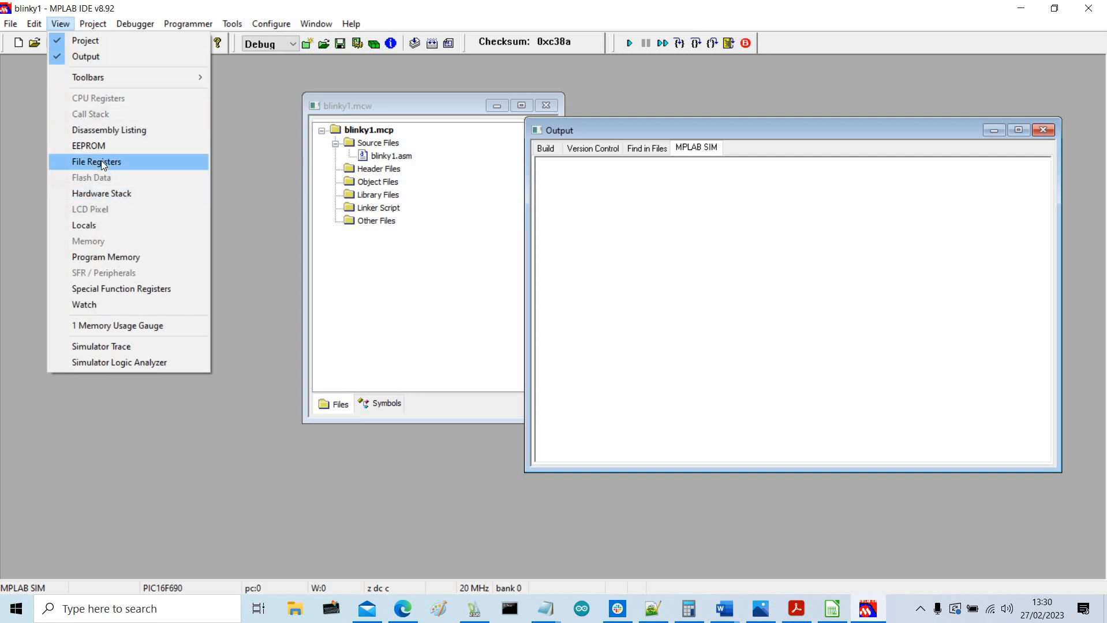
left_click(97, 162)
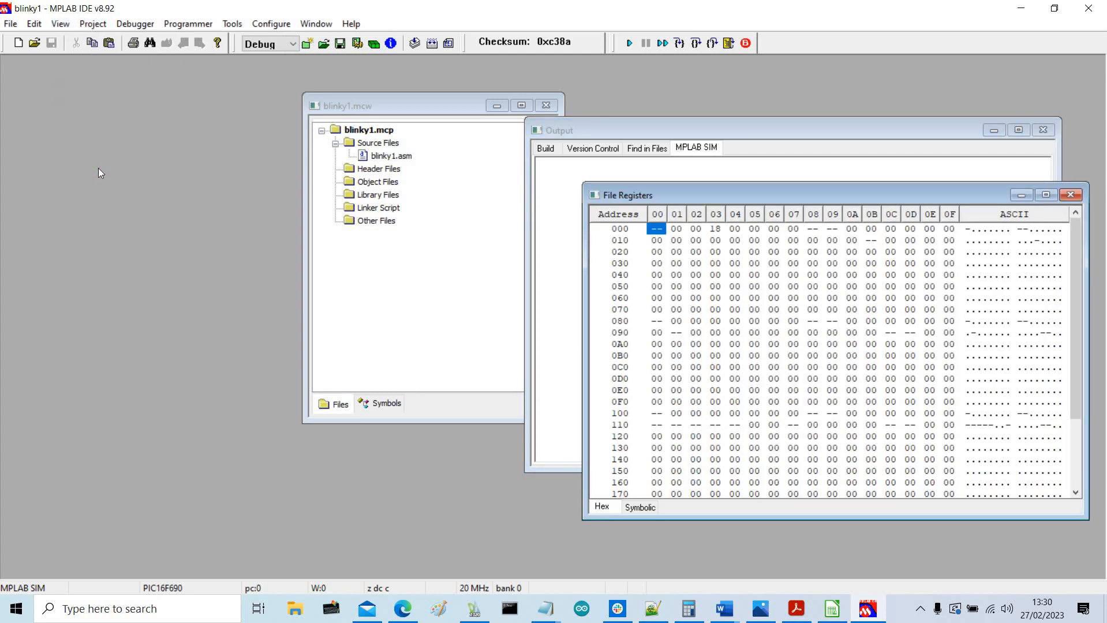
mouse_move(144, 87)
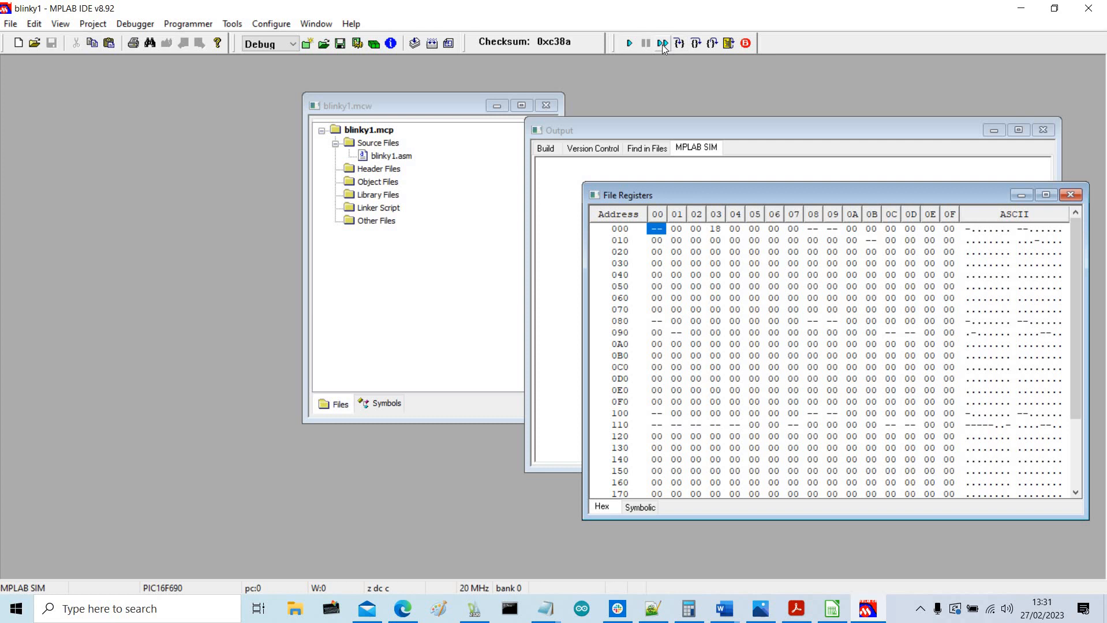
- Animate blinky1 in the simulator so the Delay1 counter counts down in File Registers
left_click(661, 42)
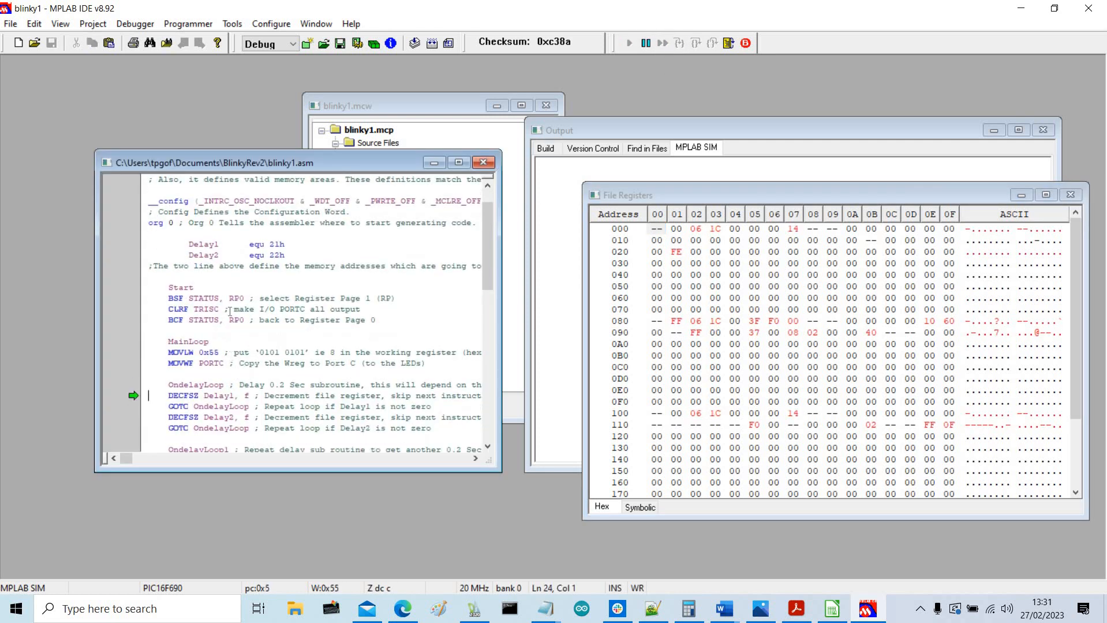
left_click(679, 43)
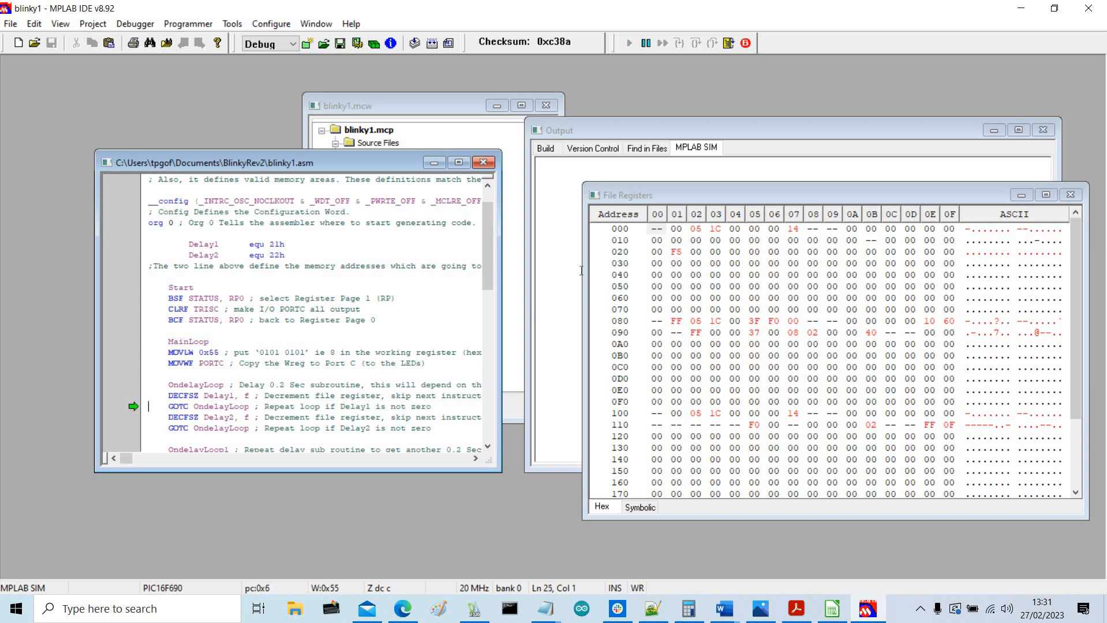
left_click(679, 42)
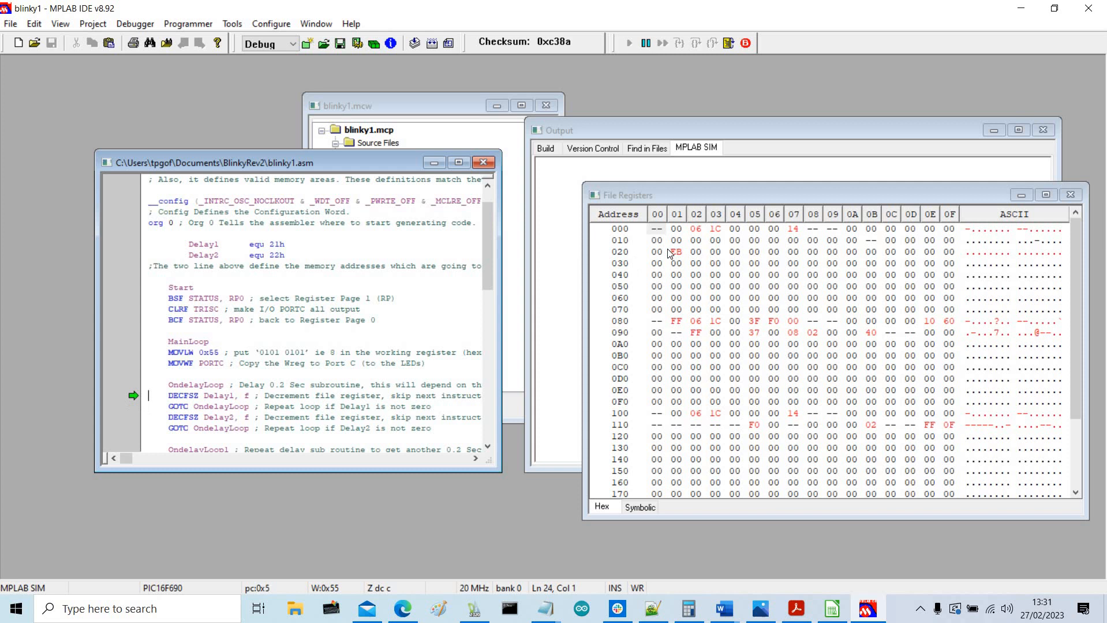
left_click(695, 43)
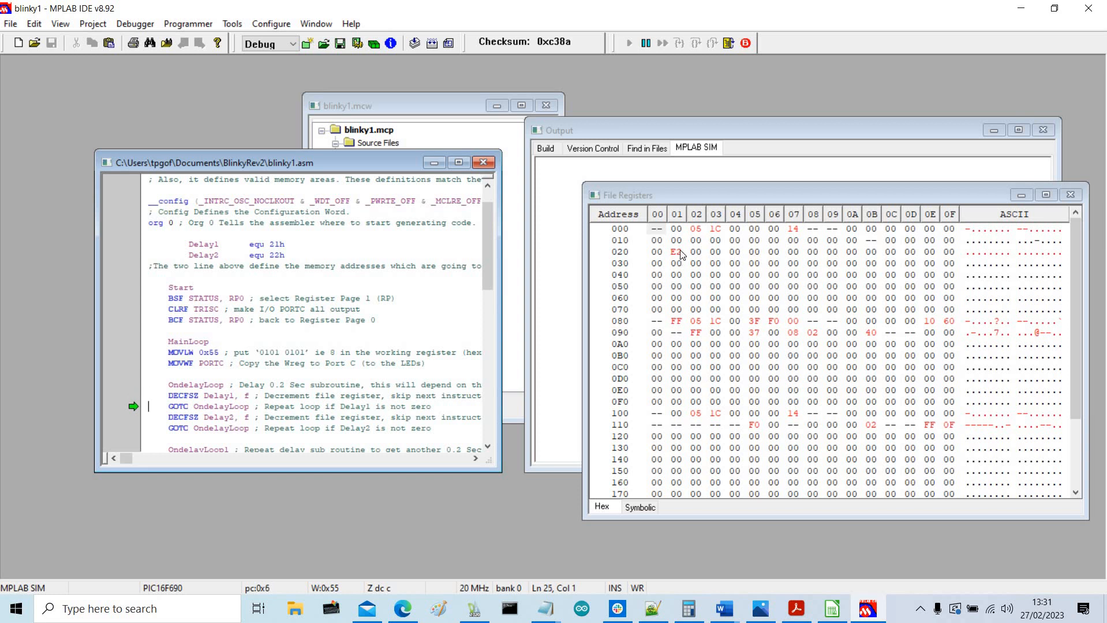
left_click(694, 43)
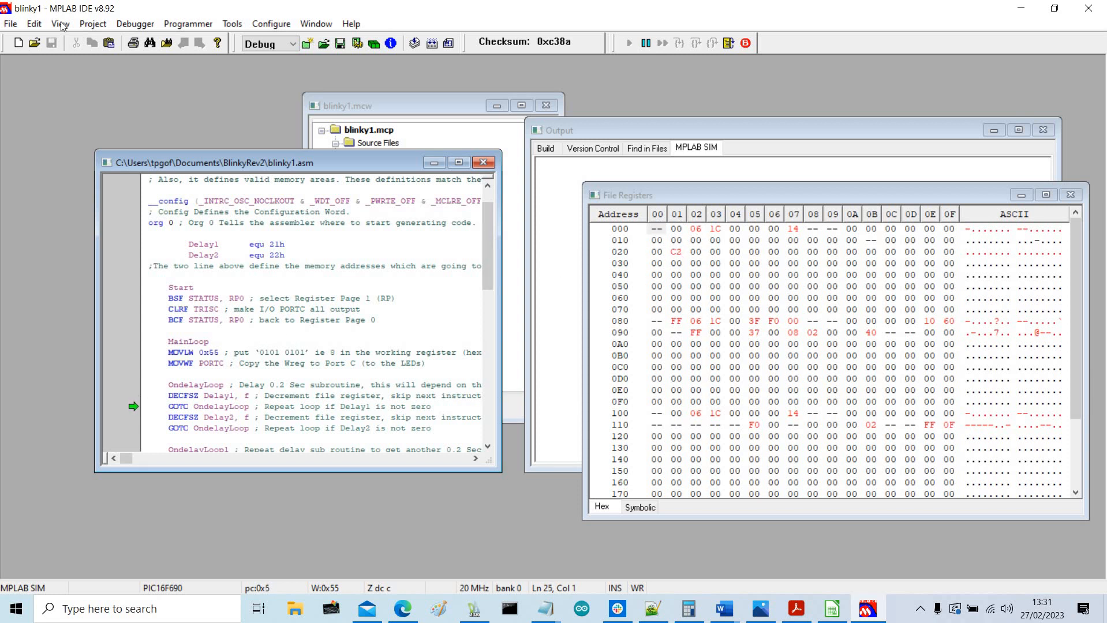
left_click(93, 23)
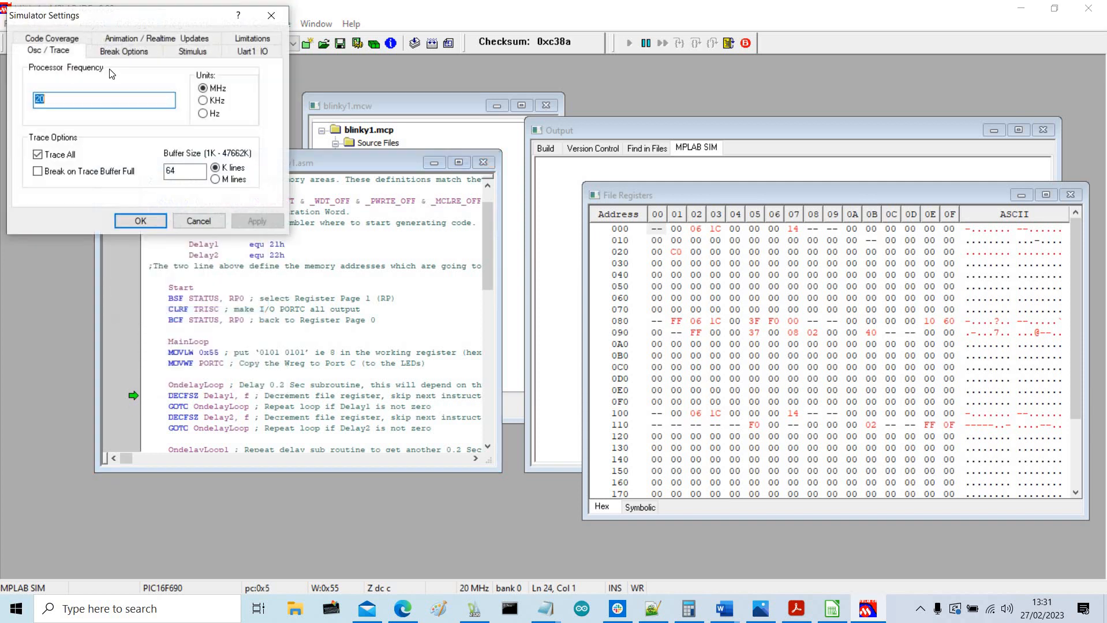
- Leave the animation step time near Fastest and confirm the simulator settings
left_click(138, 38)
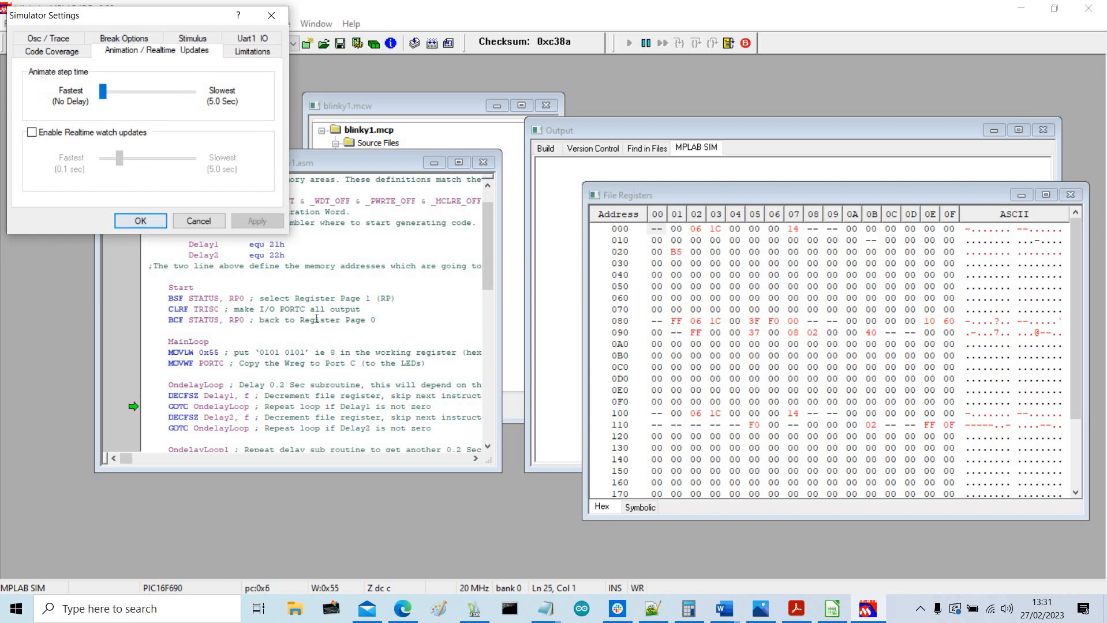
left_click(139, 220)
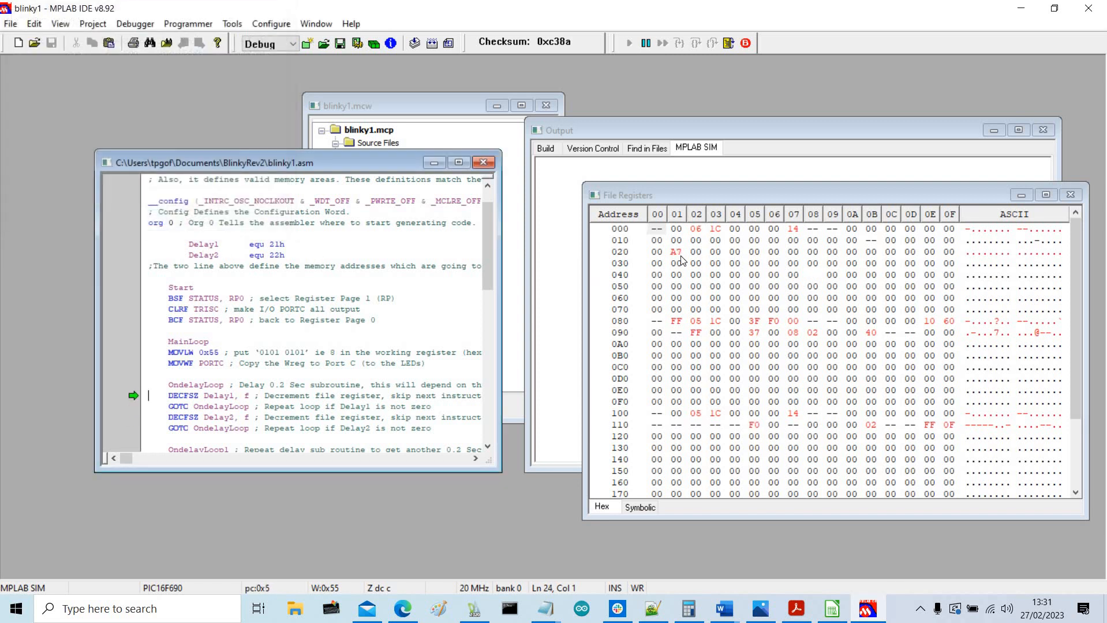
- Animate the simulation so Delay1 at 0x21 counts down, halt it, and close blinky1.asm
left_click(678, 43)
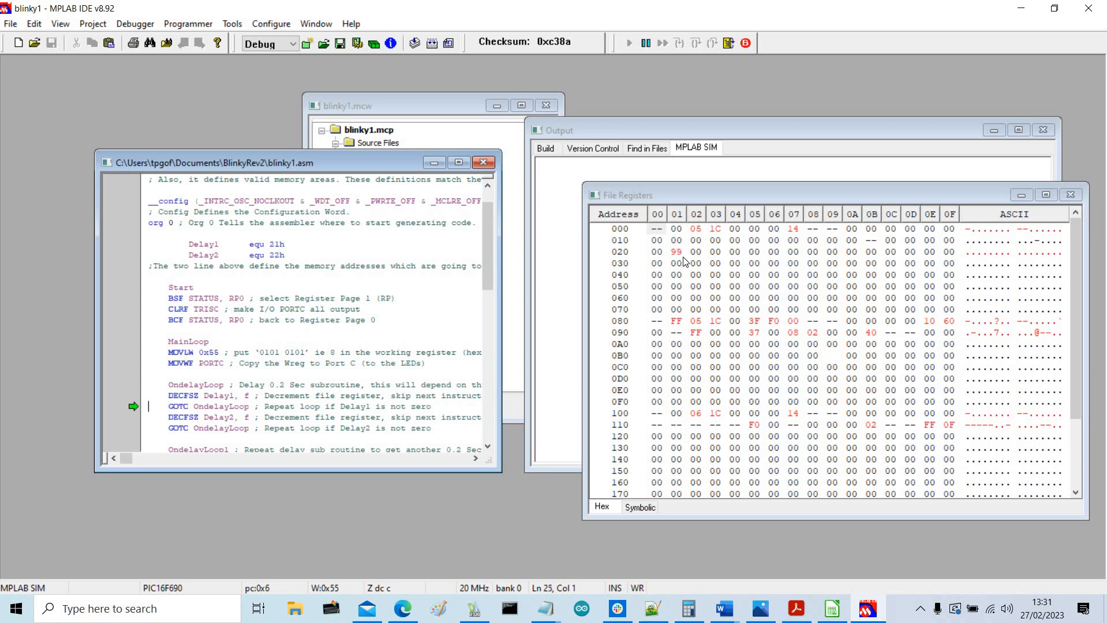
left_click(679, 42)
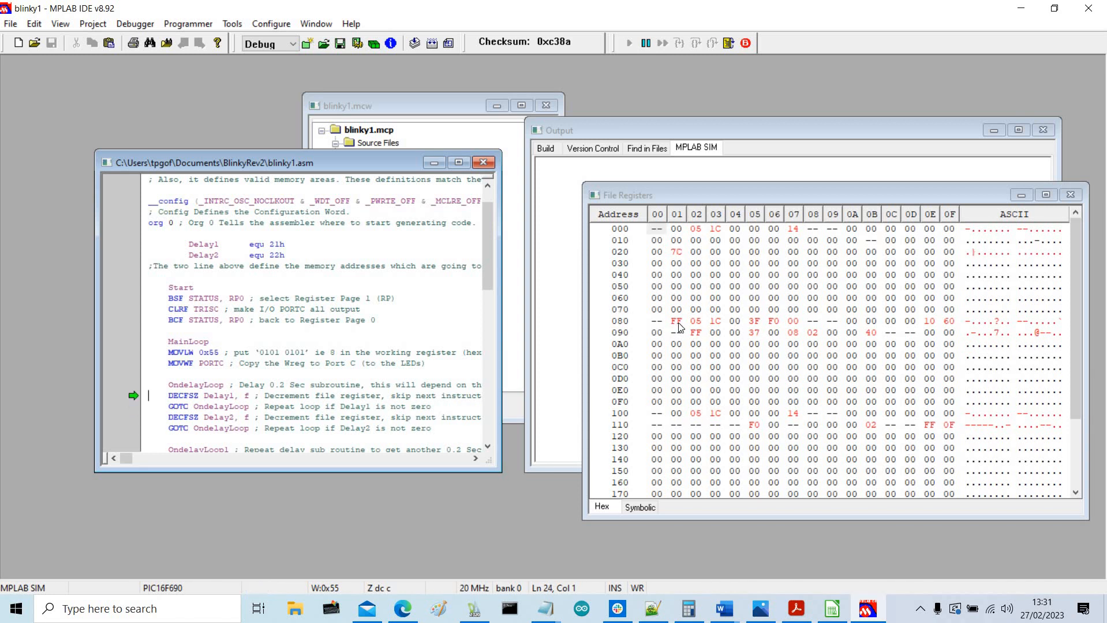
left_click(679, 43)
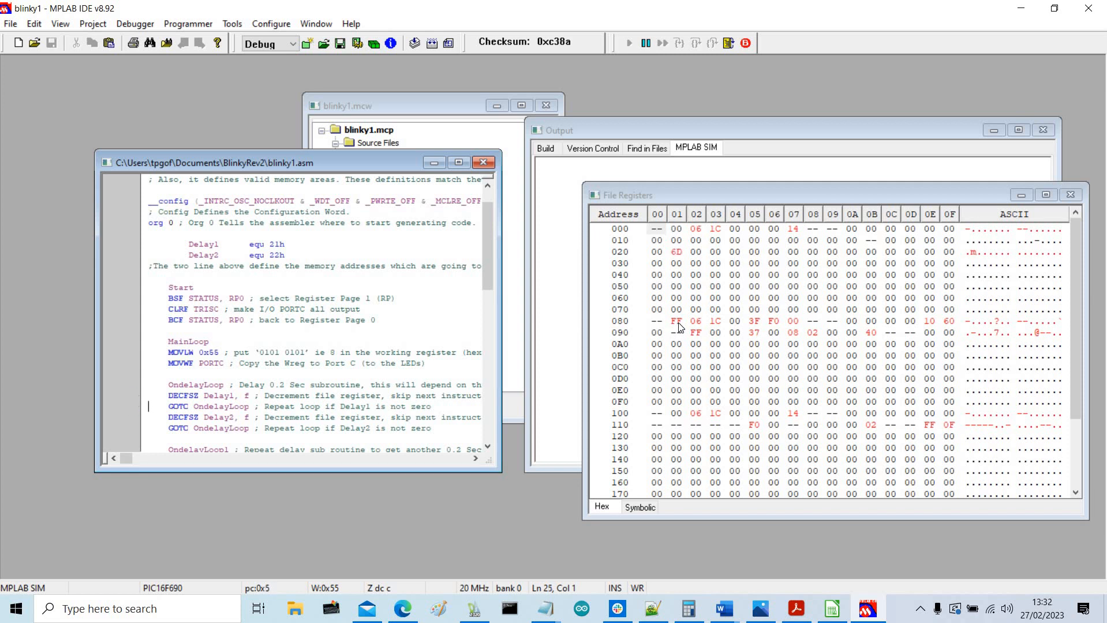
left_click(678, 43)
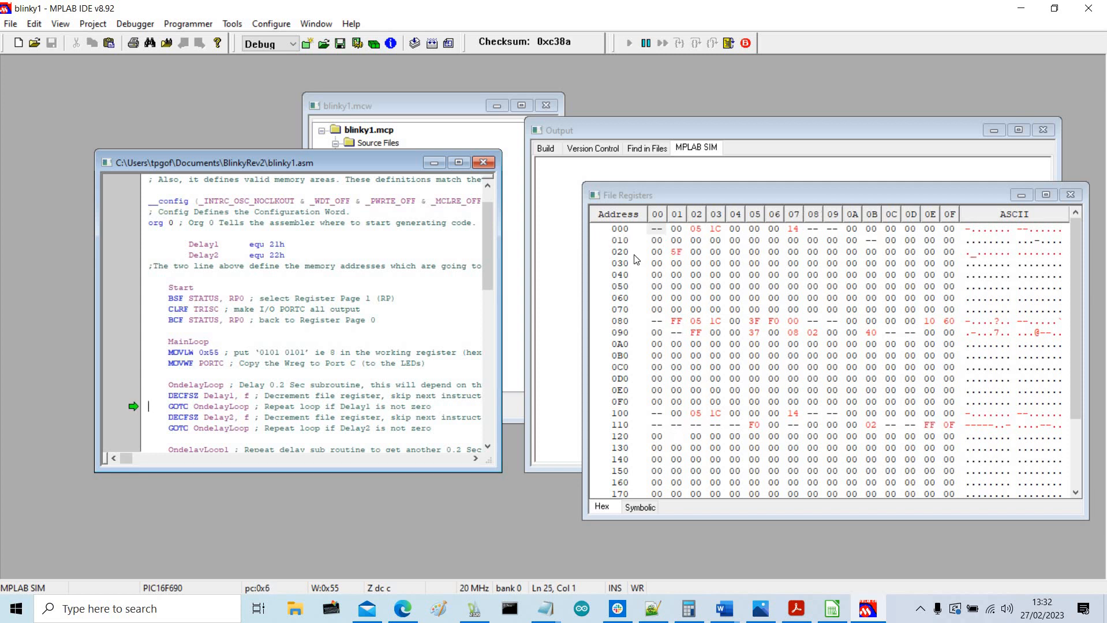
left_click(677, 43)
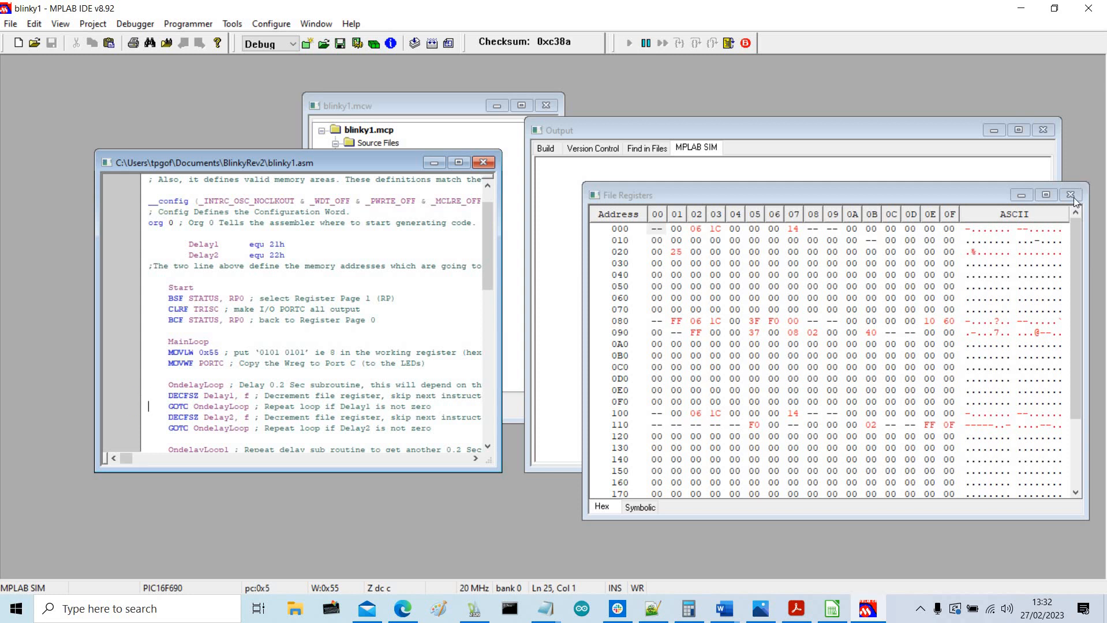
left_click(679, 42)
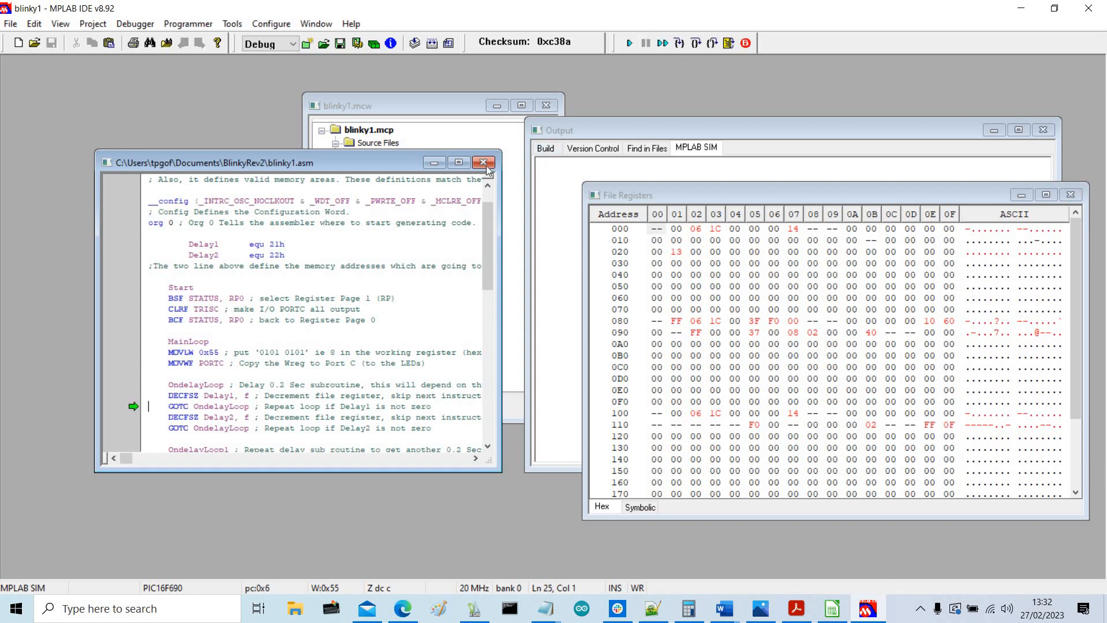
left_click(484, 162)
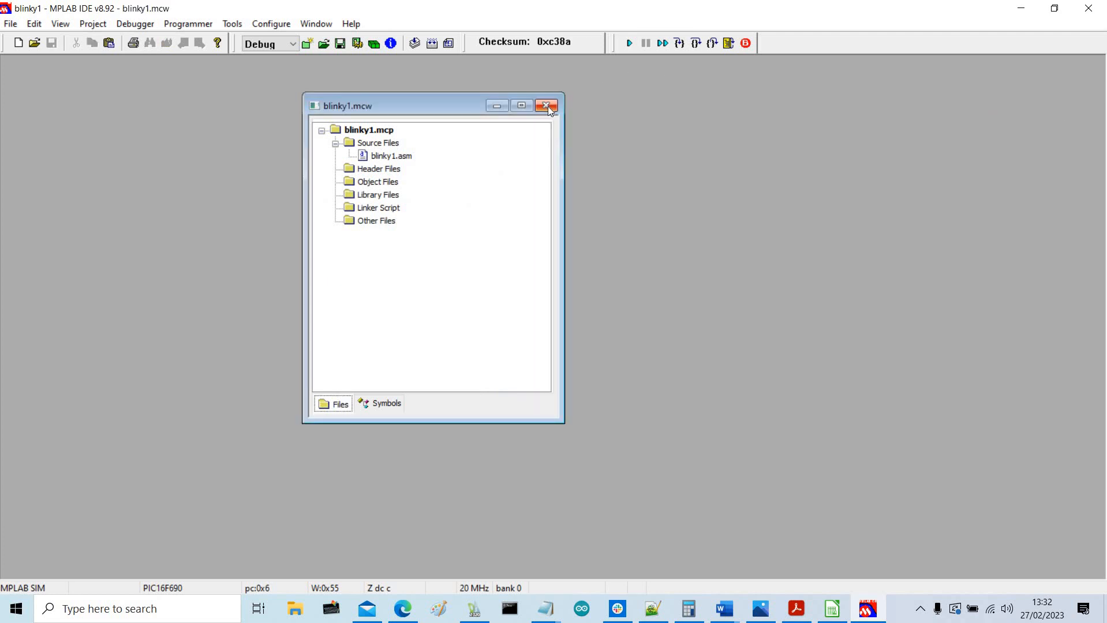
- Close the blinky1 project window and paste the commented-out delay code into a new untitled file
left_click(546, 105)
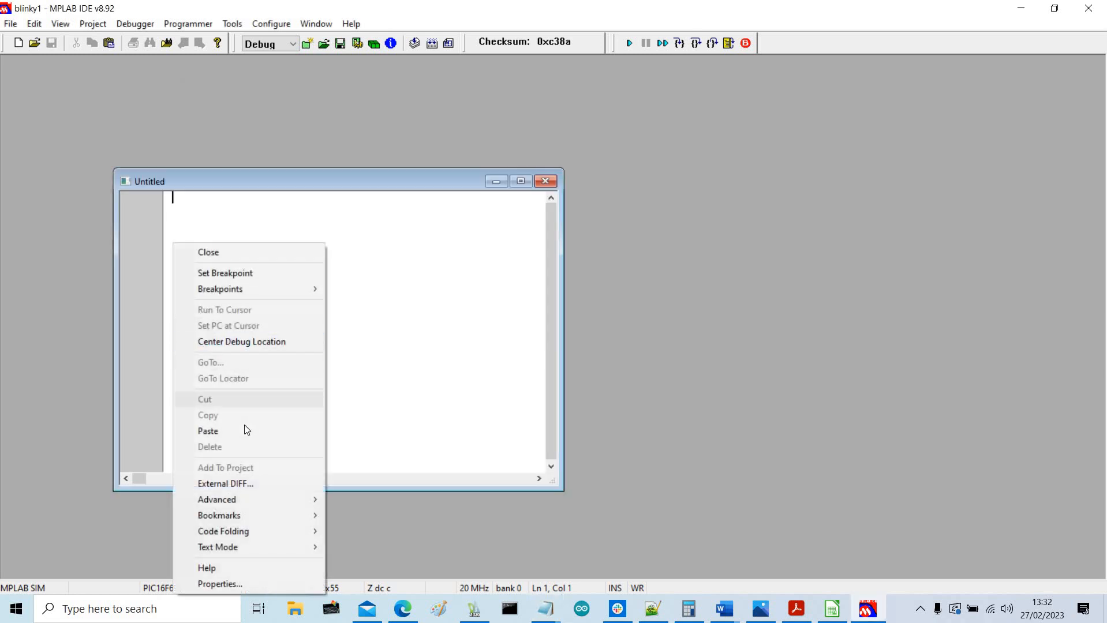
left_click(207, 430)
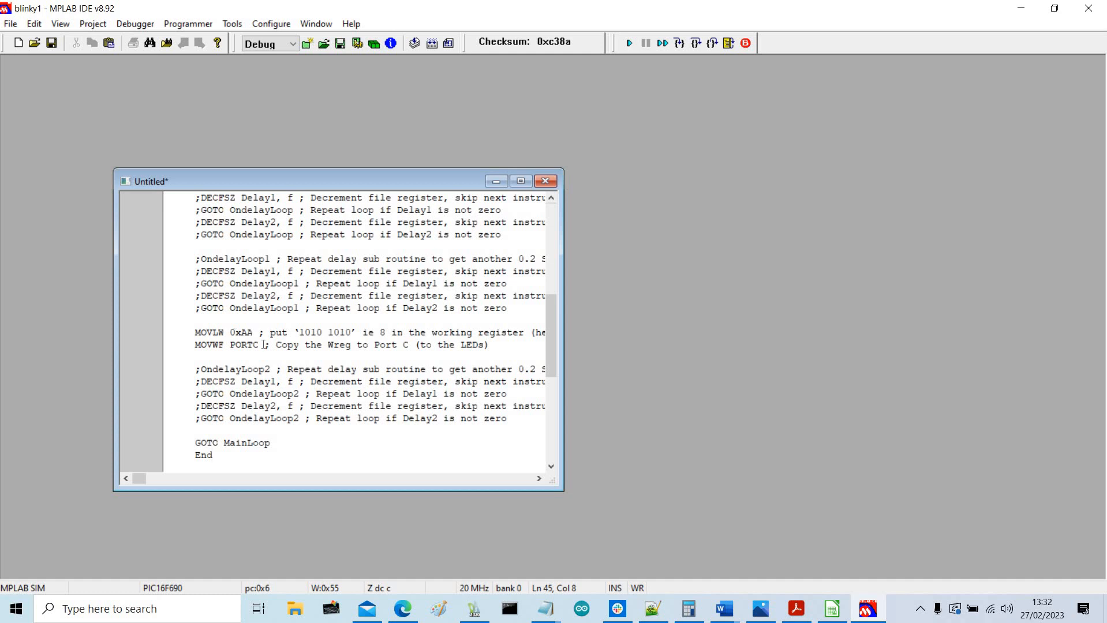
scroll("up", 3)
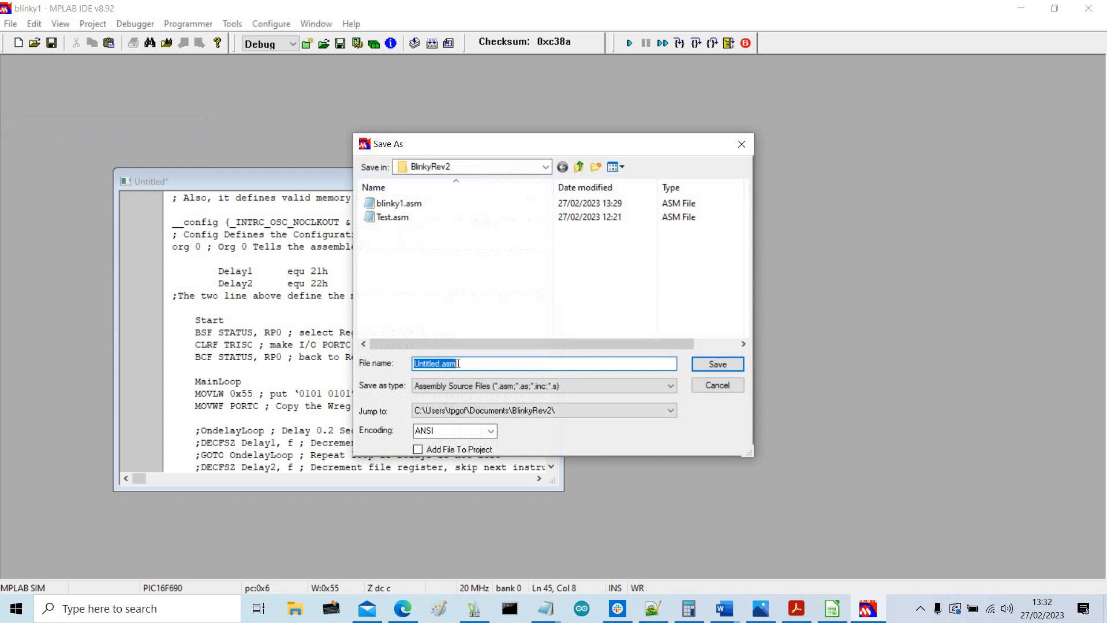
- Save the commented-out code over blinky1.asm in BlinkyRev2 and close its editor
left_click(399, 204)
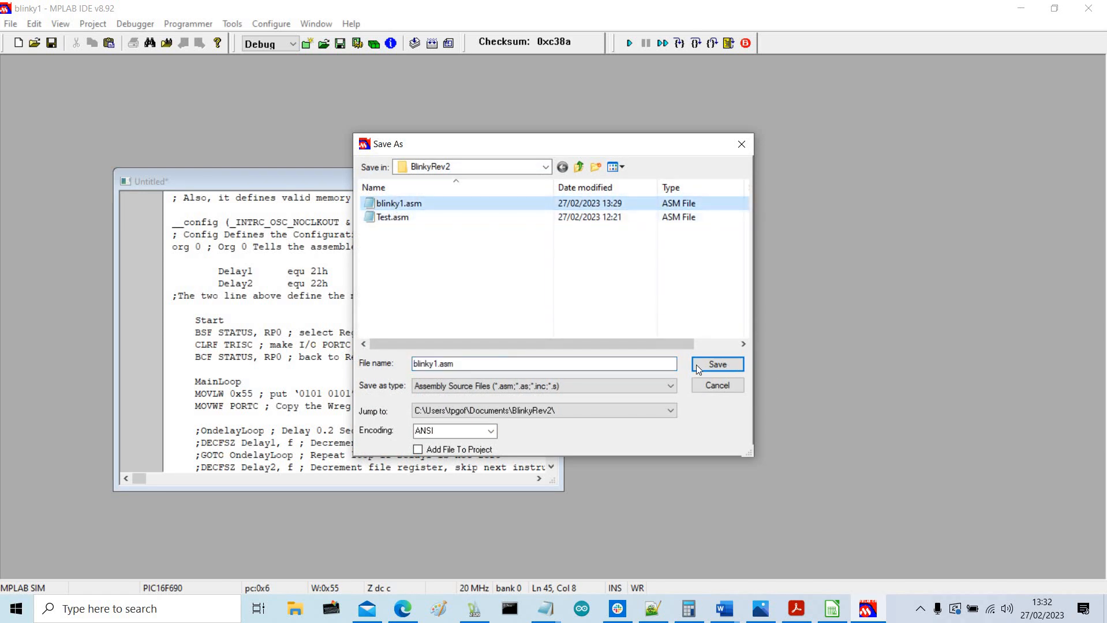
left_click(717, 364)
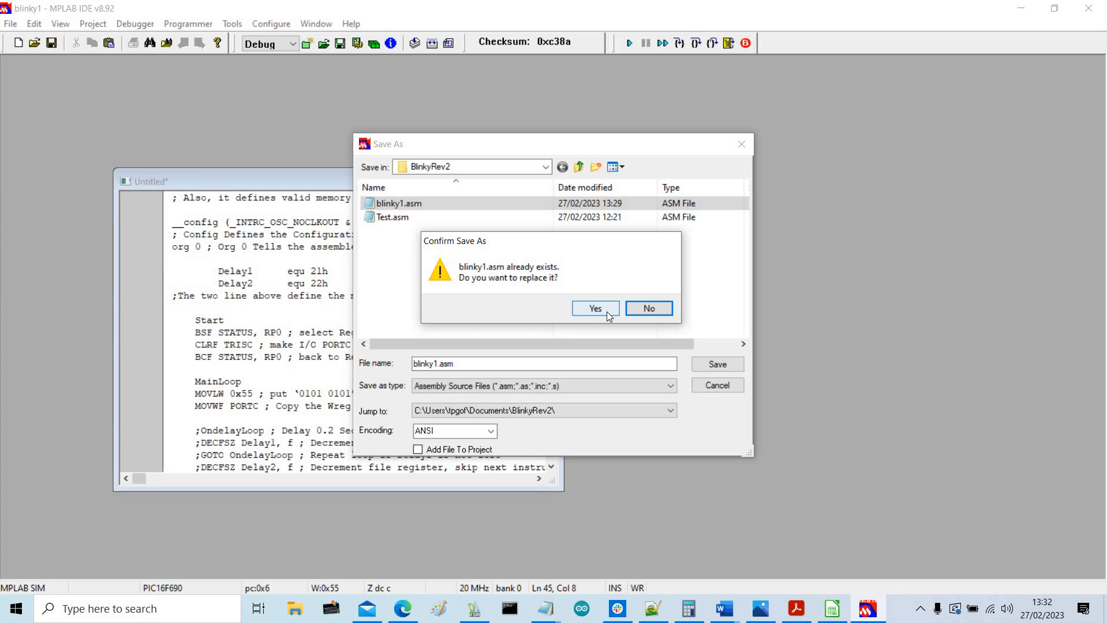
left_click(594, 308)
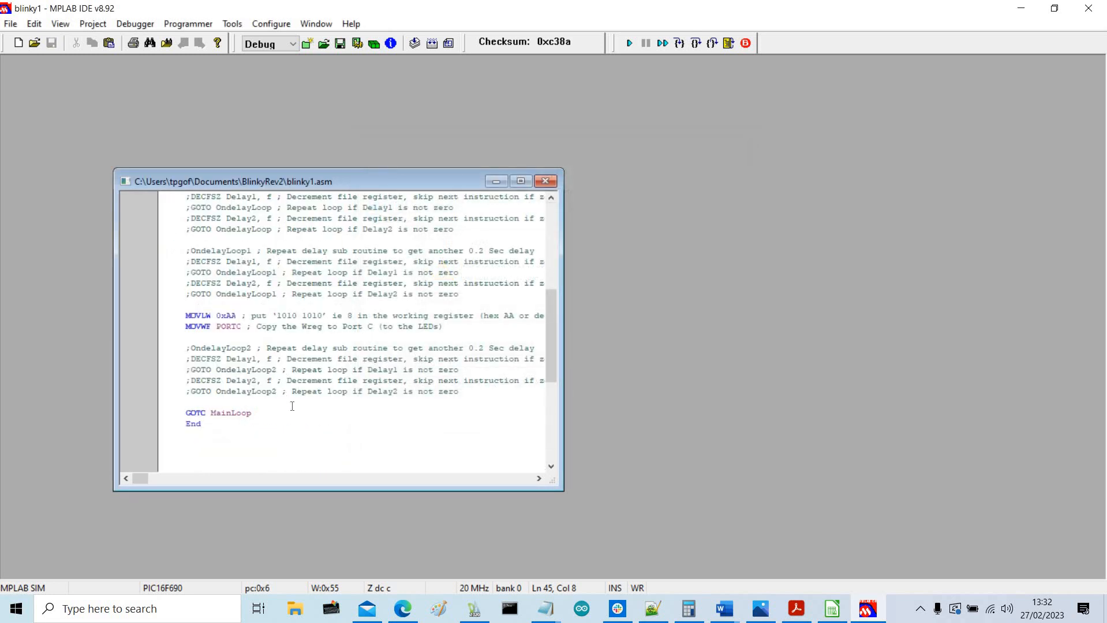
scroll("up", 3)
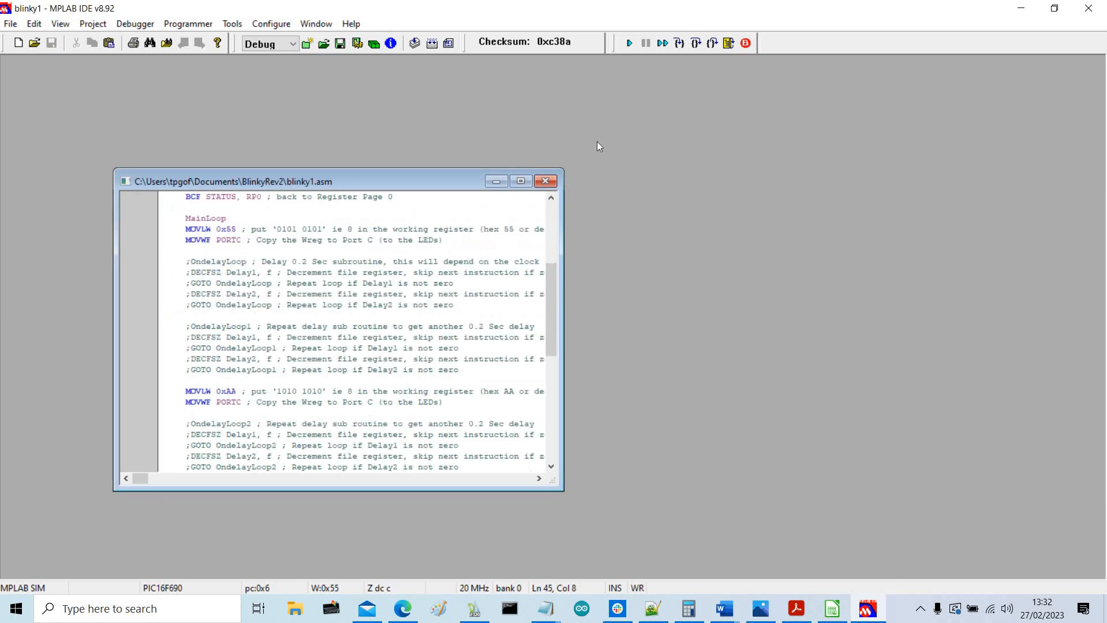
left_click(545, 181)
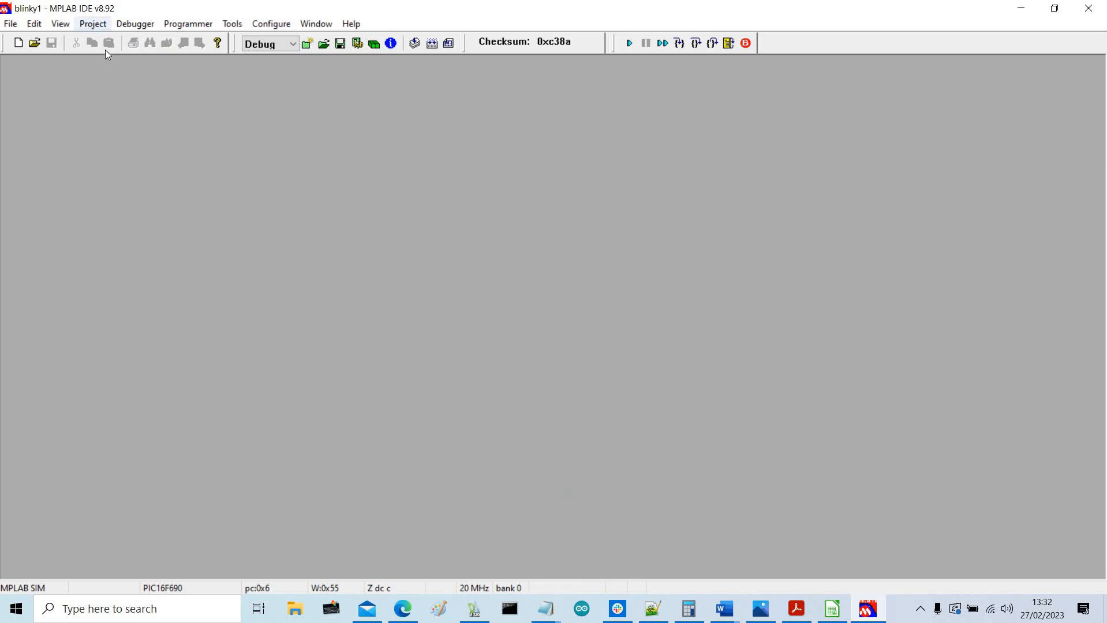
- Start the Project Wizard keeping PIC16F690 and MPASM, saving the project as blinky2.mcp
left_click(92, 23)
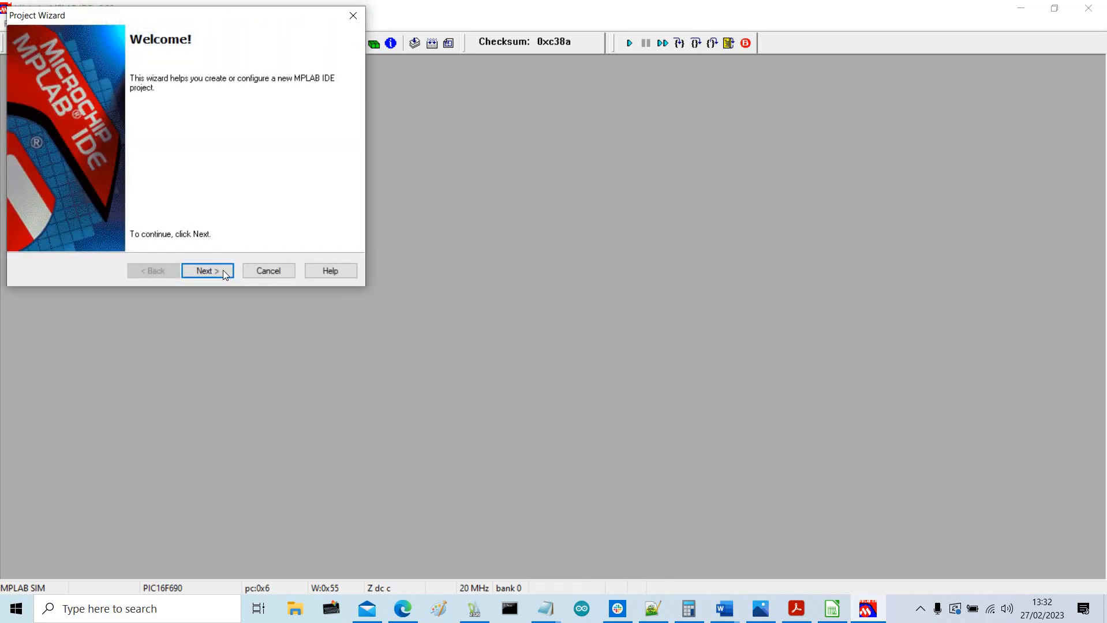
left_click(206, 270)
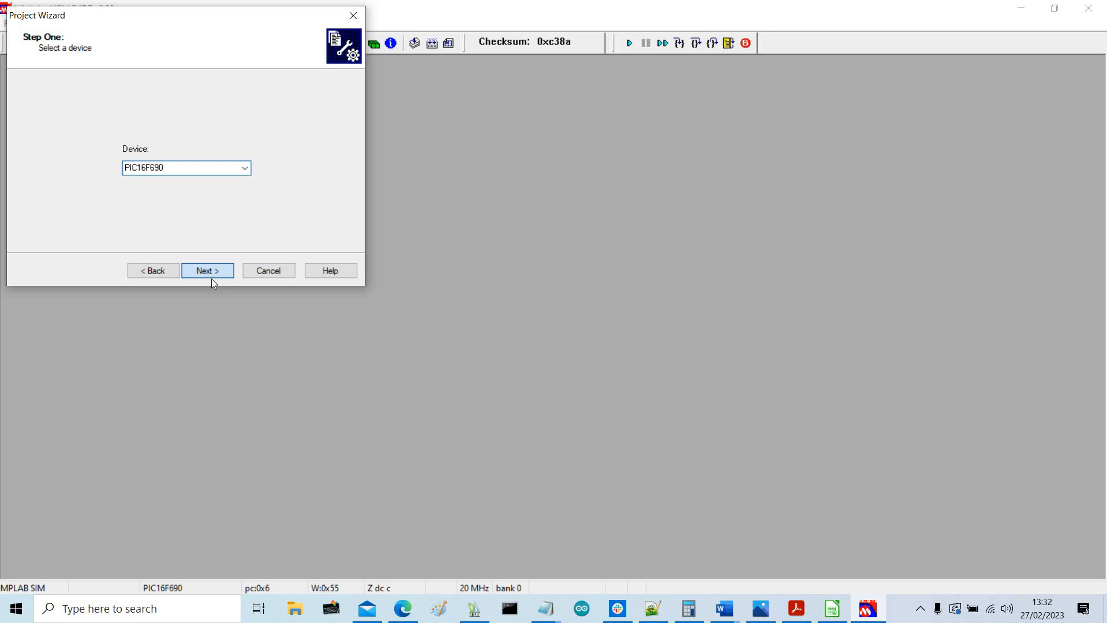
left_click(207, 270)
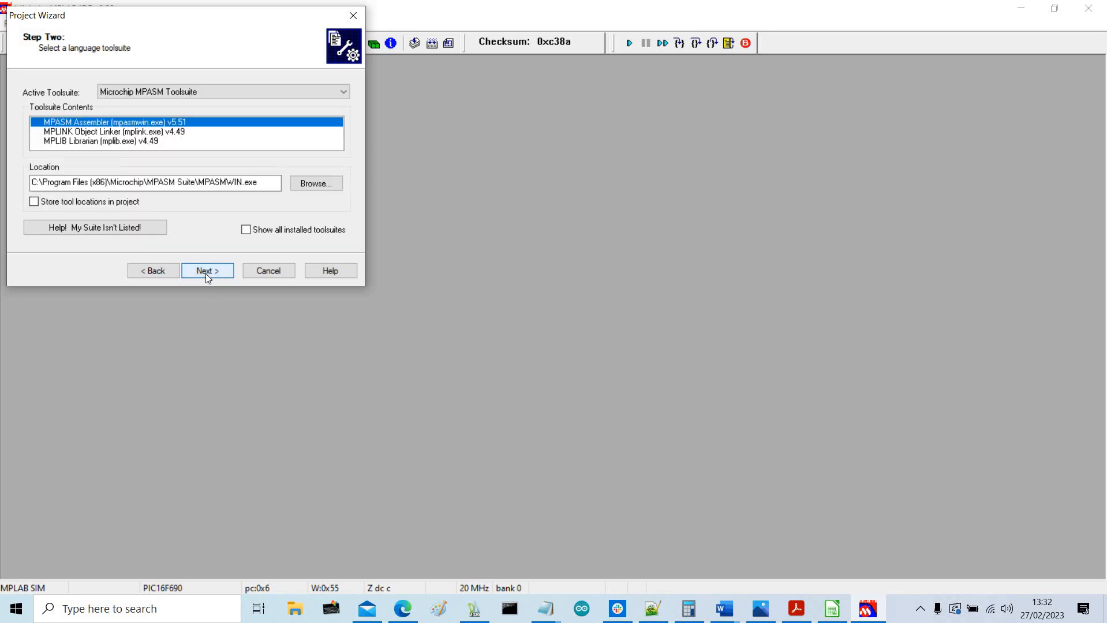
left_click(207, 270)
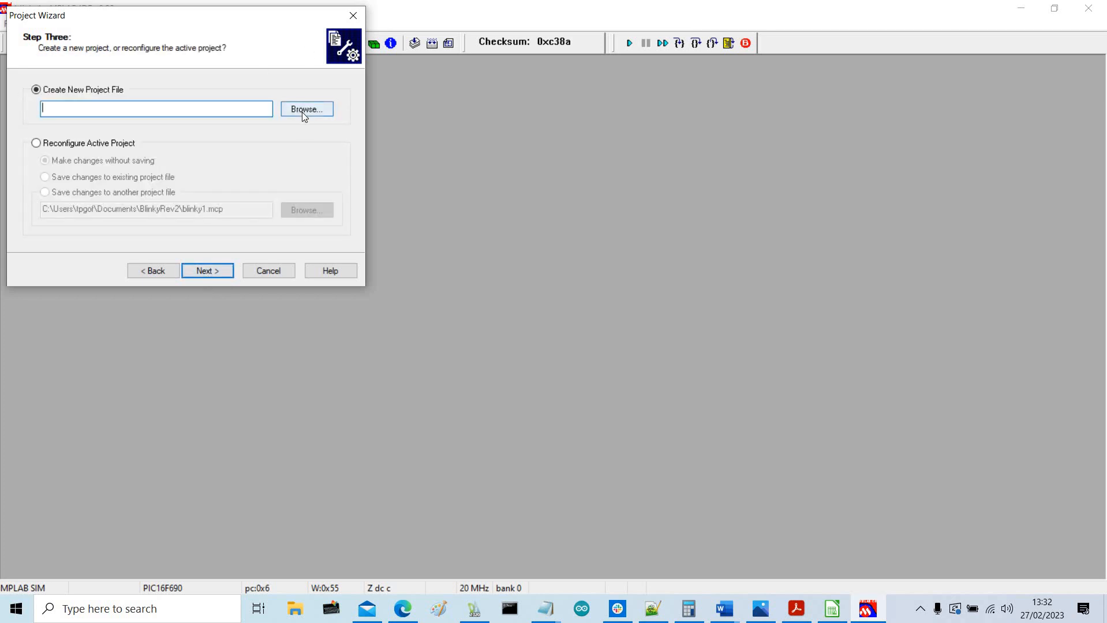
left_click(306, 110)
type("blinky2.mcp")
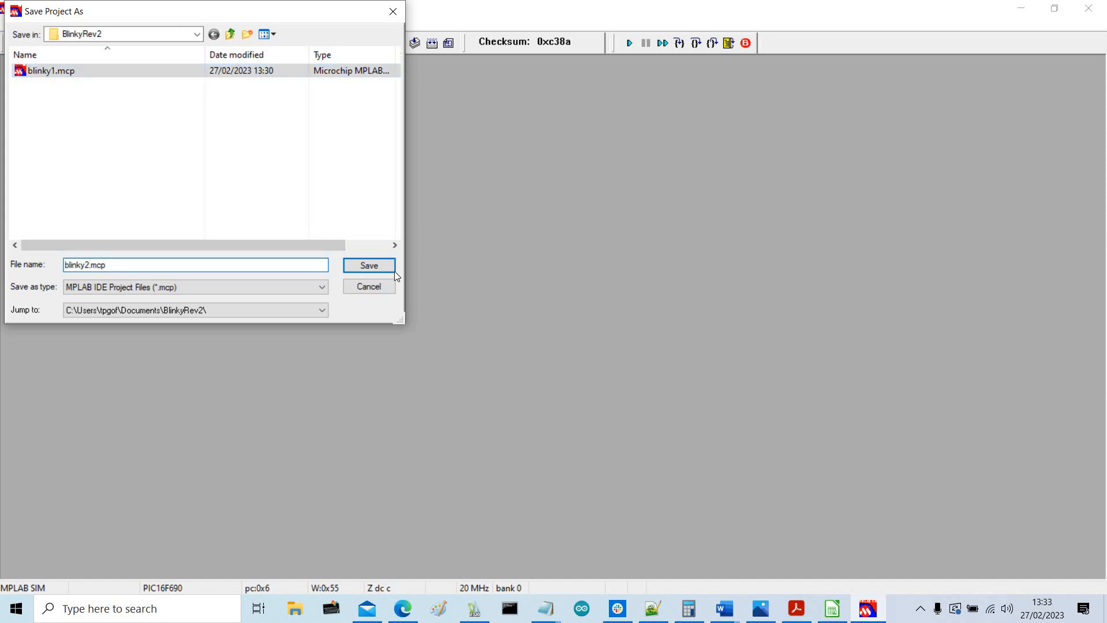
left_click(368, 265)
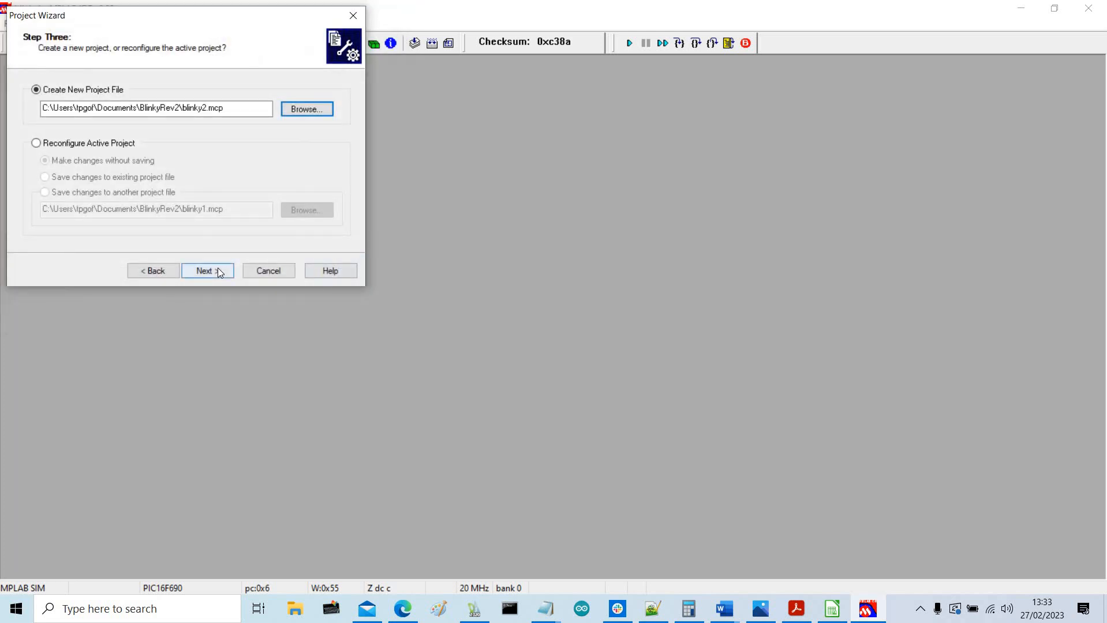
- Add blinky1.asm as the project's source file and finish creating blinky2
left_click(206, 270)
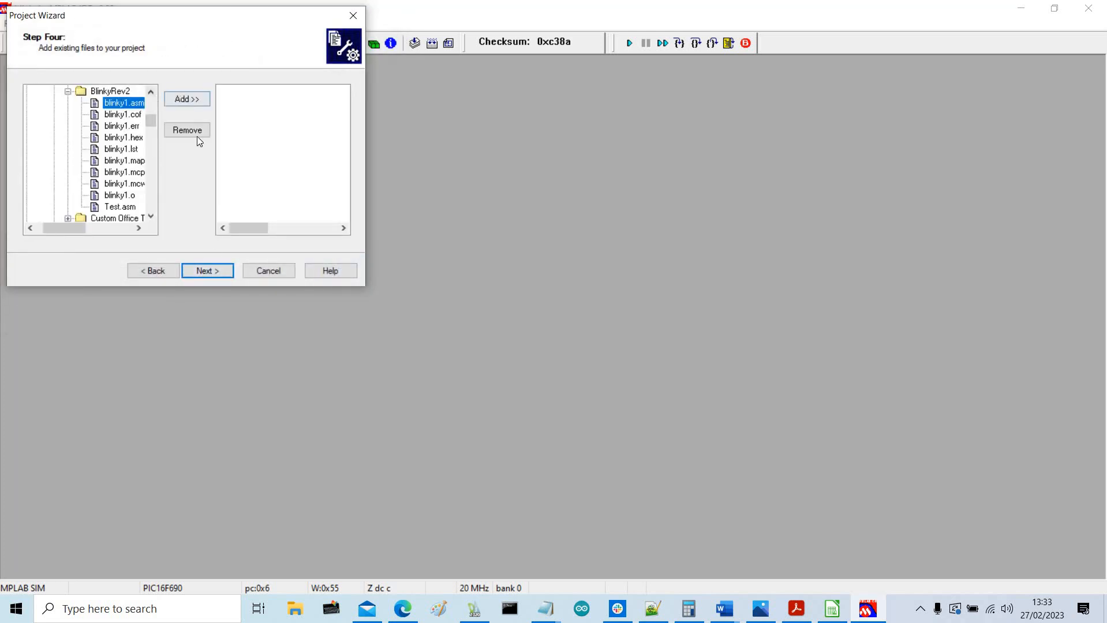
left_click(186, 99)
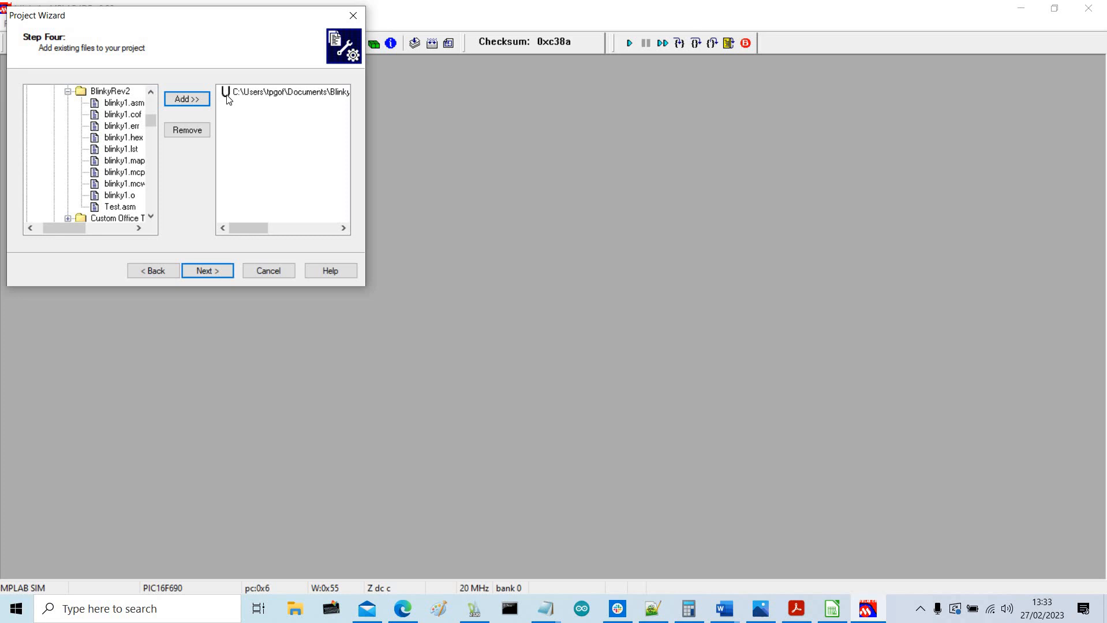
left_click(186, 100)
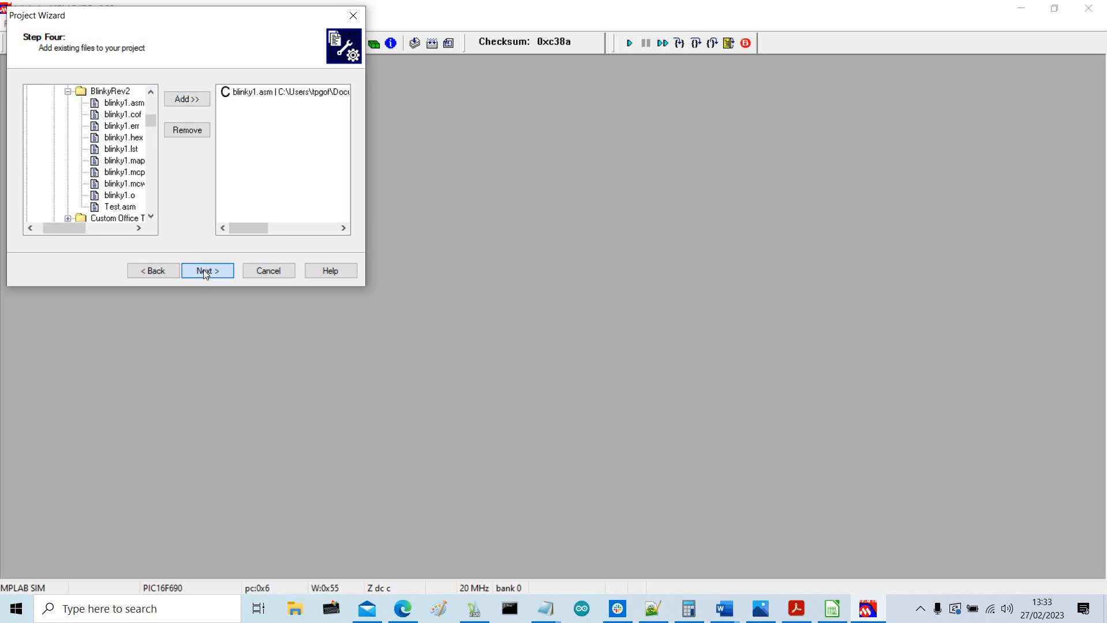
left_click(208, 271)
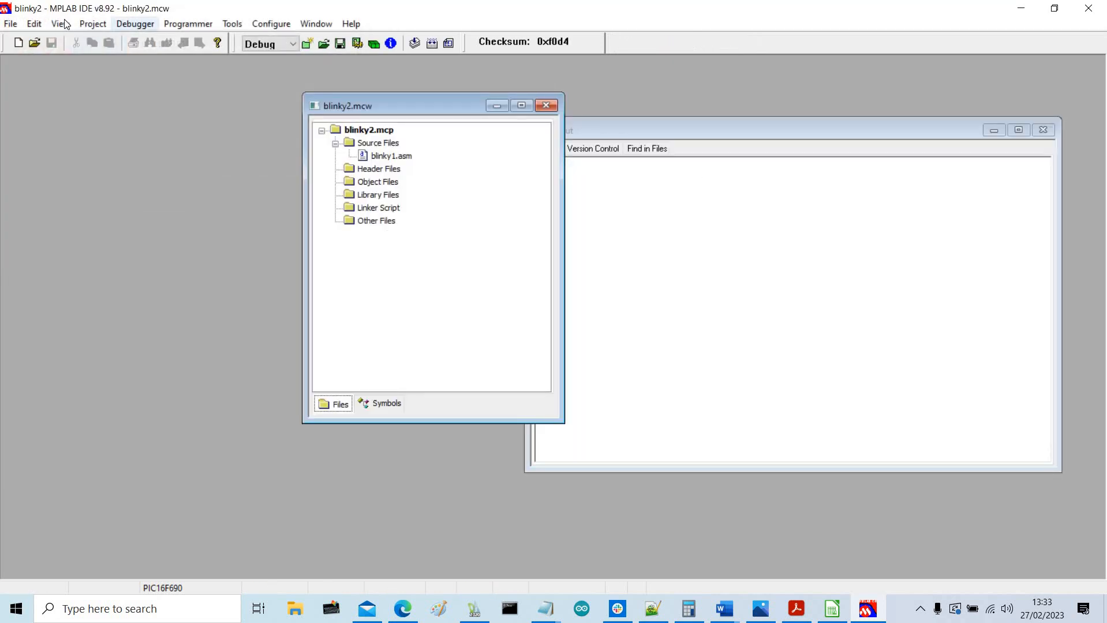
- Build All for blinky2 as relocatable code so the output reports BUILD SUCCEEDED
left_click(92, 23)
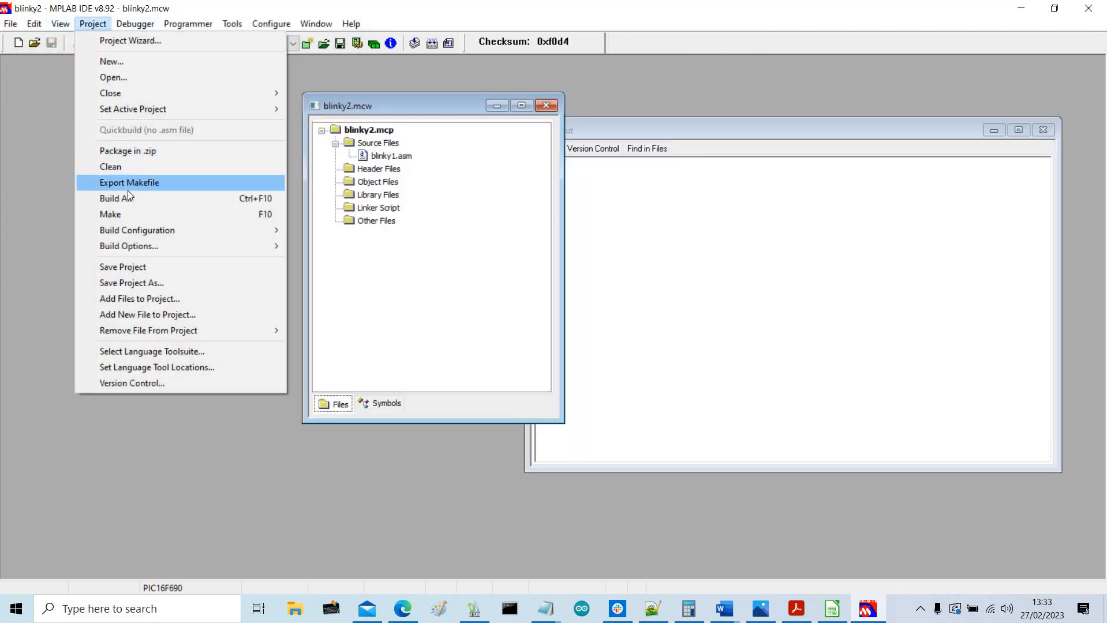
left_click(116, 199)
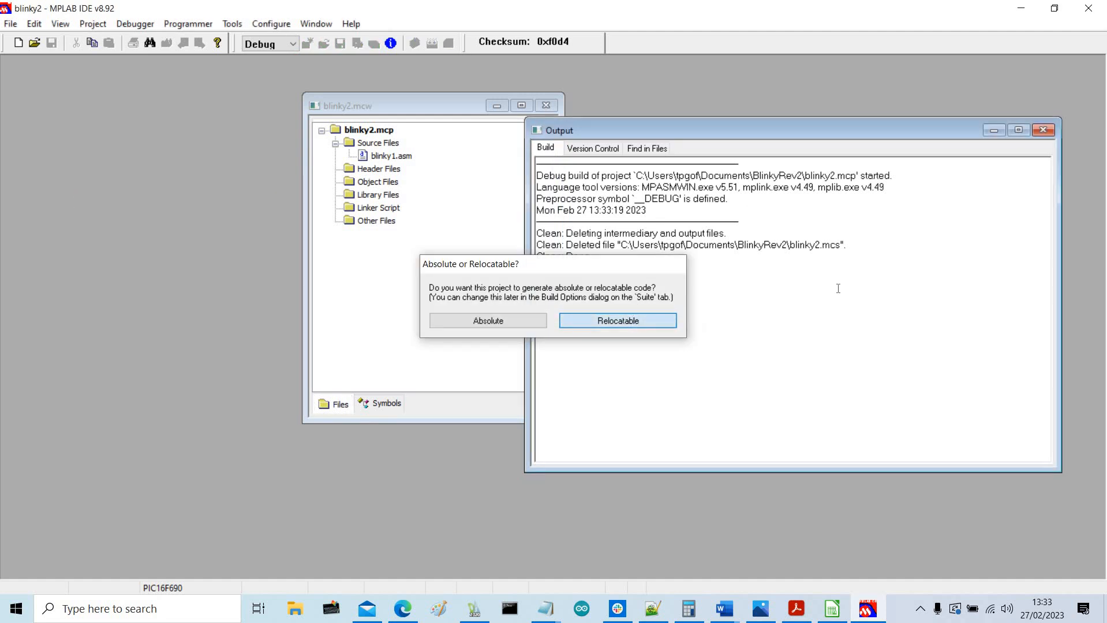
left_click(618, 321)
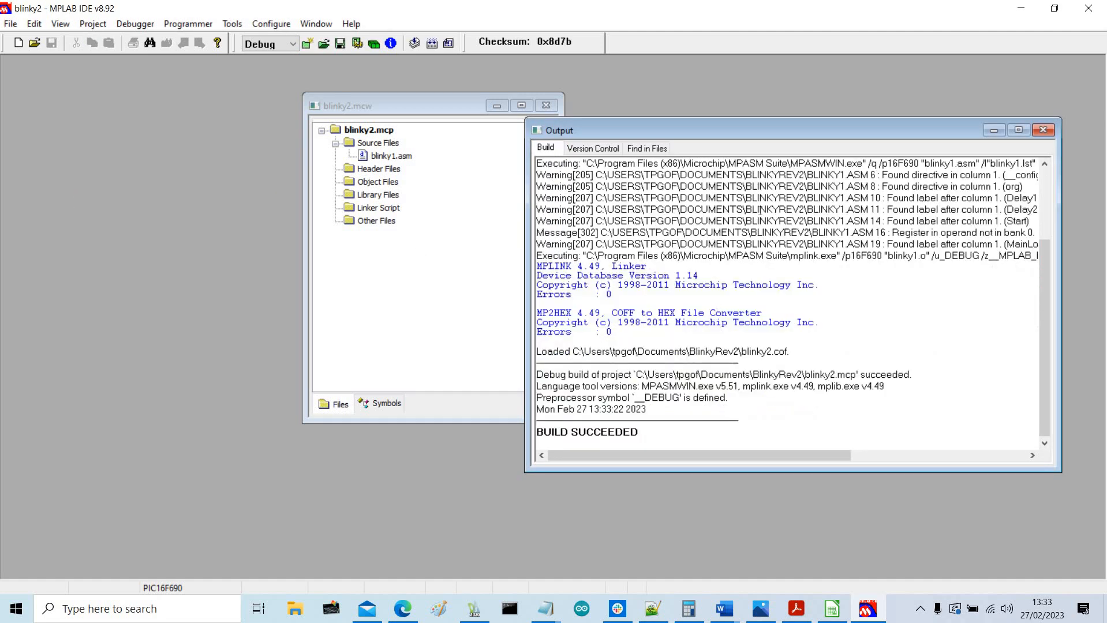
mouse_move(136, 23)
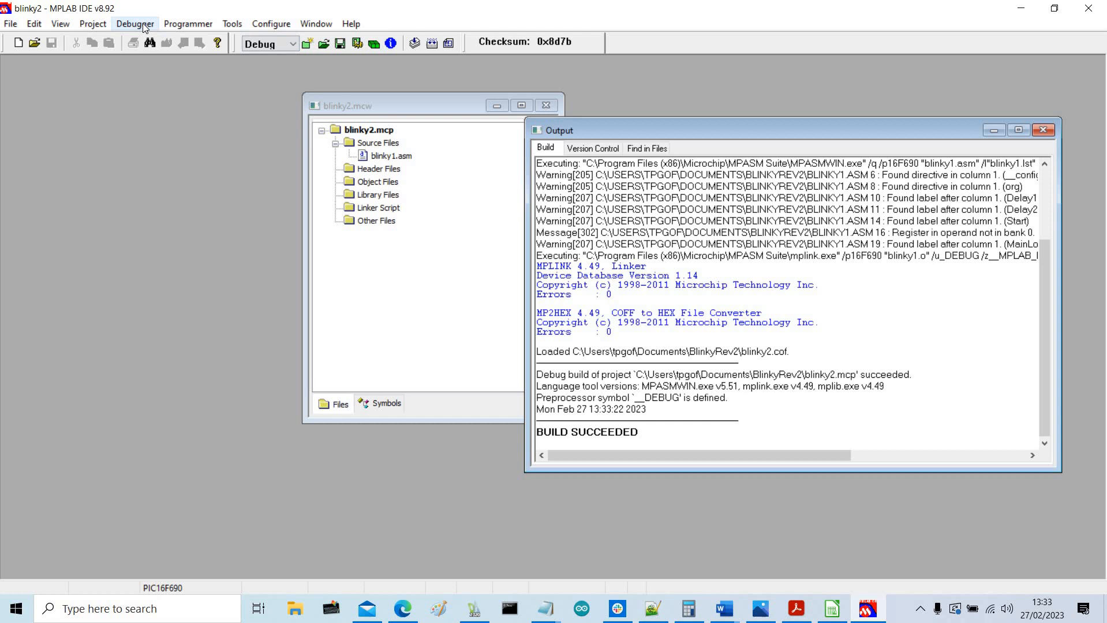
- Select MPLAB SIM as the debugger and show the File Registers window
left_click(135, 23)
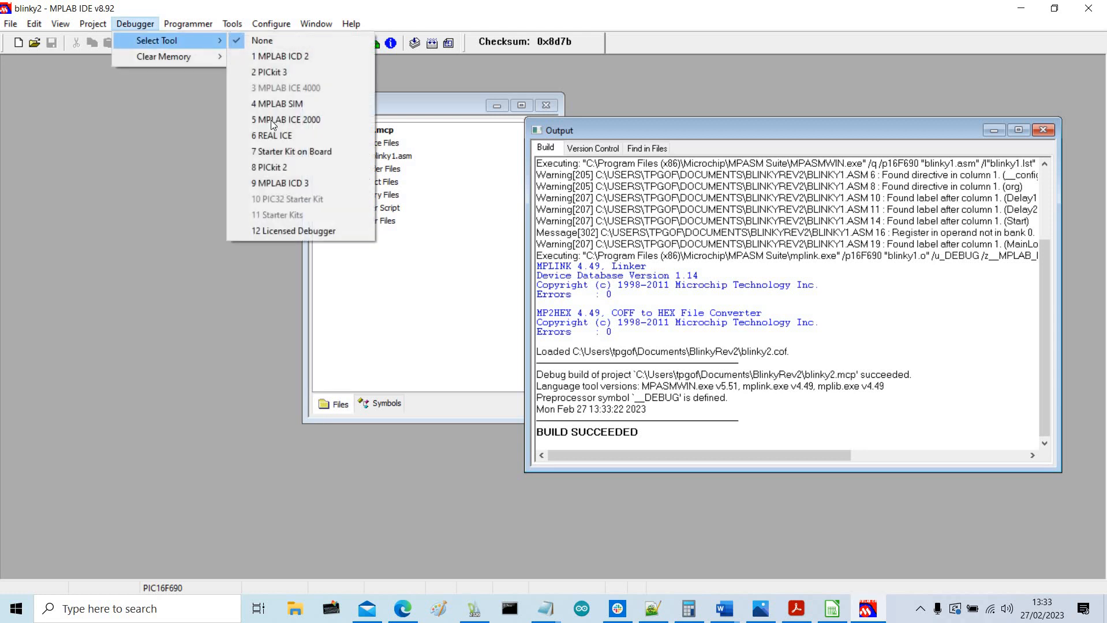
left_click(277, 103)
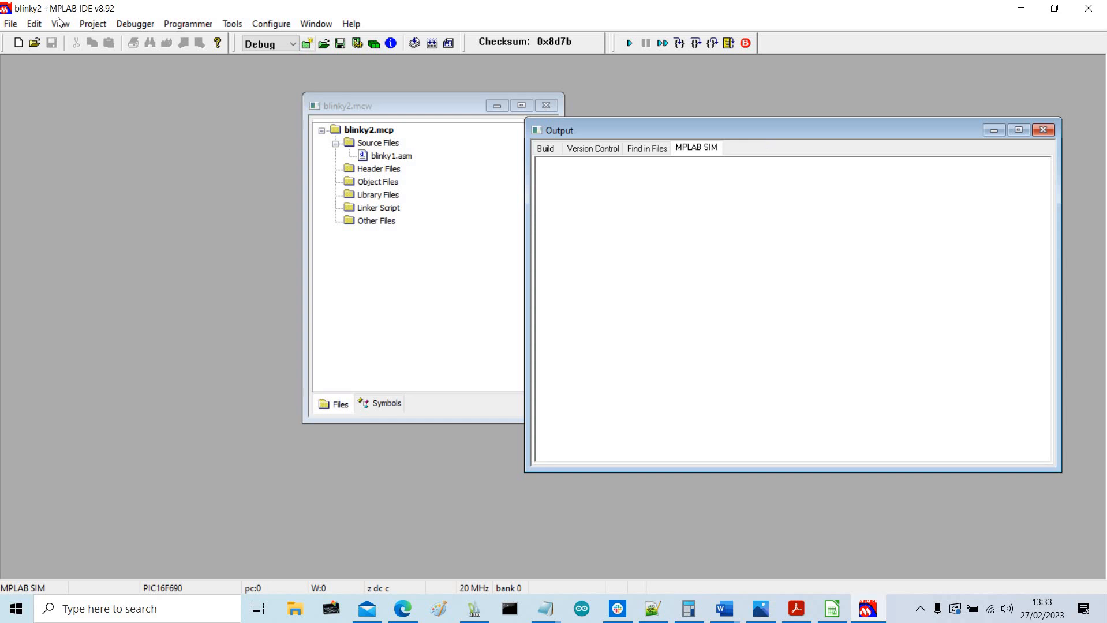
left_click(60, 23)
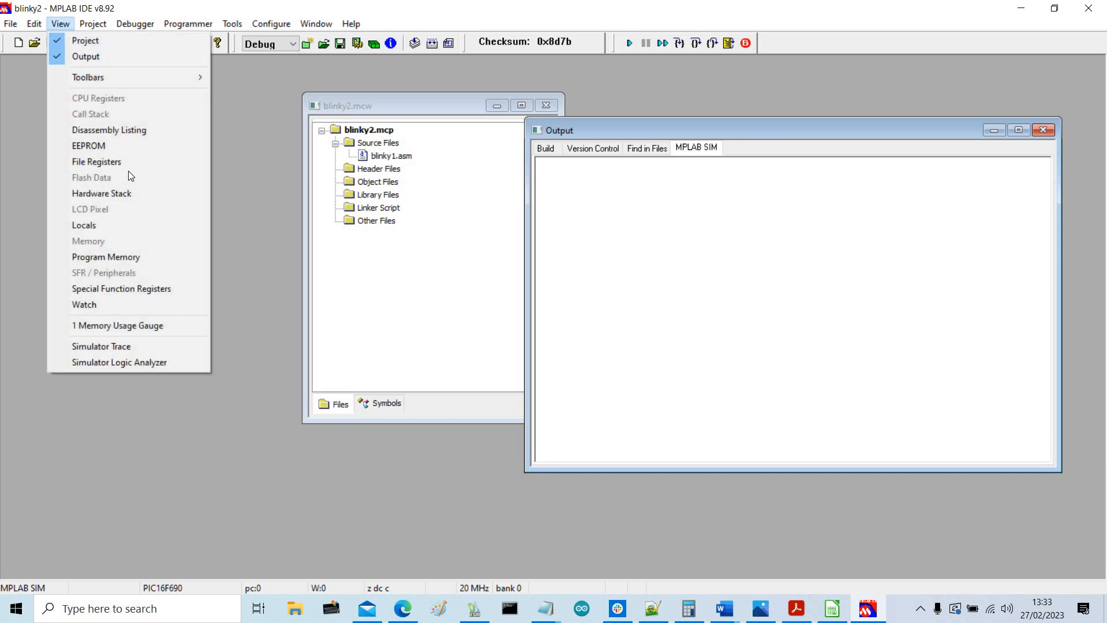
left_click(97, 161)
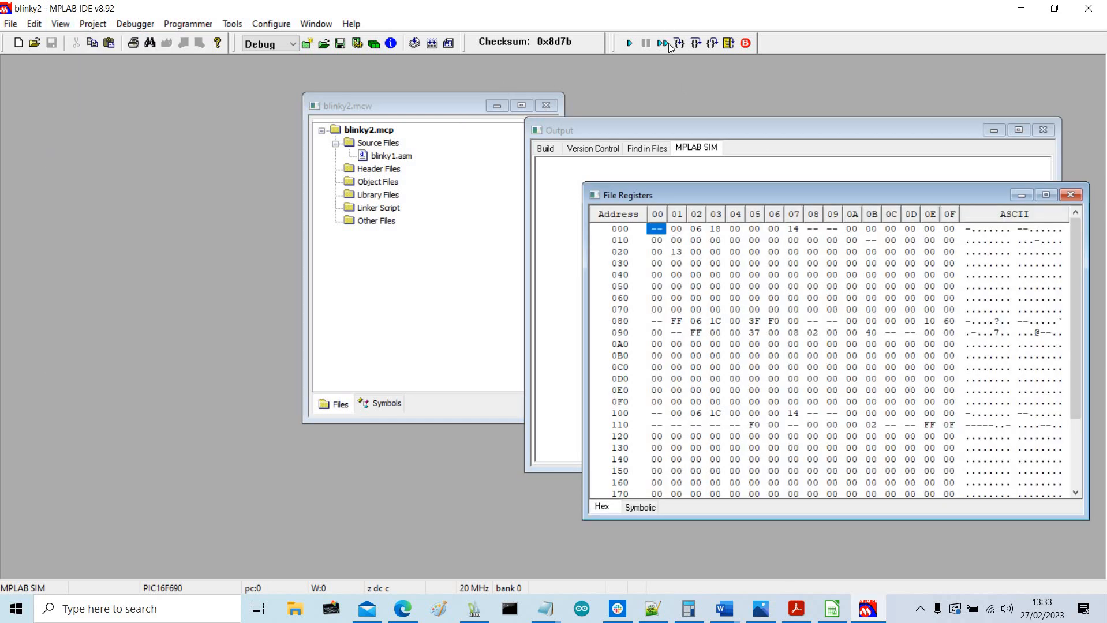
mouse_move(697, 43)
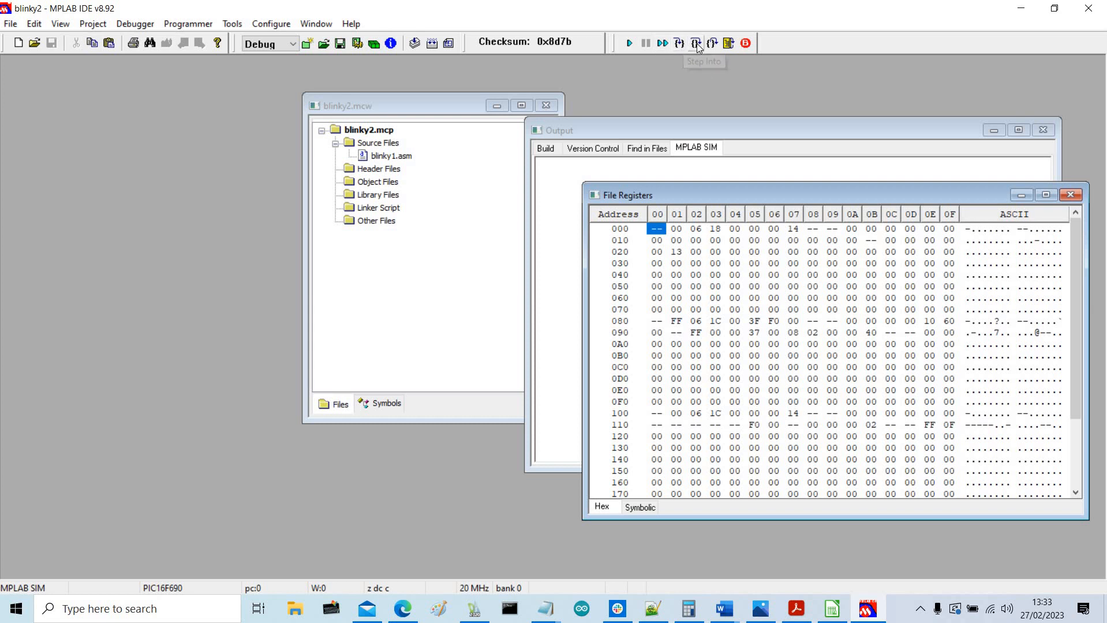
mouse_move(695, 44)
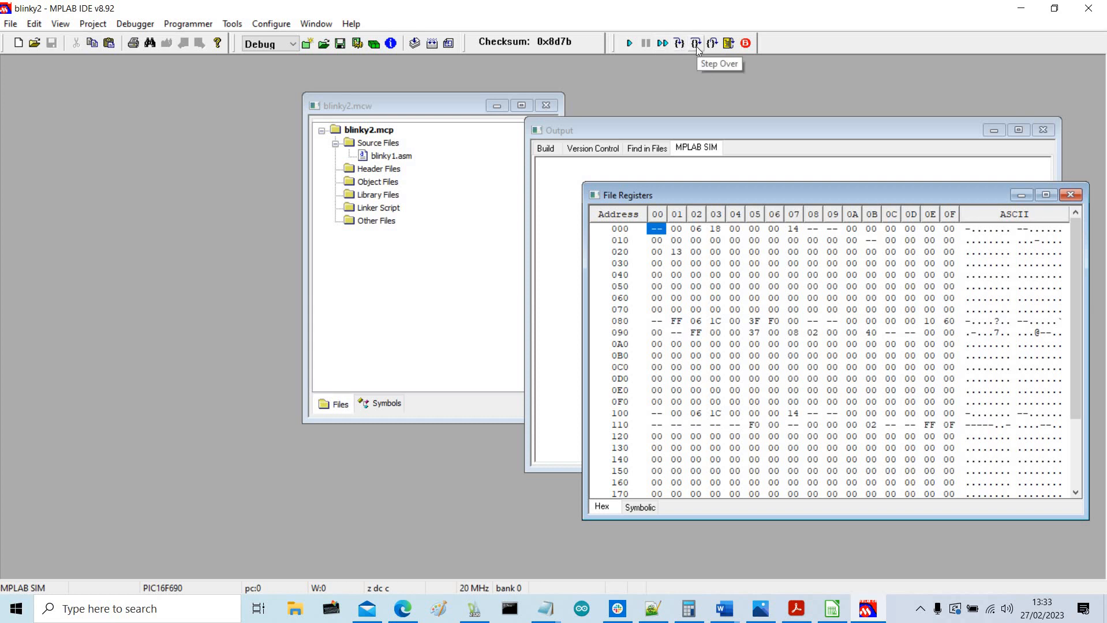
- Step Into through the loop so PORTC at address 07 alternates between 14 and 28
left_click(695, 43)
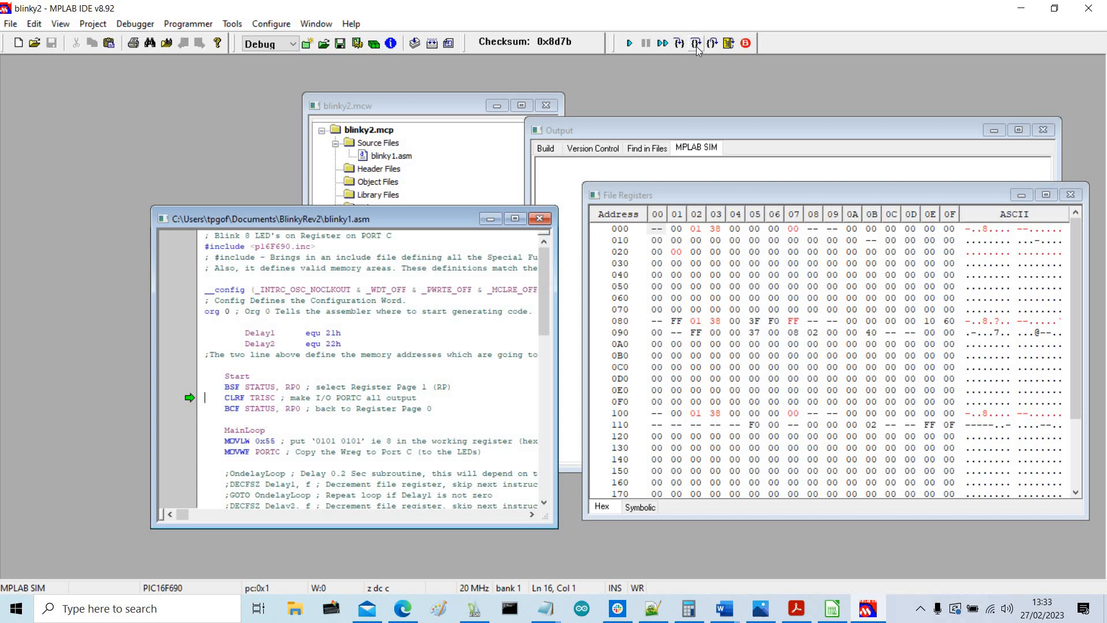
left_click(695, 43)
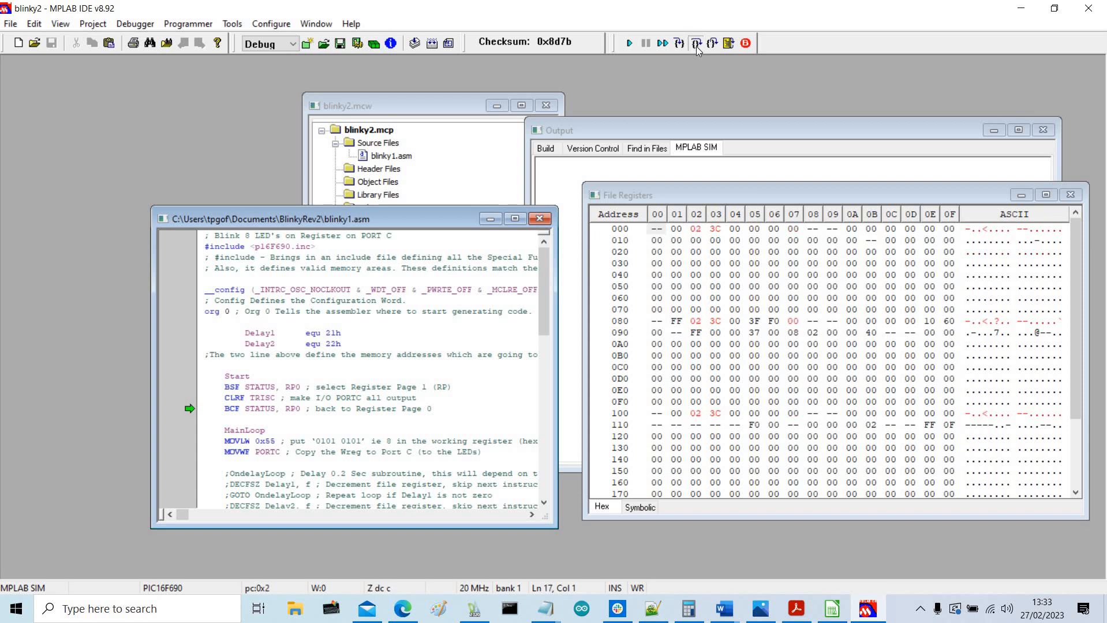
left_click(695, 42)
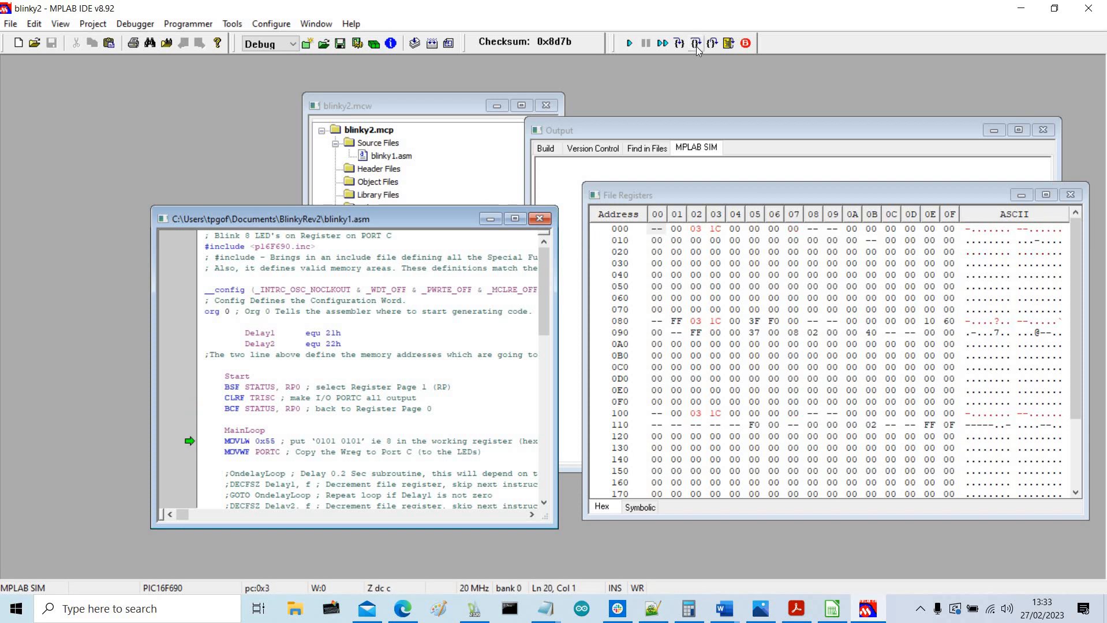
left_click(697, 42)
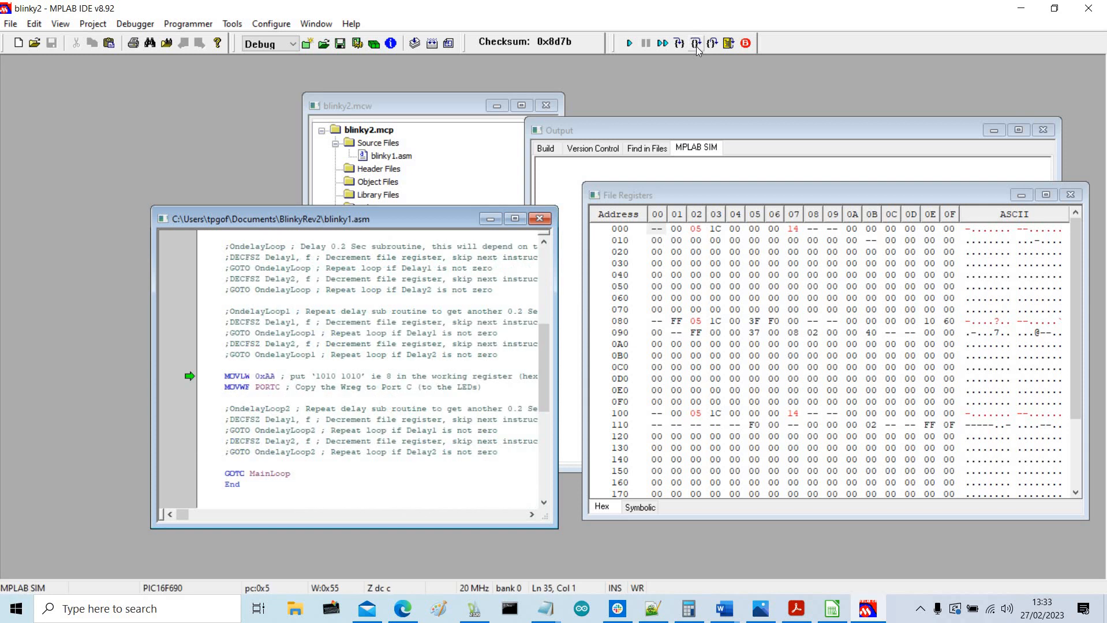
left_click(695, 42)
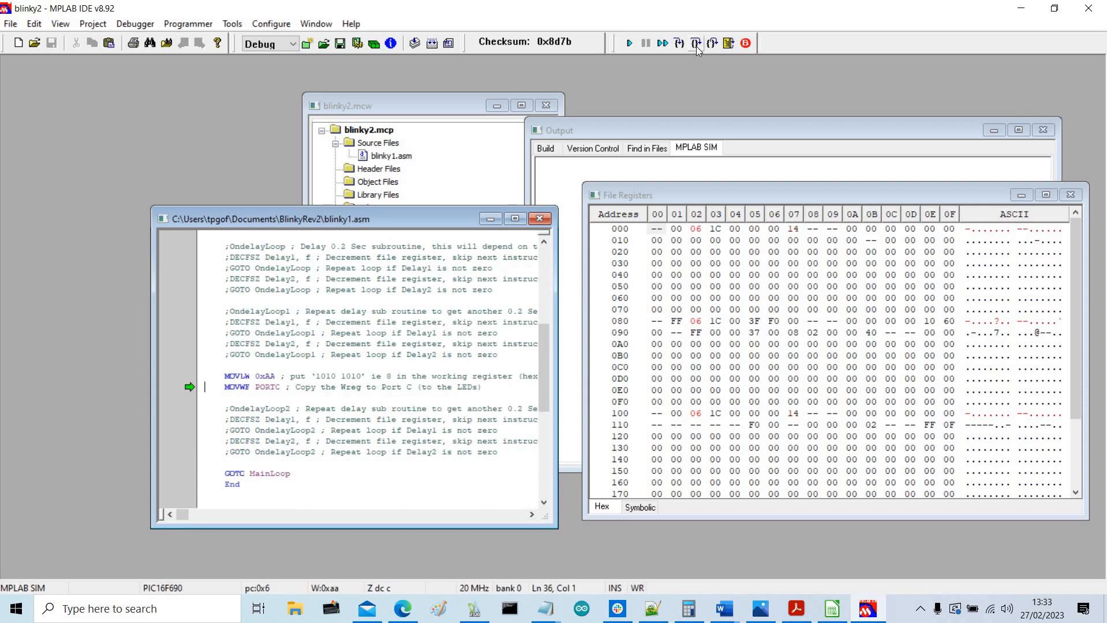
left_click(695, 43)
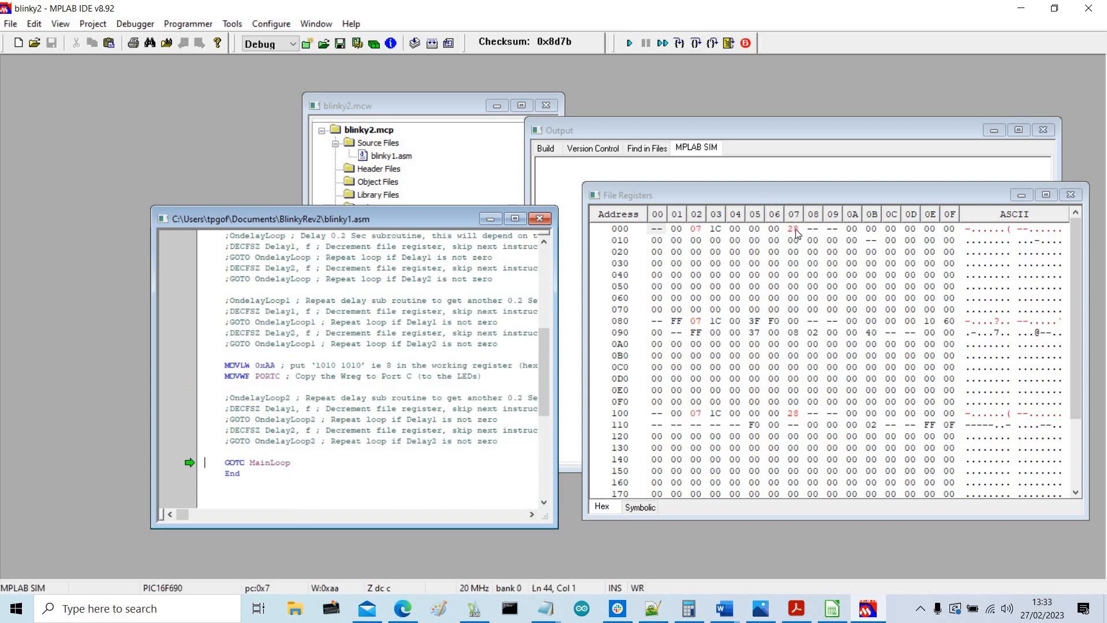
mouse_move(801, 210)
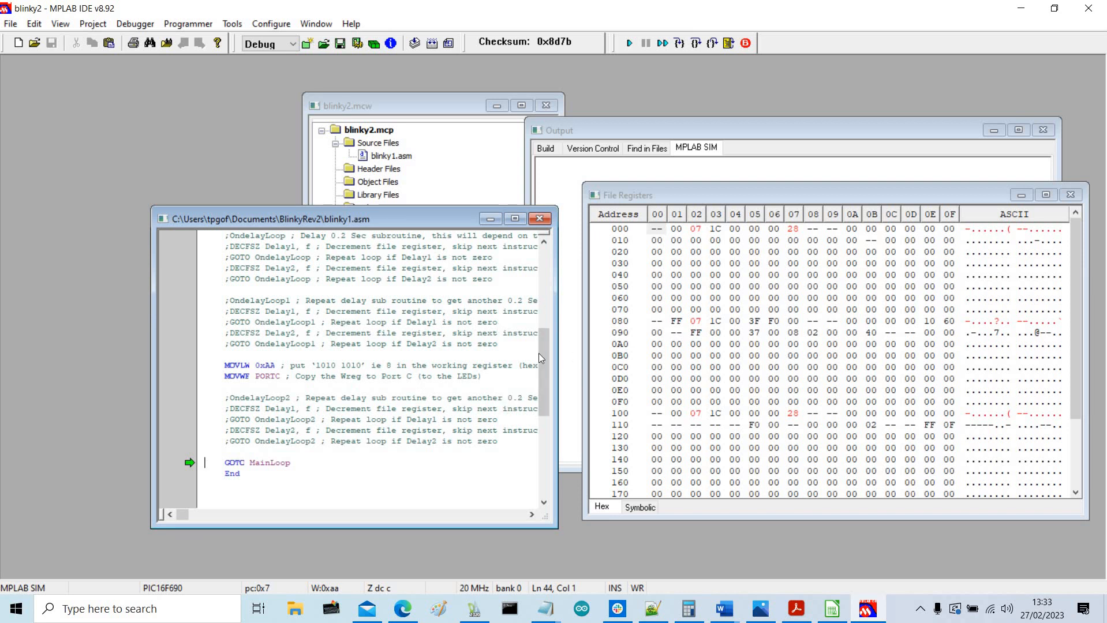
scroll("up", 3)
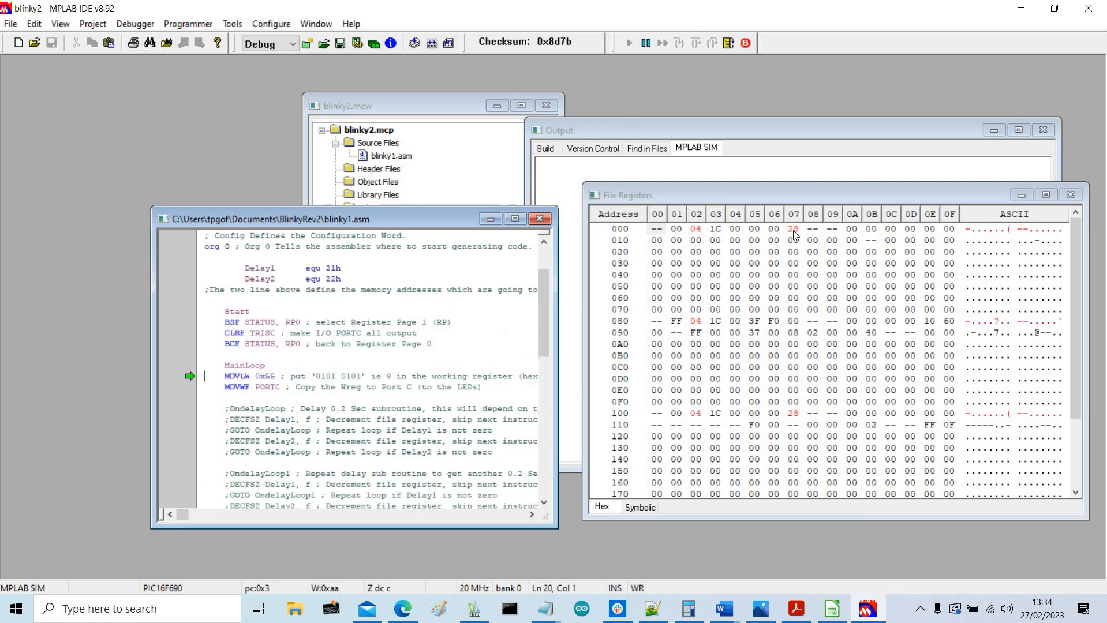
left_click(679, 43)
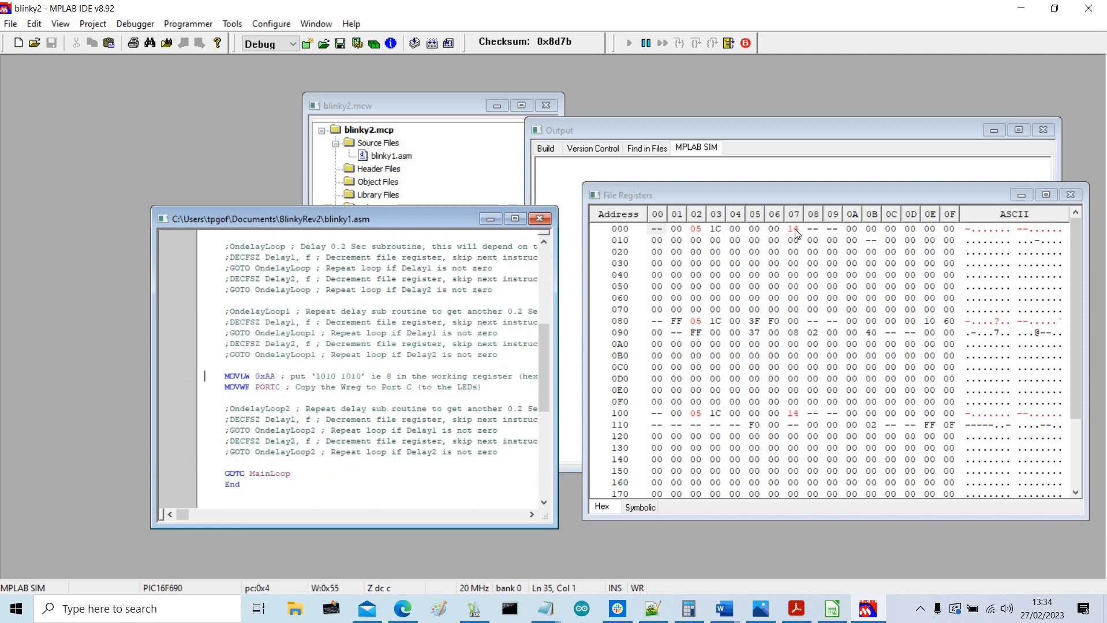
left_click(693, 42)
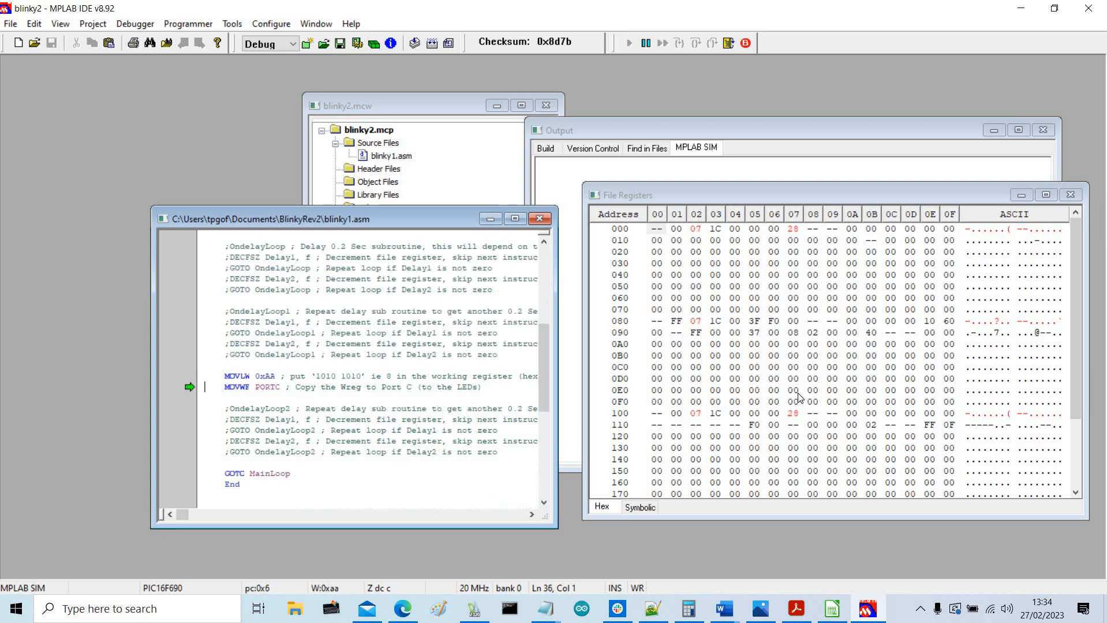
left_click(679, 42)
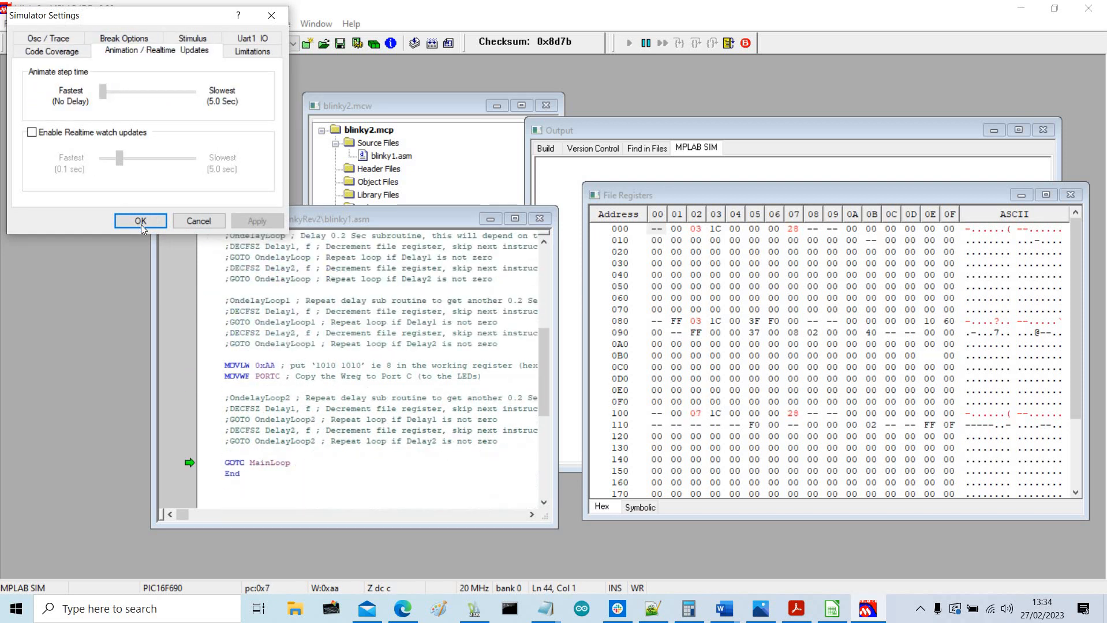
- Set the animate step time to Fastest, animate the run with PORTC flipping, then halt
left_click(140, 220)
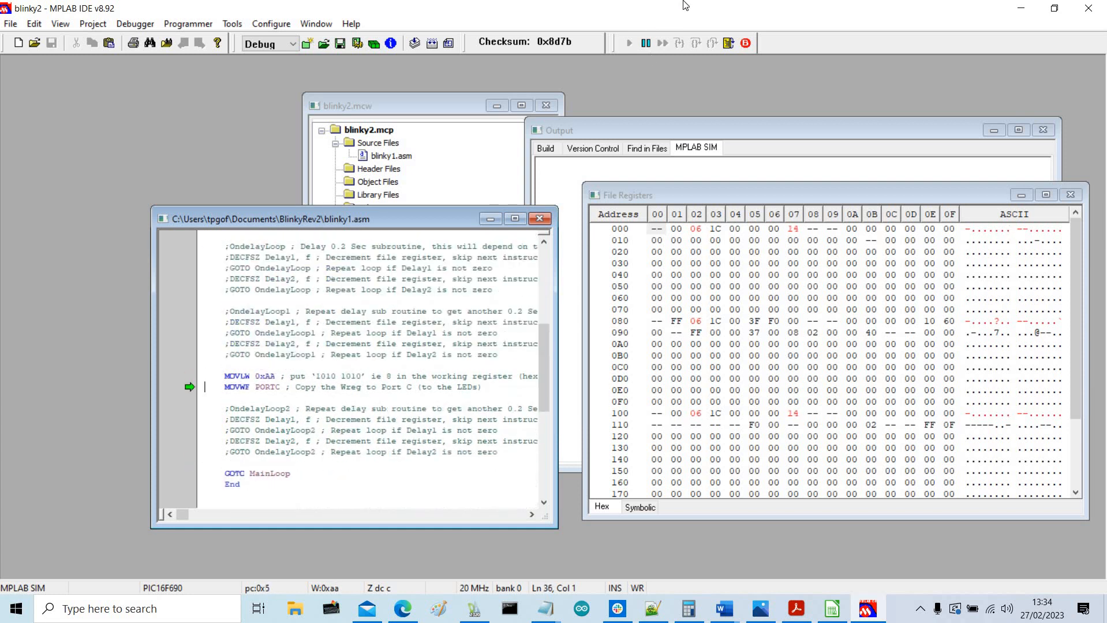
left_click(679, 43)
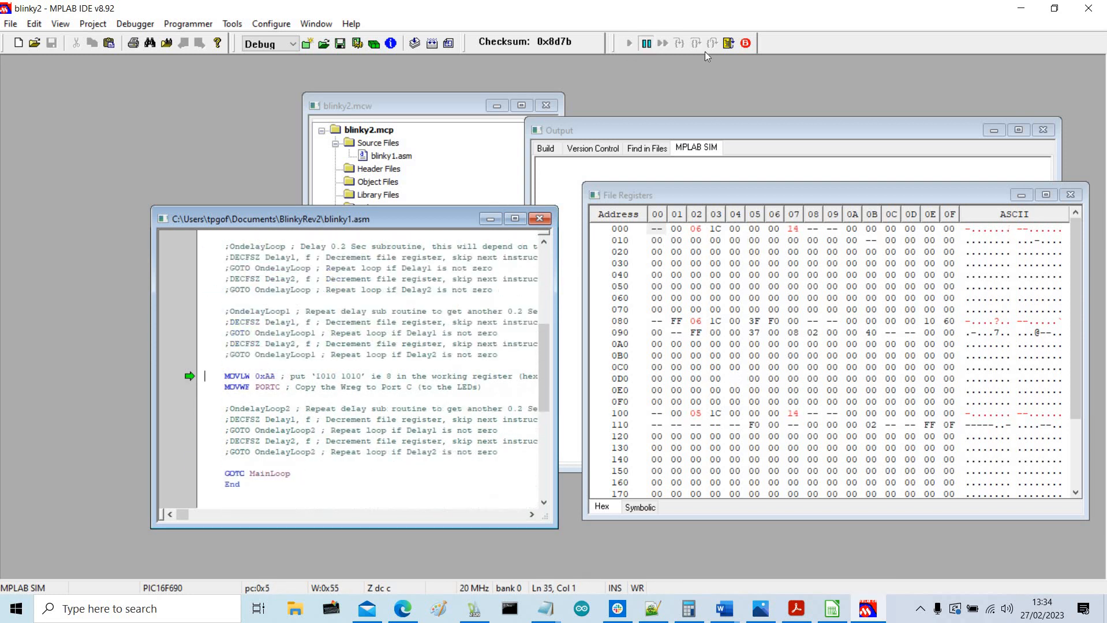
left_click(679, 42)
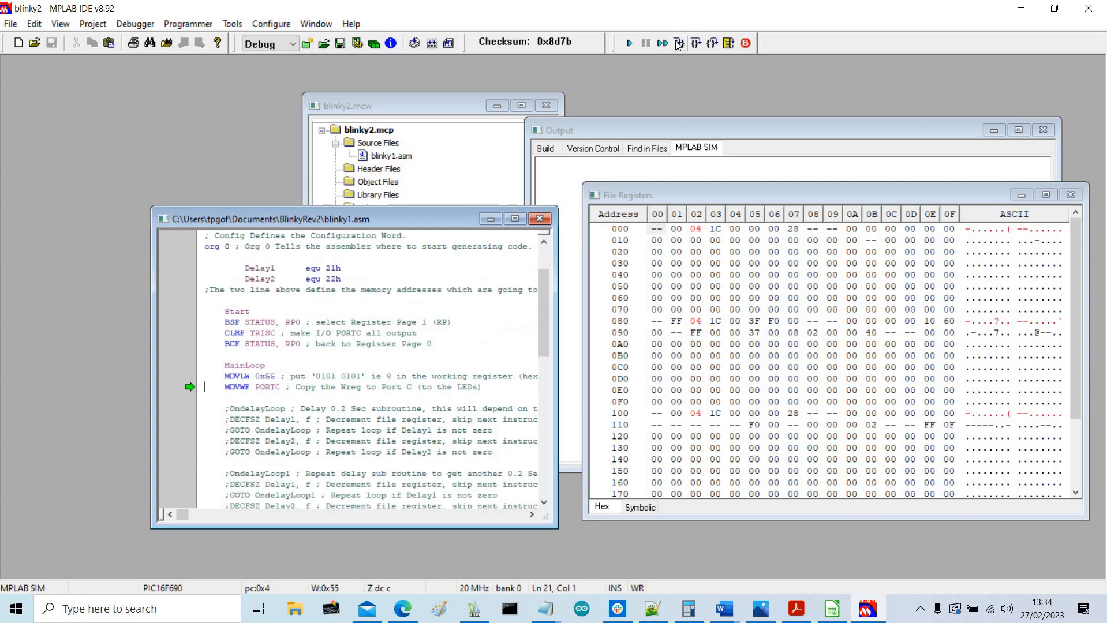
- Step Into twice more to return to MOVLW 0x55 at MainLoop with PORTC at 28
left_click(677, 43)
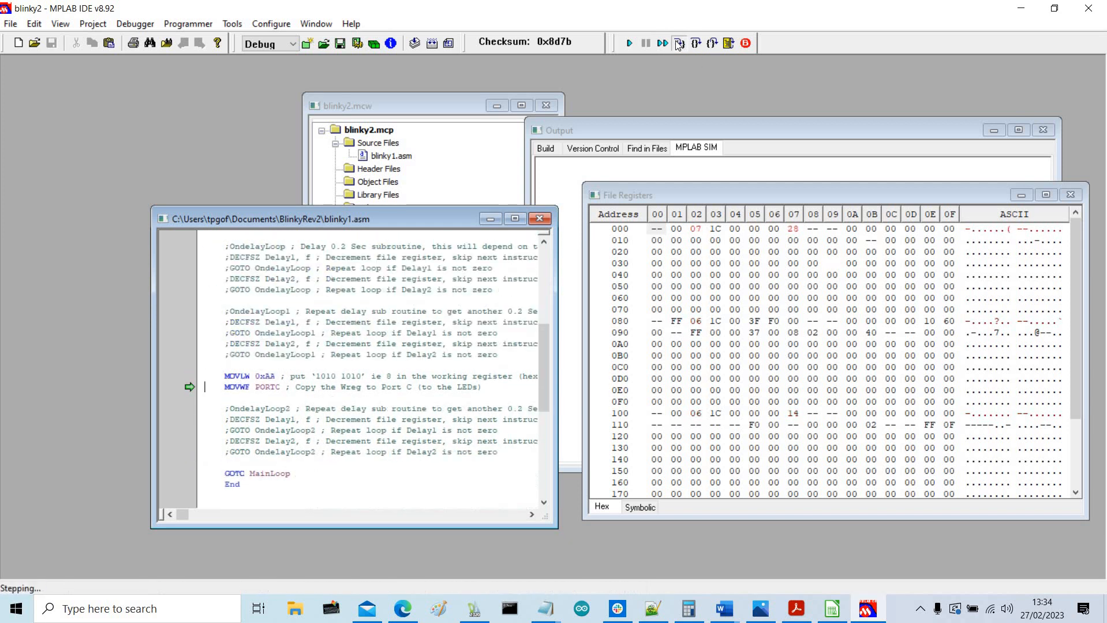
left_click(678, 43)
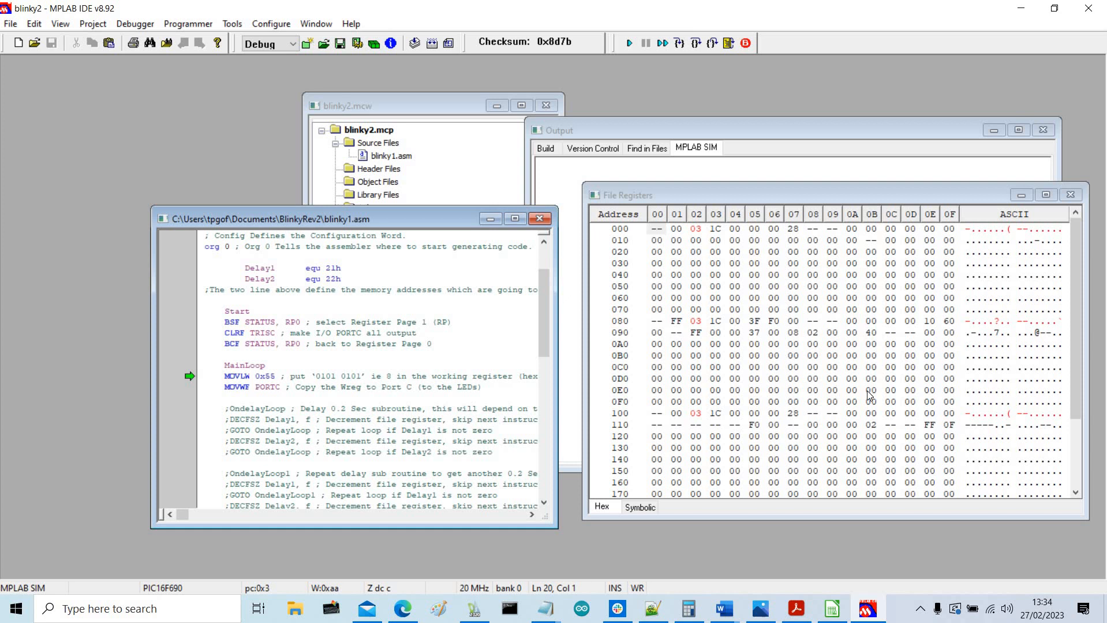
mouse_move(885, 340)
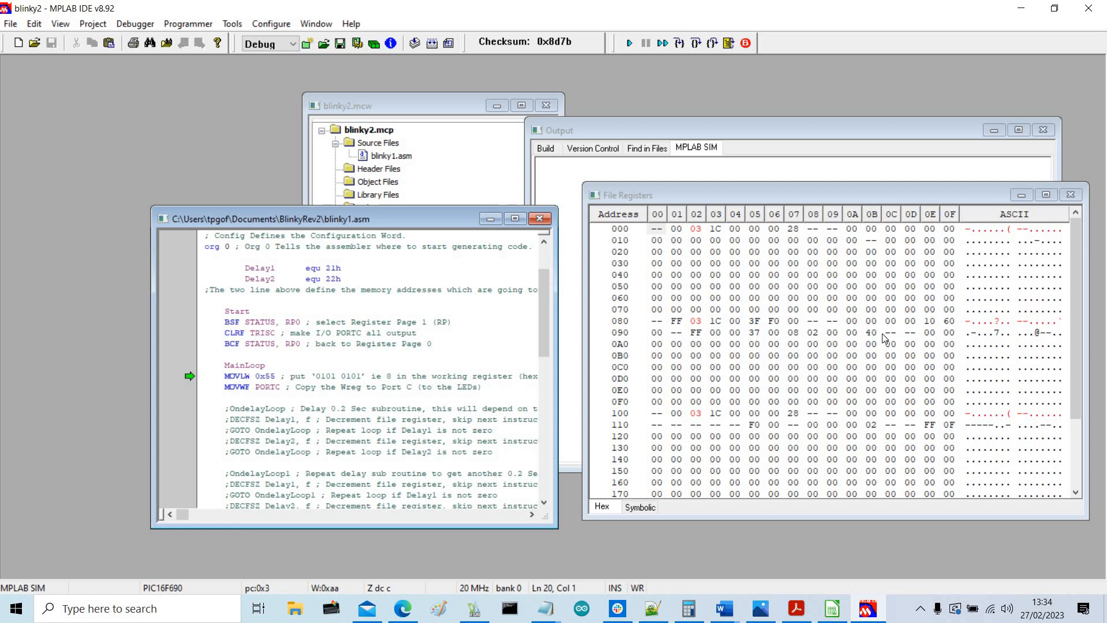